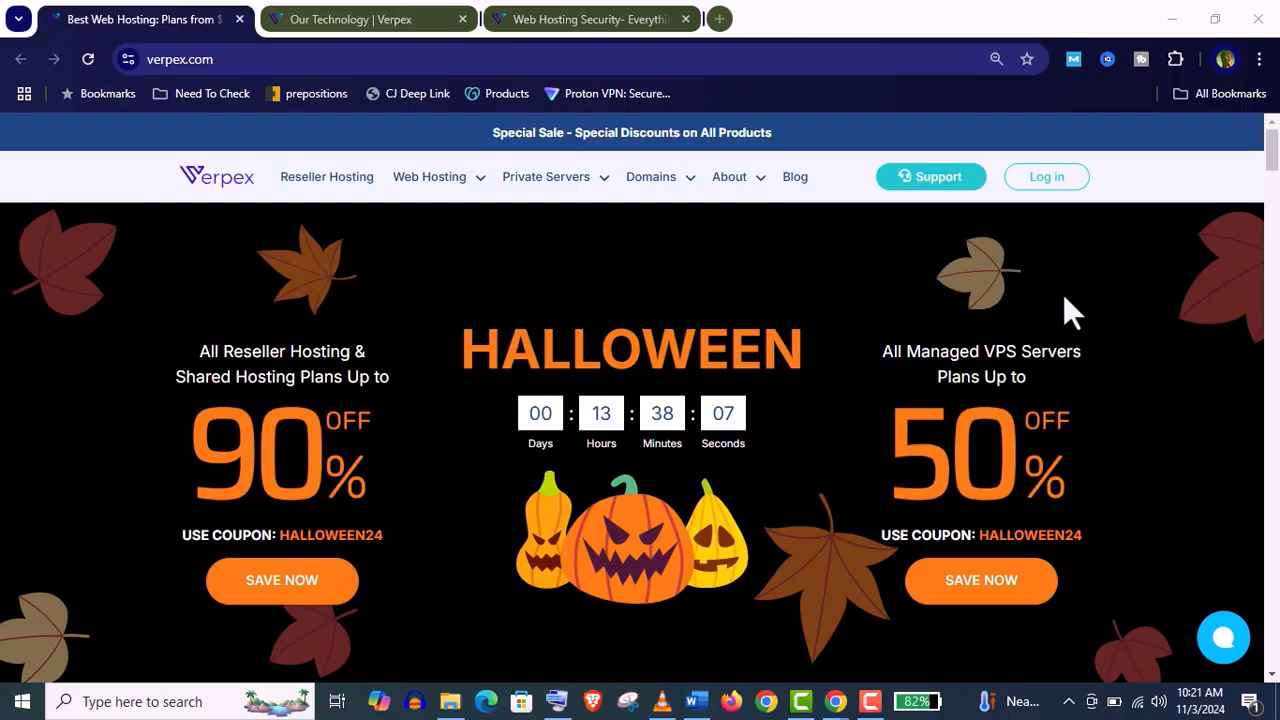
# Read through the Fully Managed Cloud Hosting details on the Our Technology page.
pyautogui.scroll(-3)
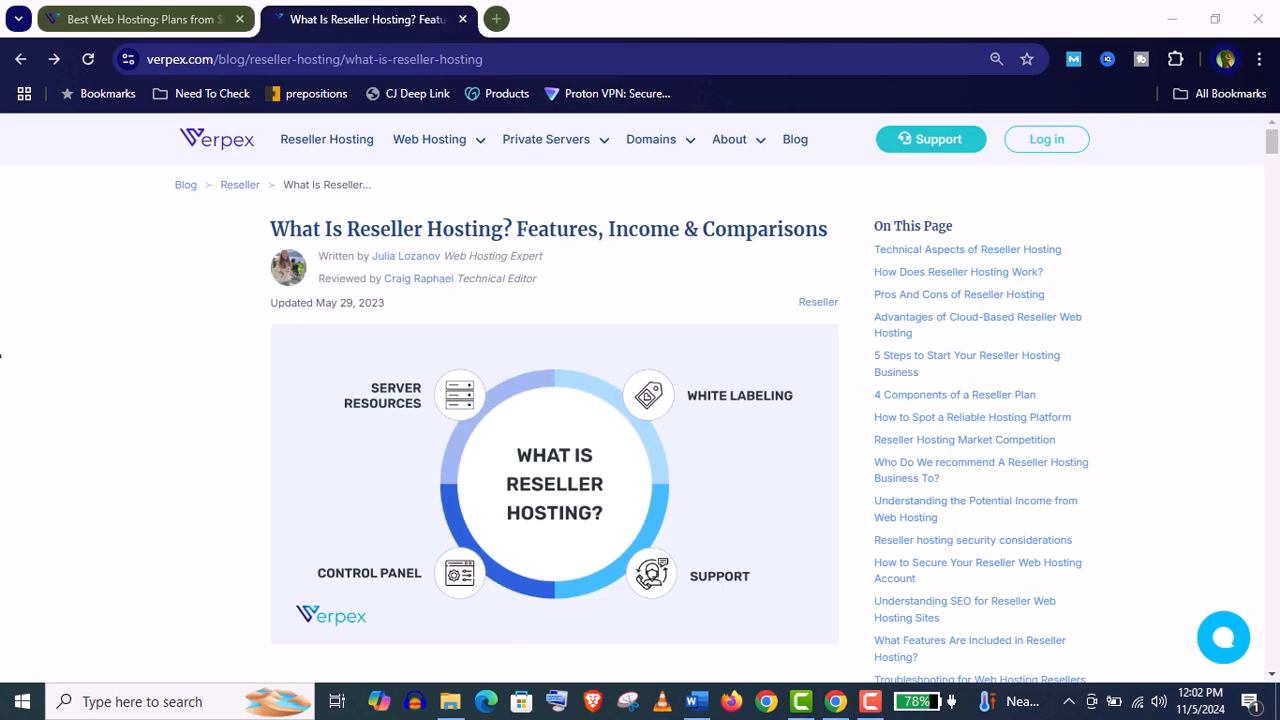
pyautogui.scroll(-3)
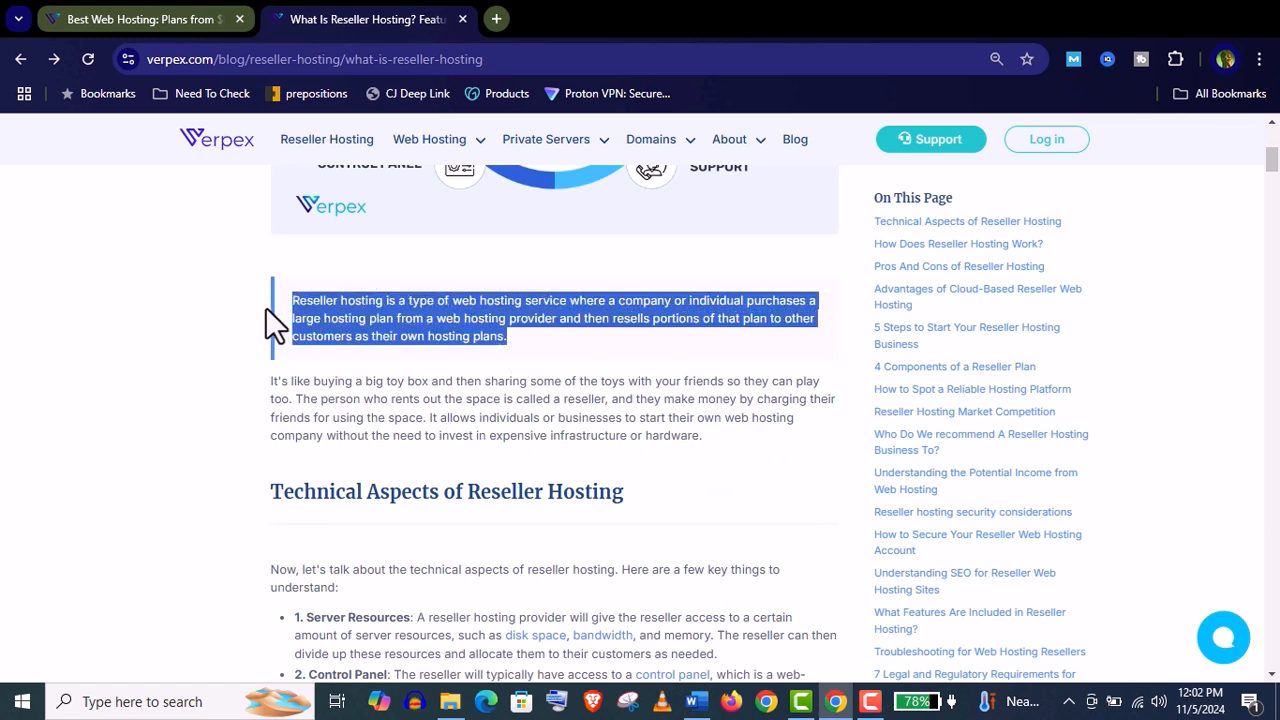
pyautogui.scroll(3)
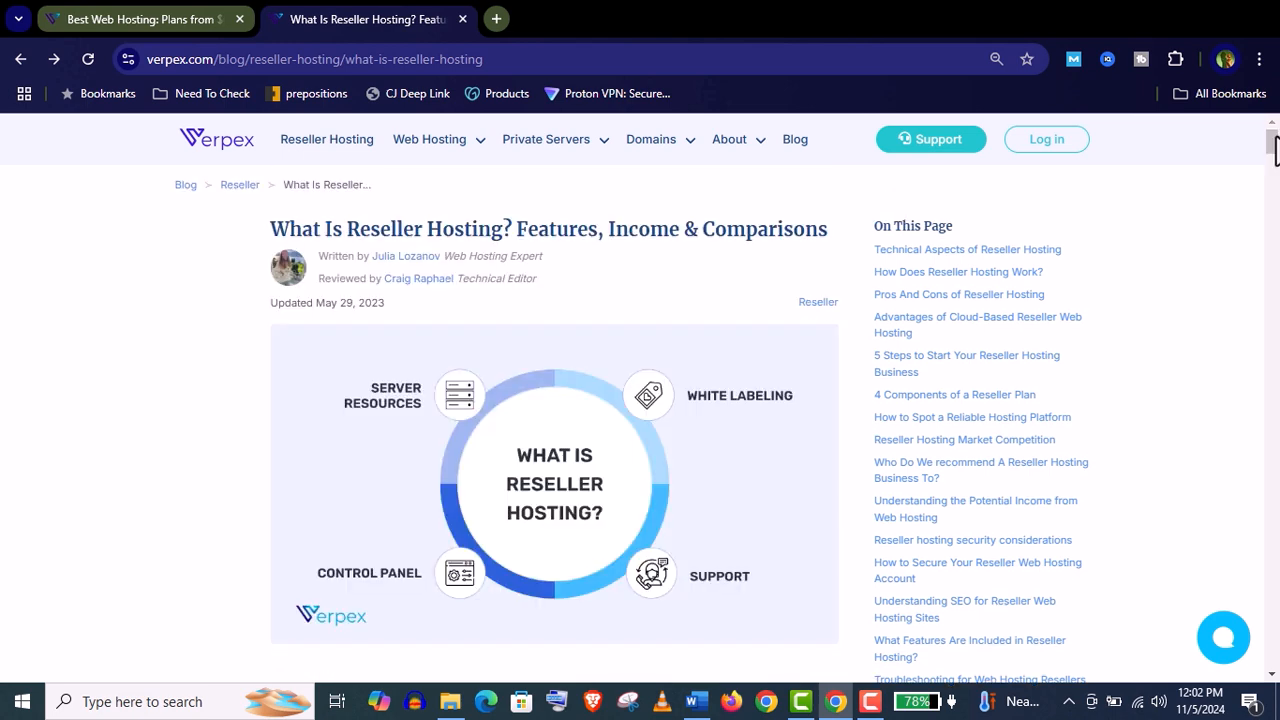
pyautogui.scroll(-3)
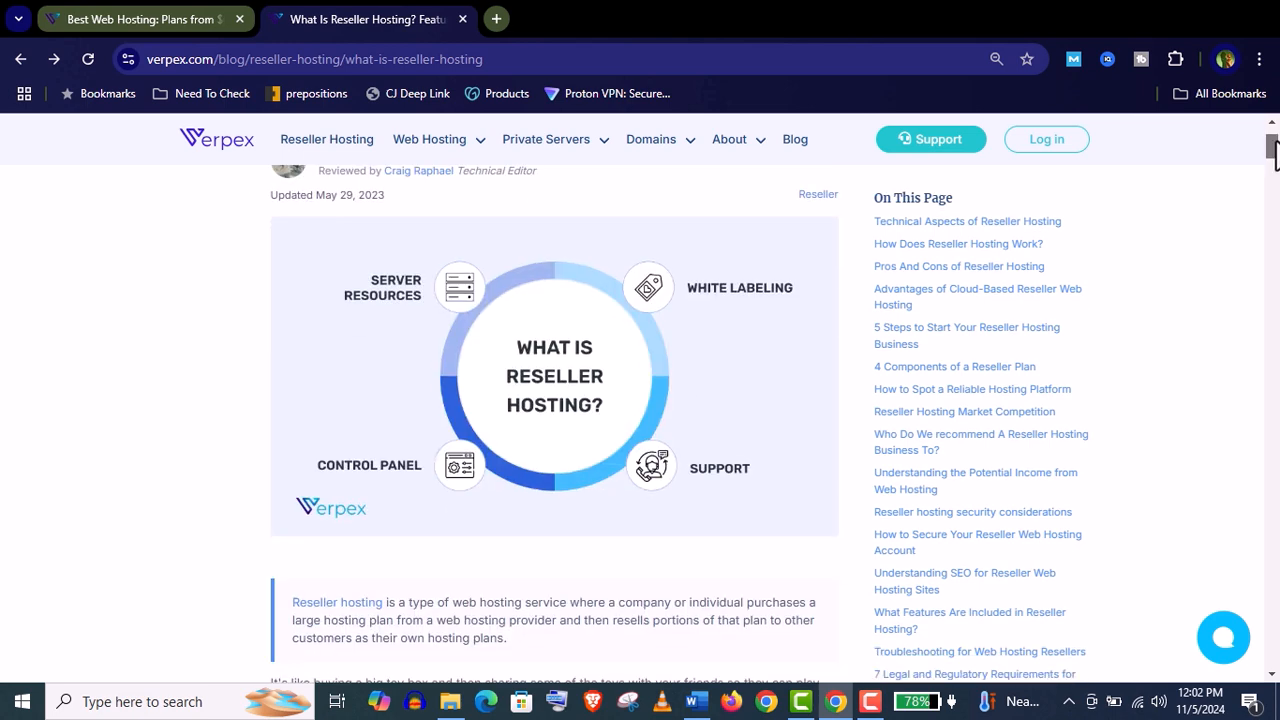
pyautogui.scroll(-3)
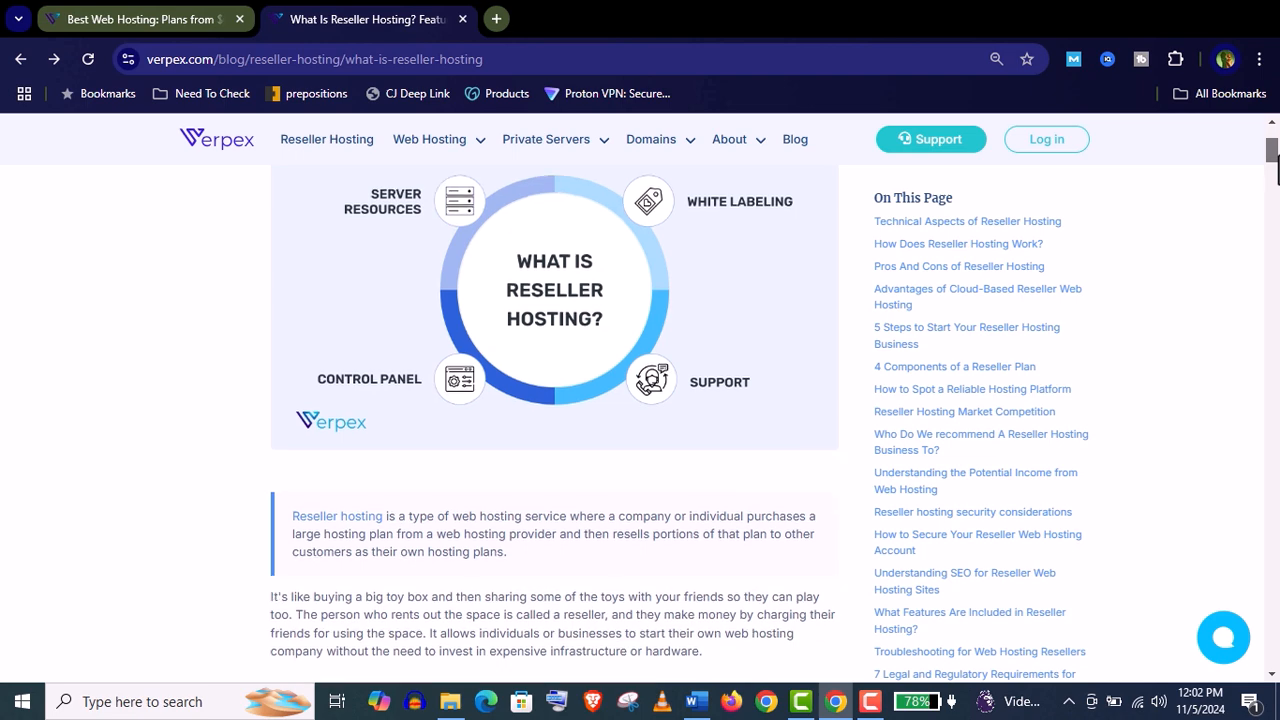
pyautogui.scroll(-3)
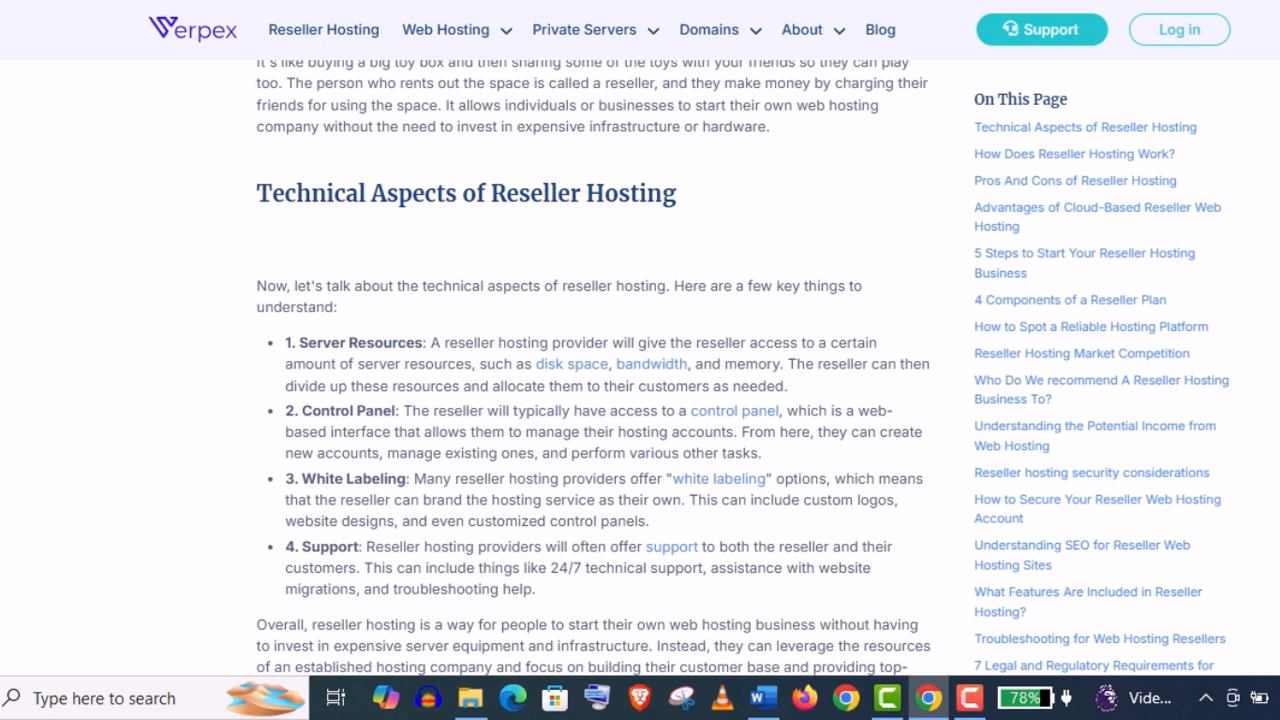
pyautogui.scroll(-3)
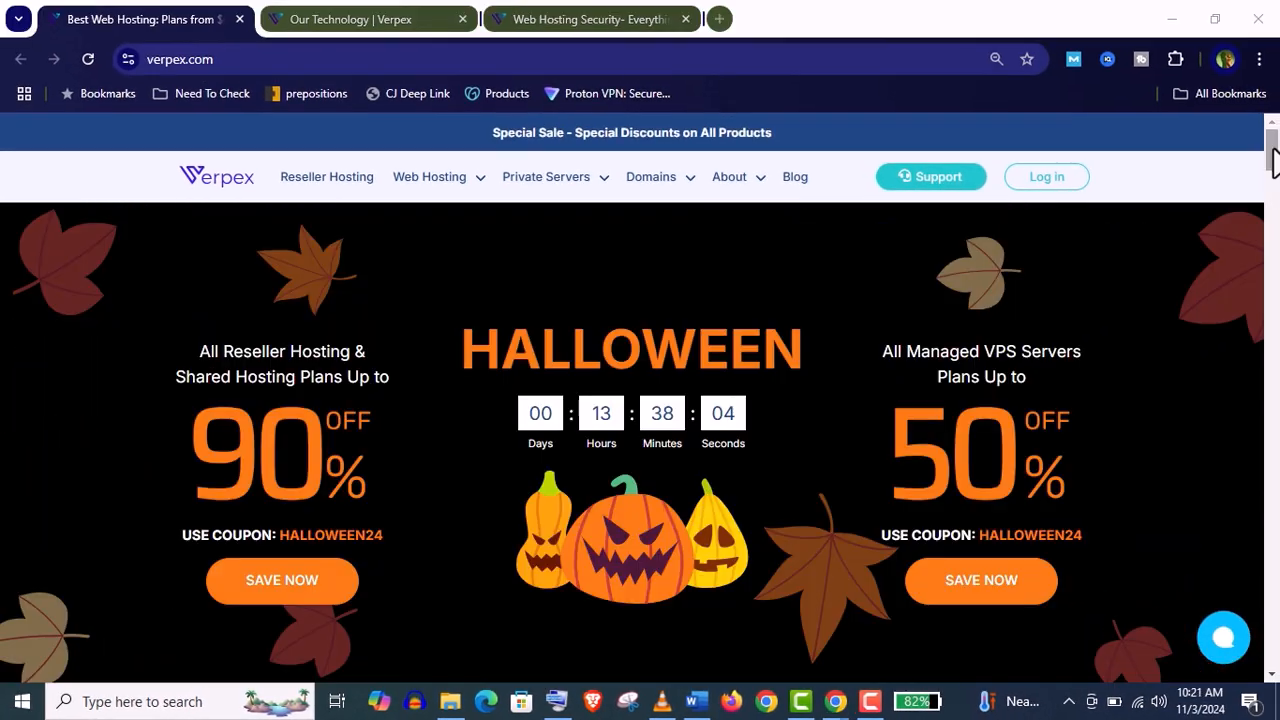
# Continue down through the platform Tools List to the security section.
pyautogui.scroll(-3)
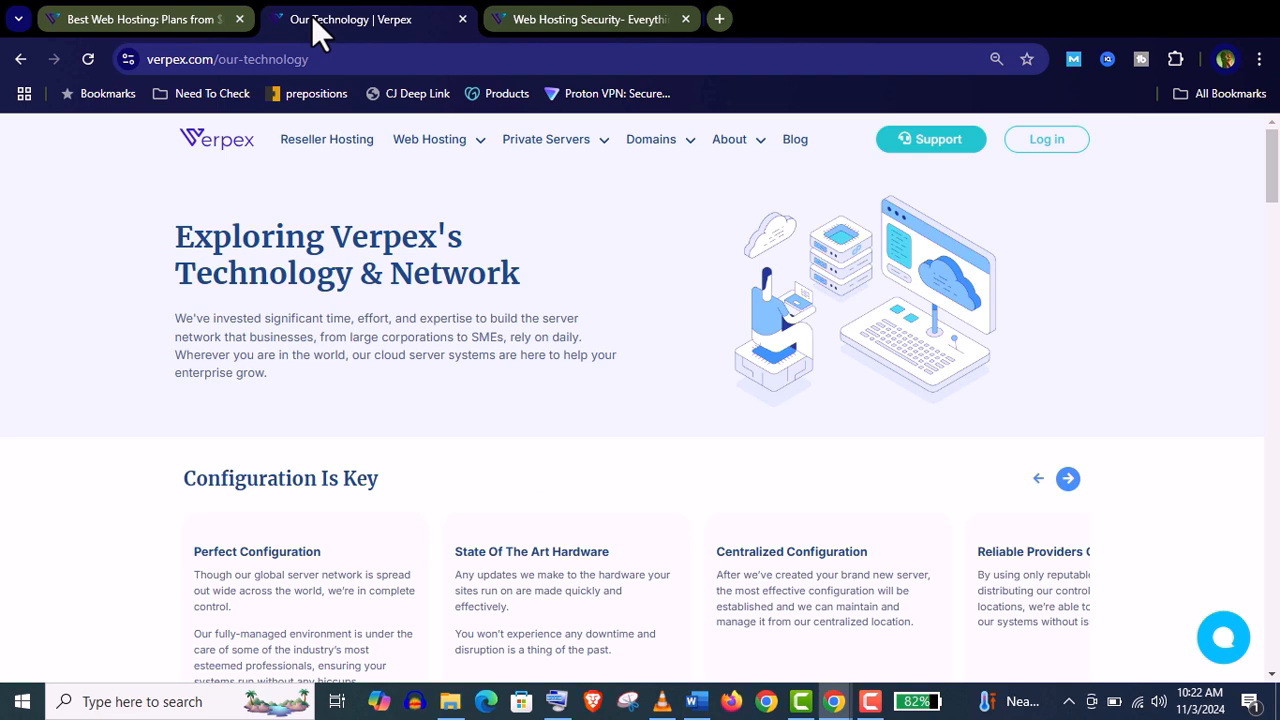
pyautogui.moveTo(1270, 190)
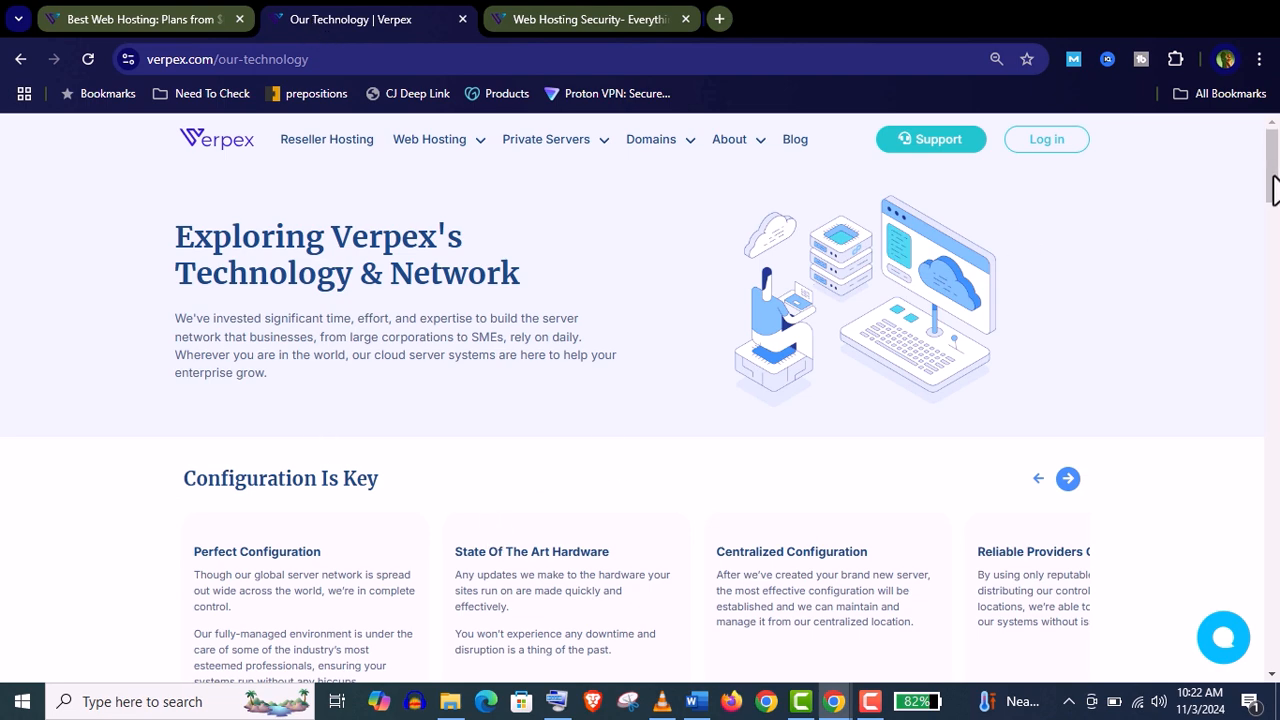
pyautogui.scroll(-3)
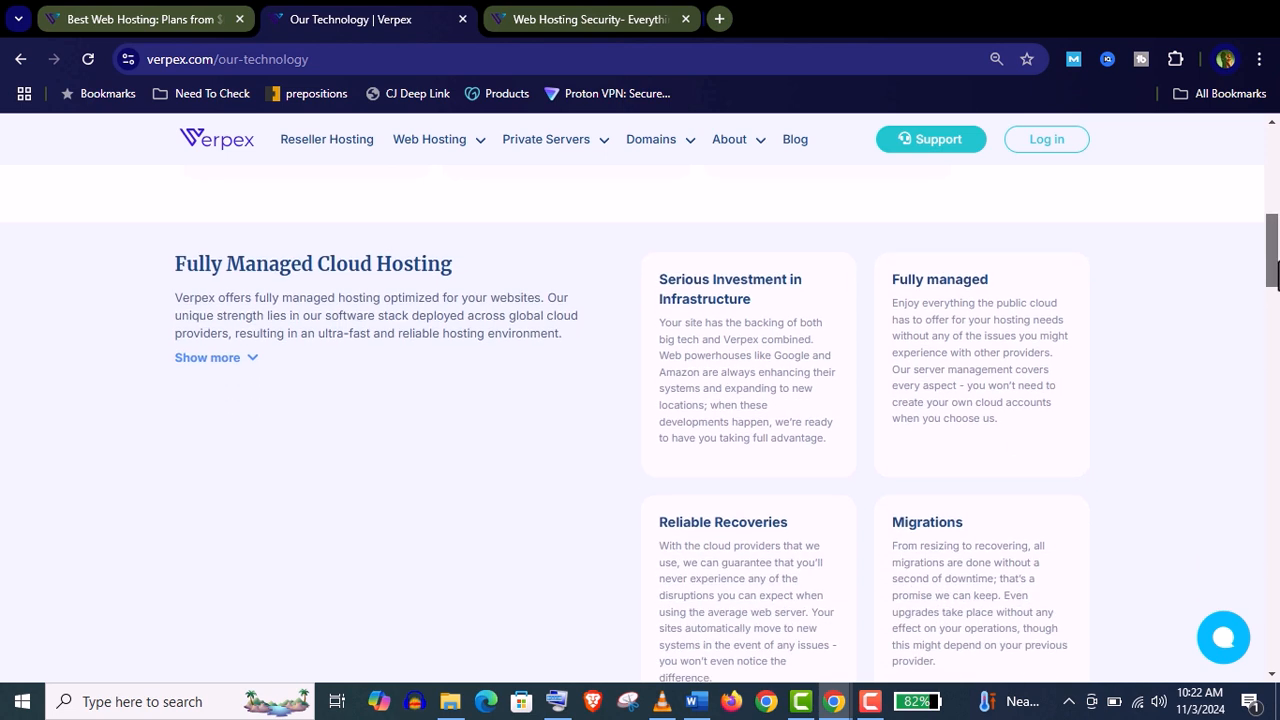
pyautogui.scroll(-3)
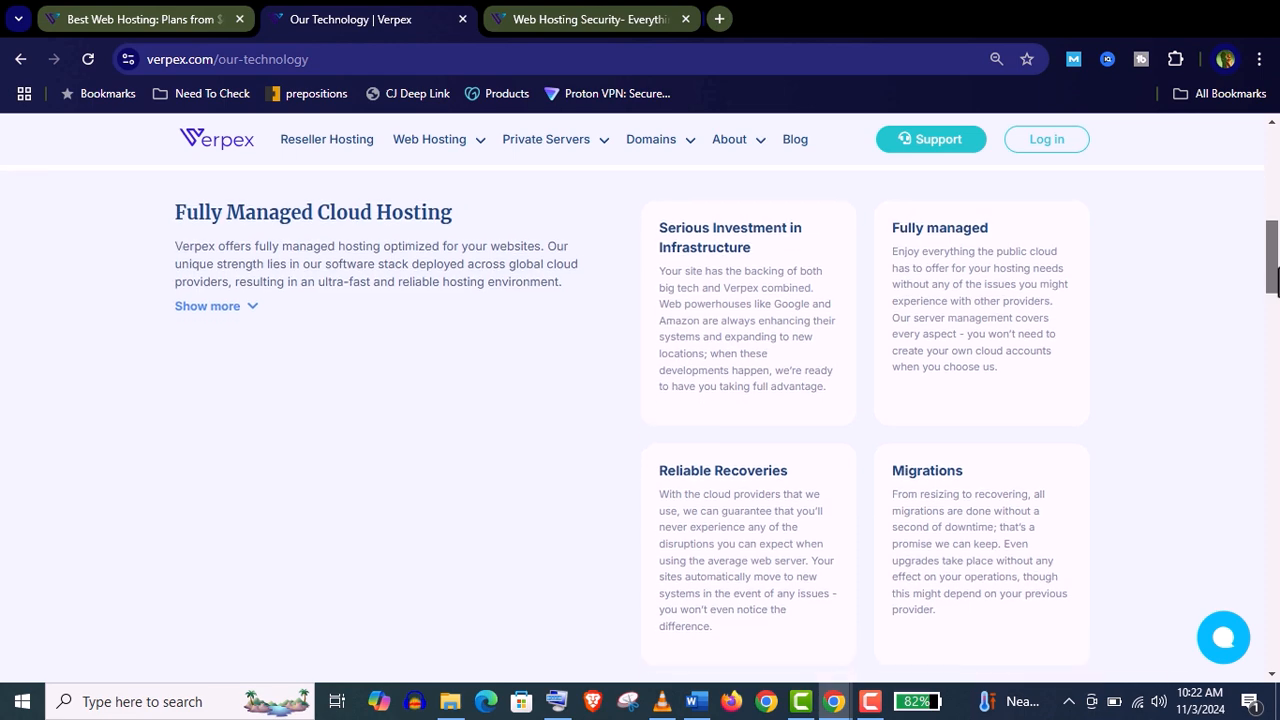
pyautogui.scroll(-3)
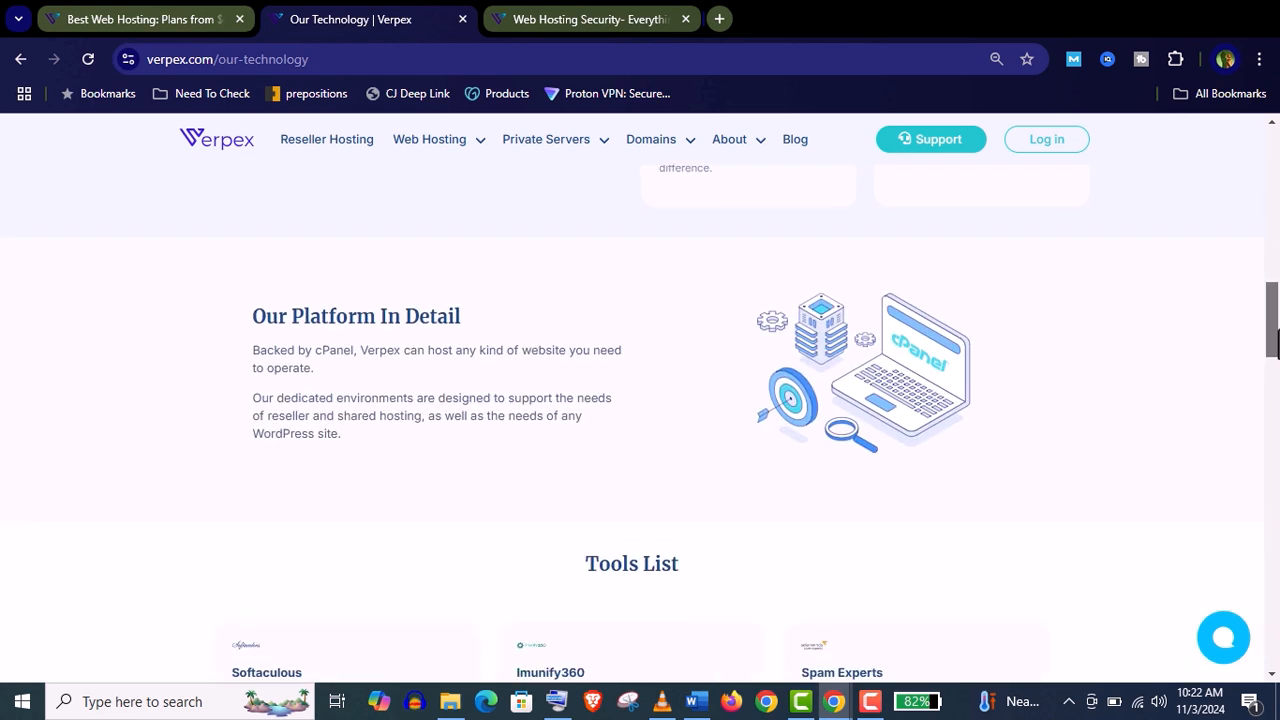
pyautogui.scroll(-3)
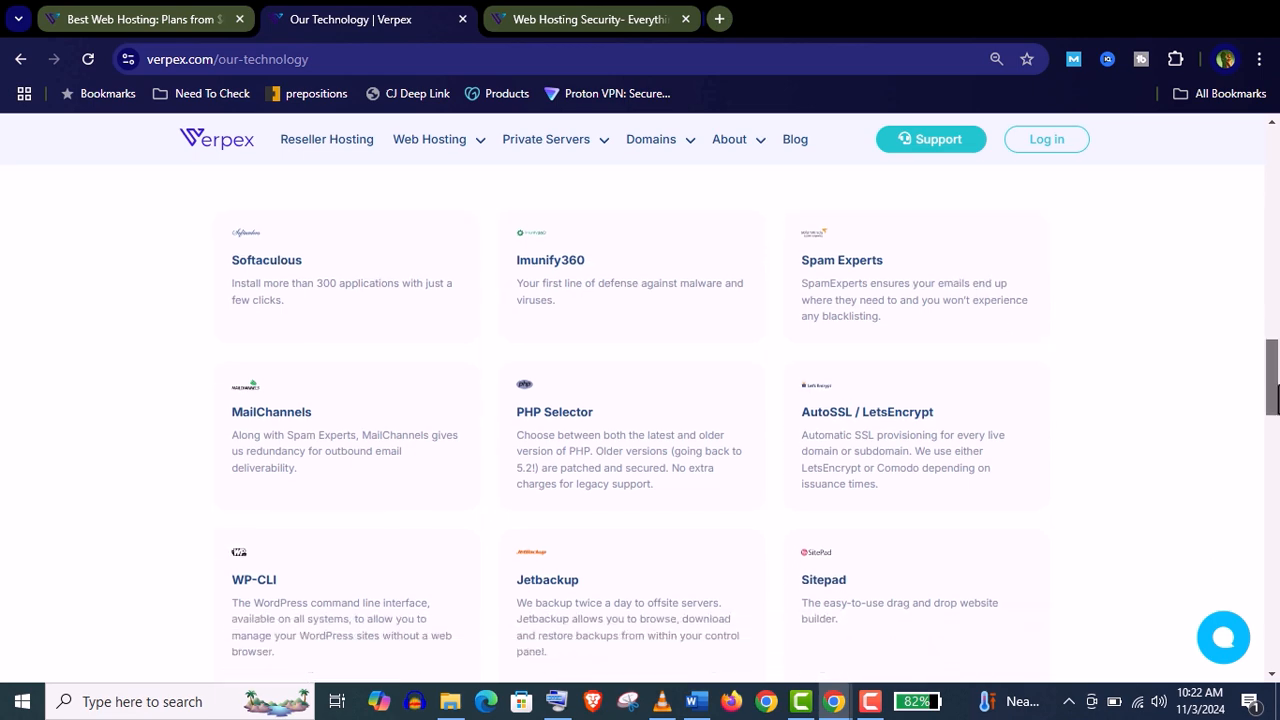
pyautogui.scroll(-3)
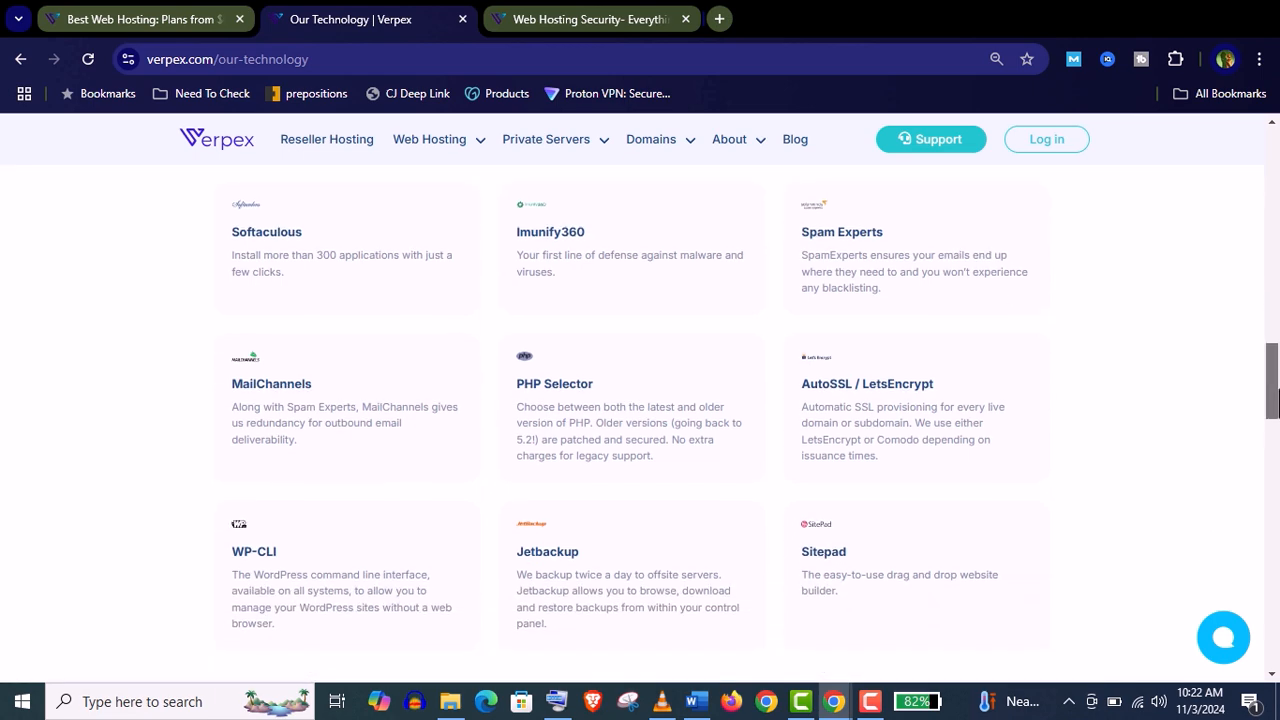
pyautogui.scroll(-3)
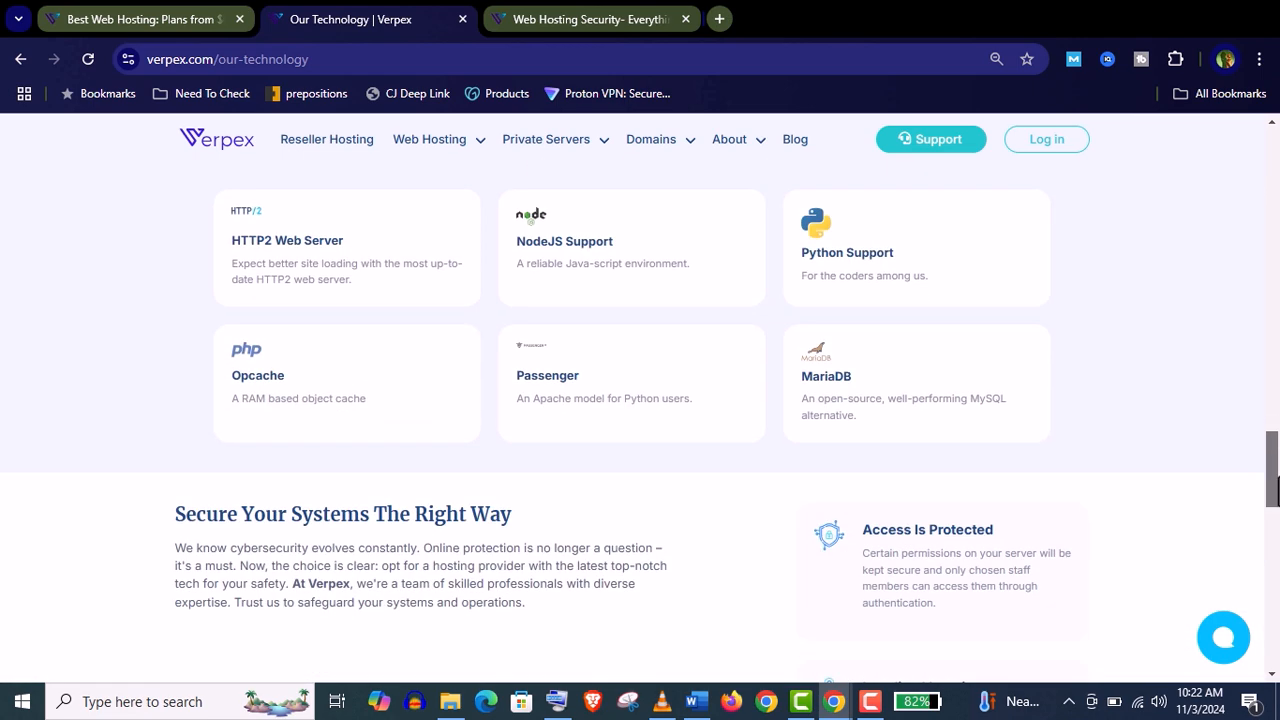
pyautogui.moveTo(1078, 358)
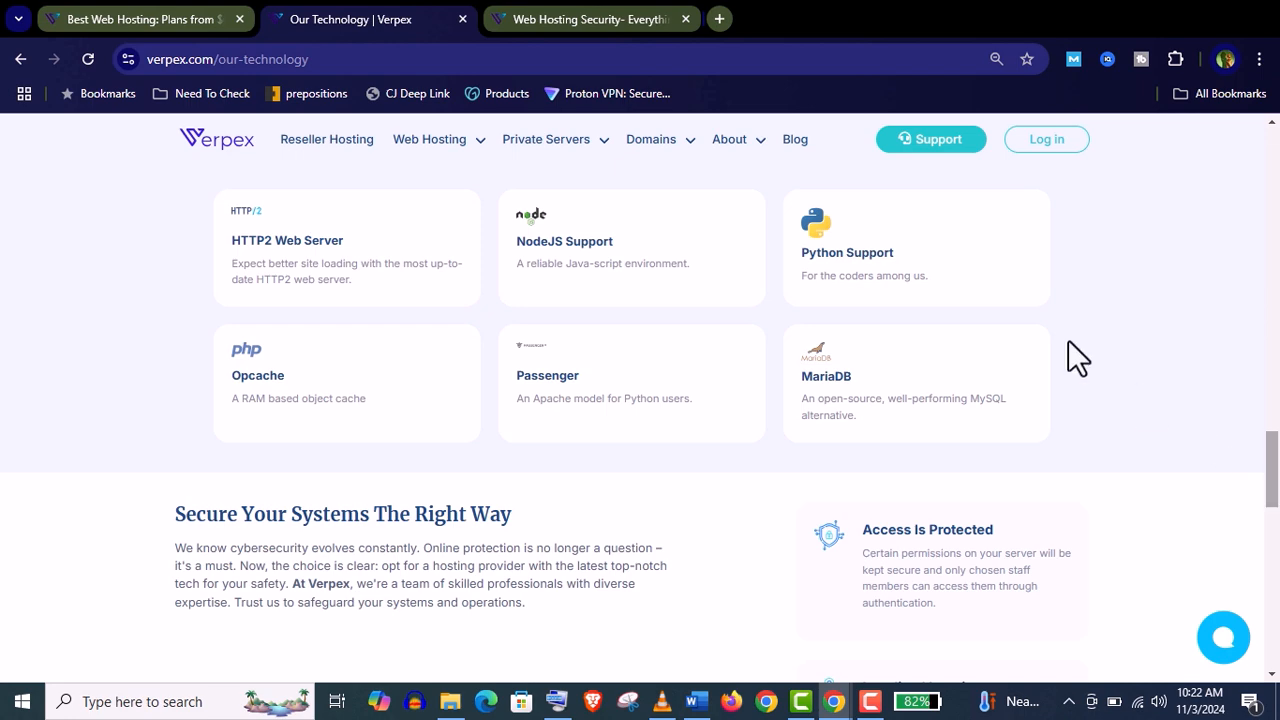
pyautogui.moveTo(1008, 312)
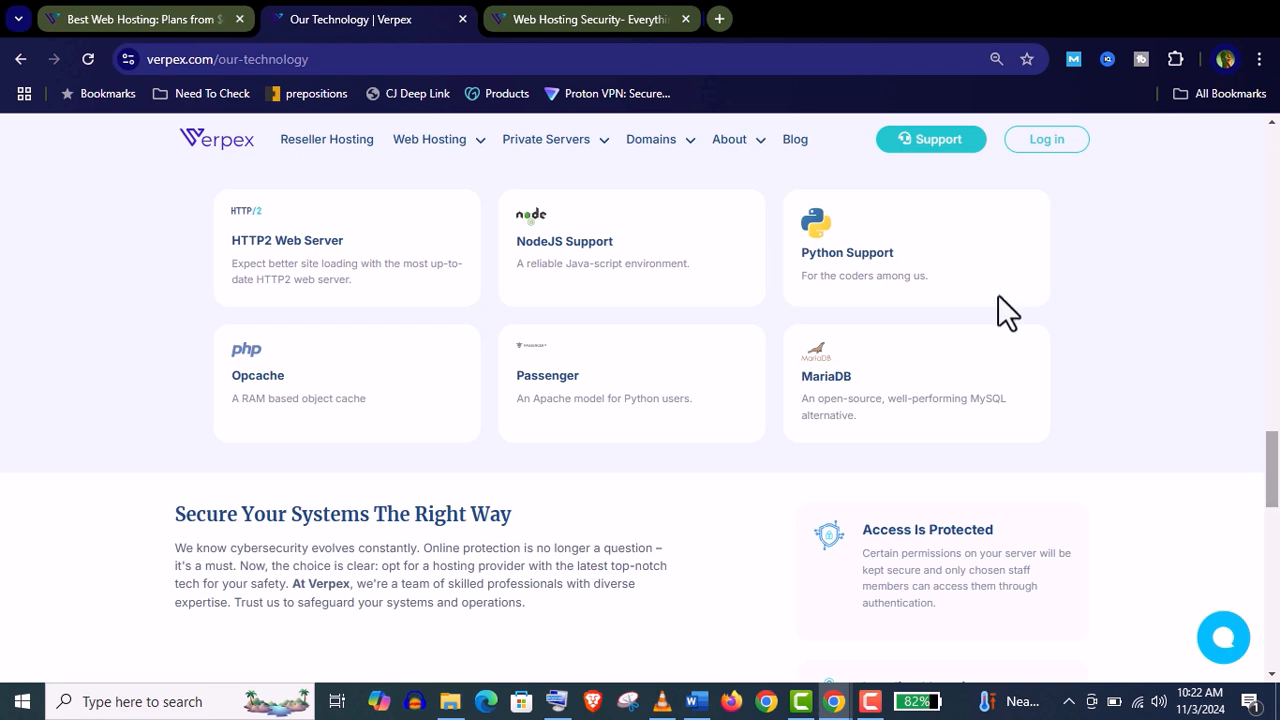
# Switch to the Web Hosting Security article and begin reading its security features list.
pyautogui.click(590, 20)
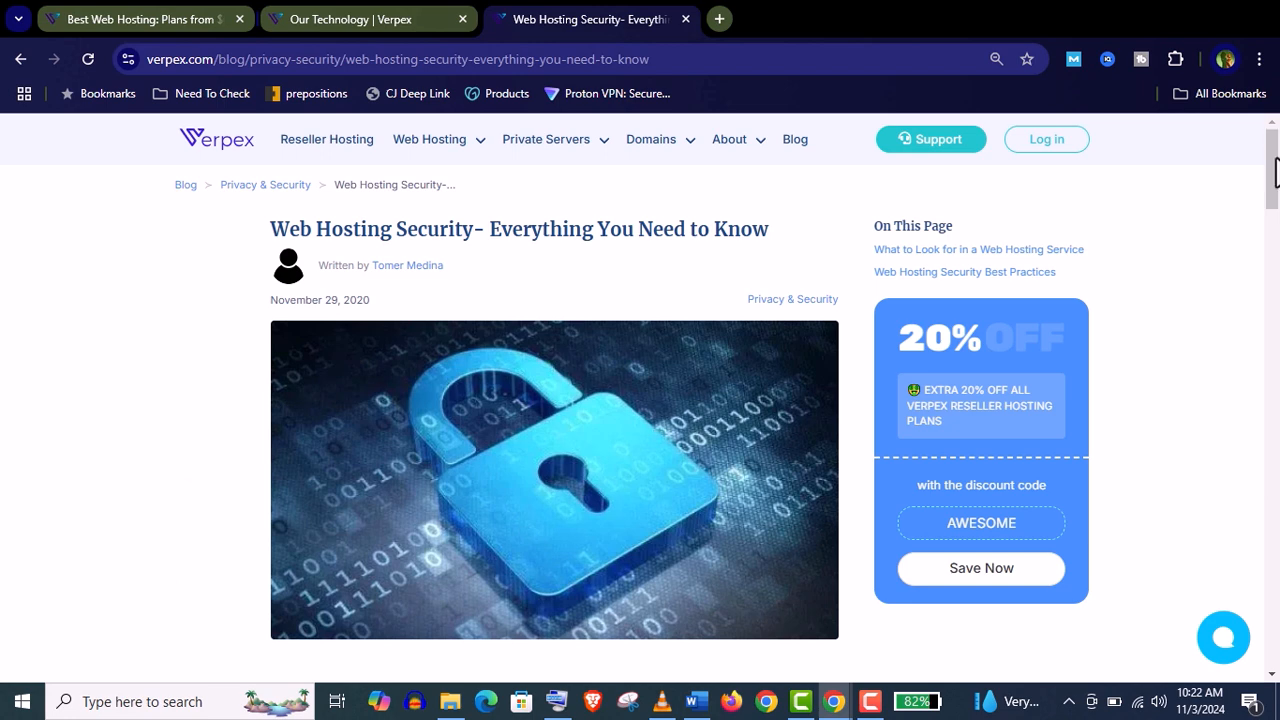
pyautogui.scroll(-3)
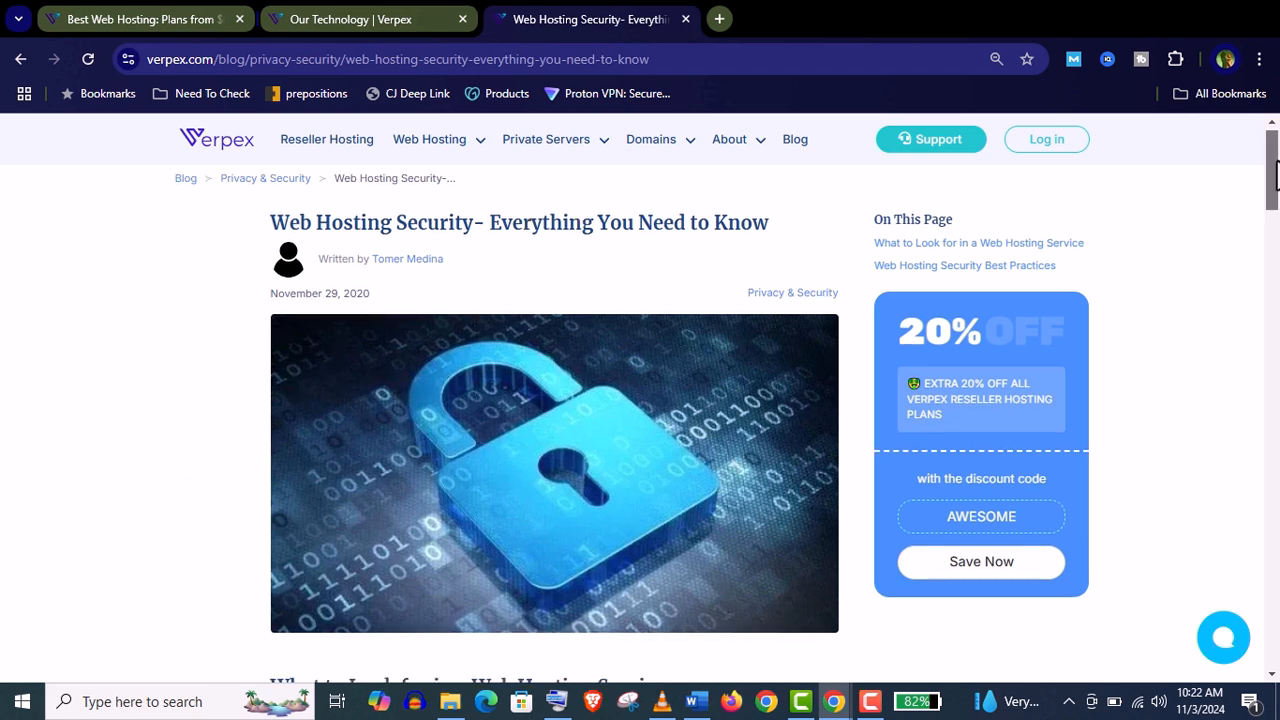
pyautogui.scroll(-3)
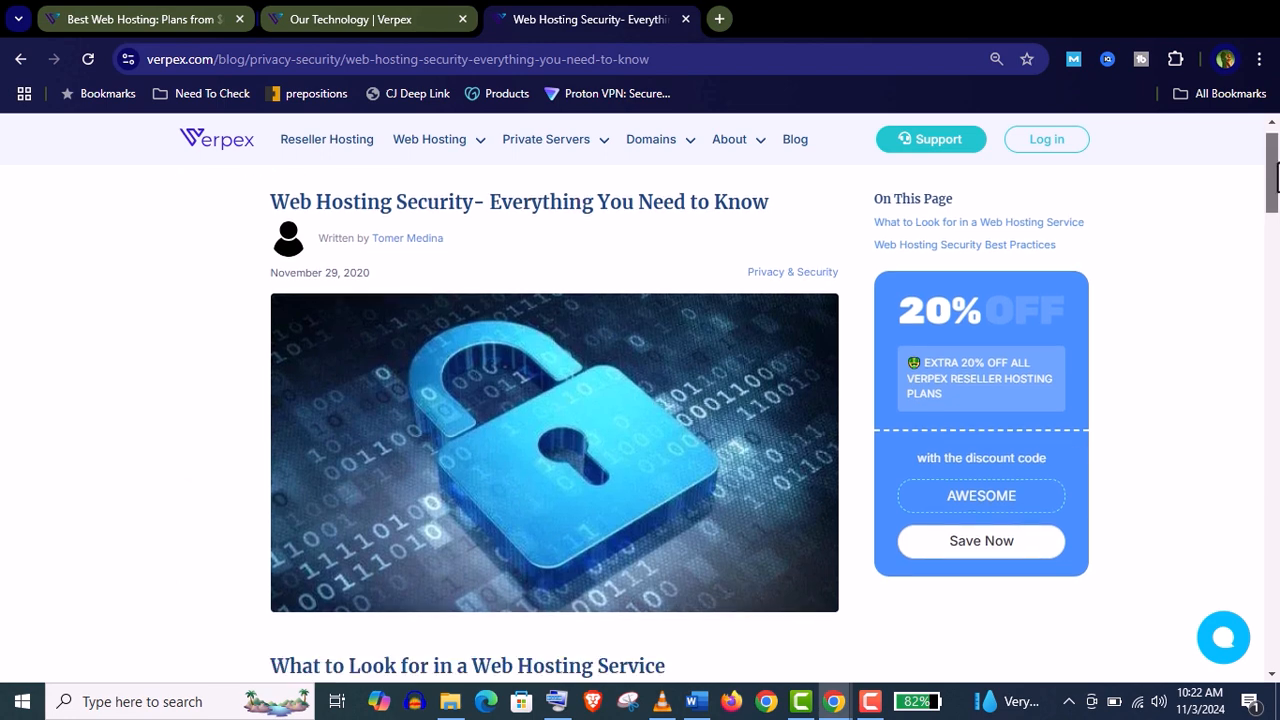
pyautogui.scroll(-3)
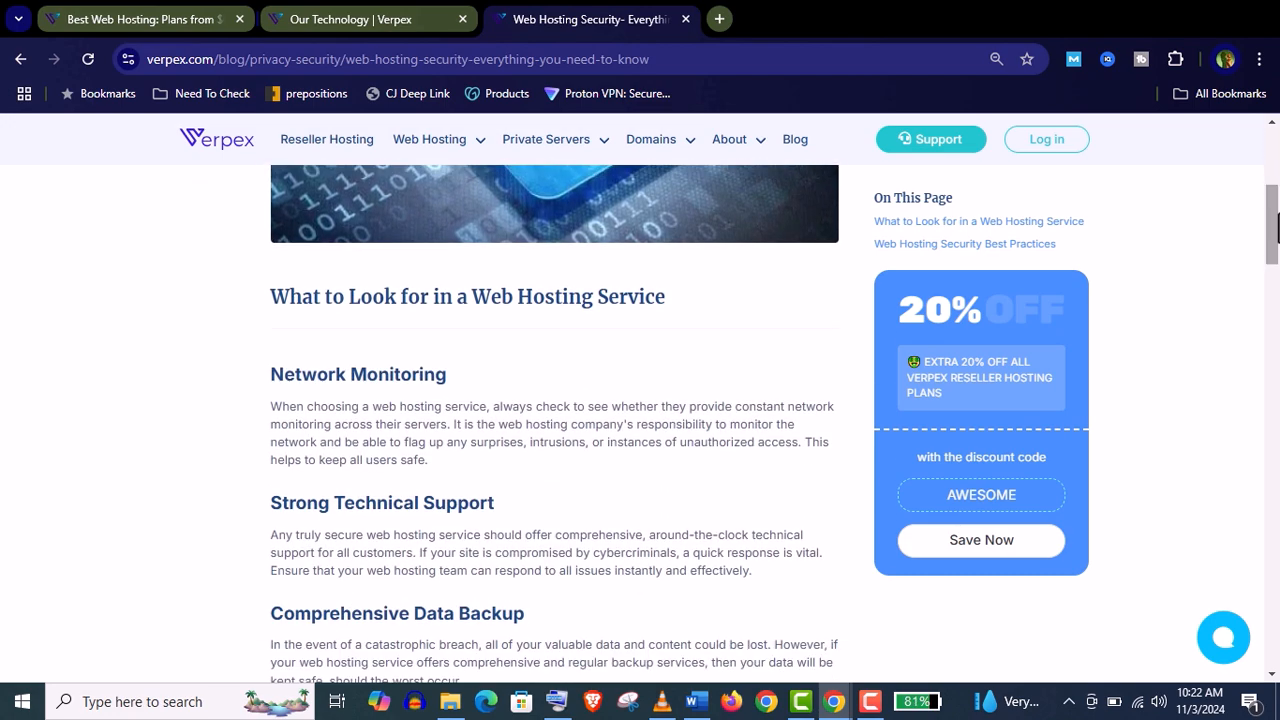
pyautogui.scroll(-3)
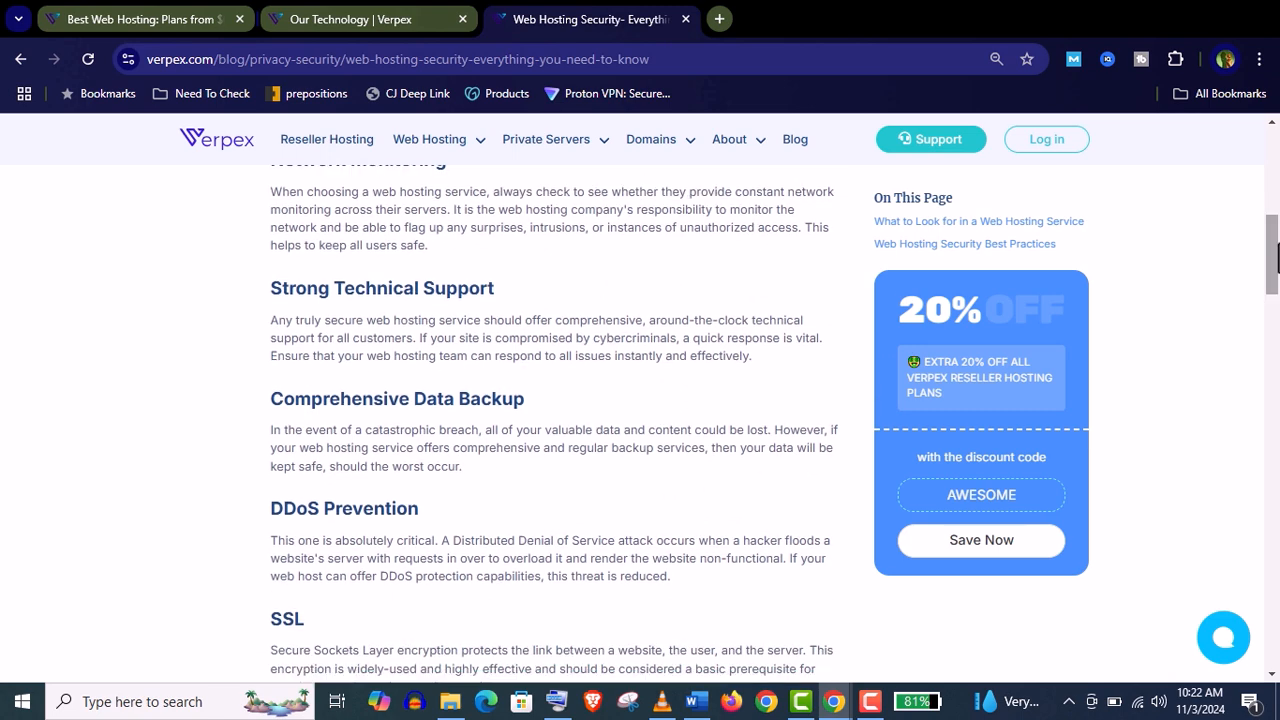
pyautogui.scroll(-3)
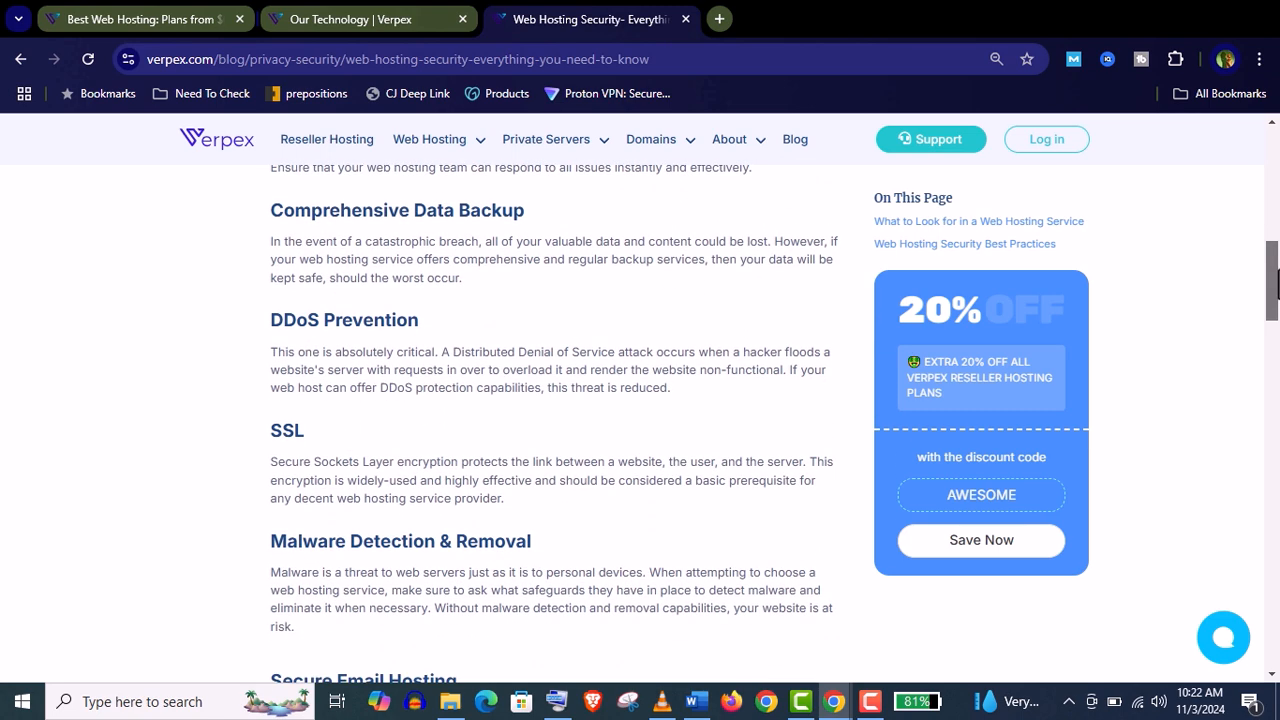
# Read the rest of 'What to Look for in a Web Hosting Service' down to physical security.
pyautogui.scroll(-3)
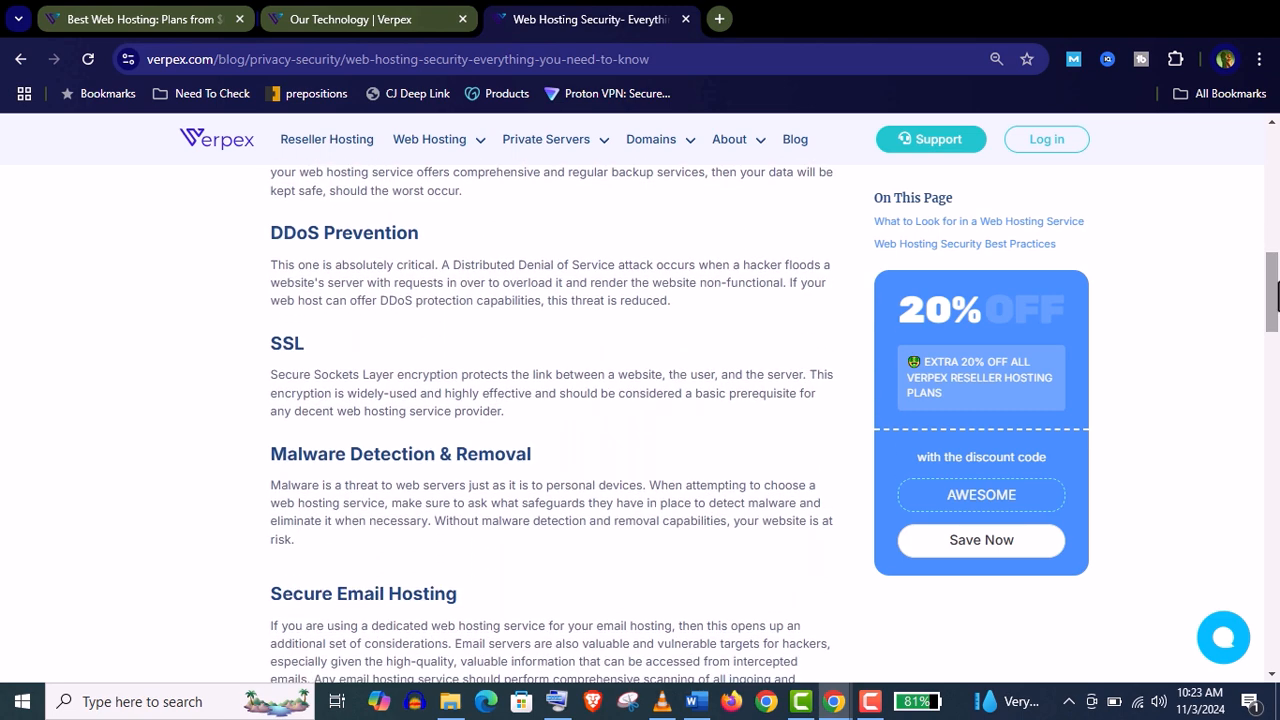
pyautogui.scroll(-3)
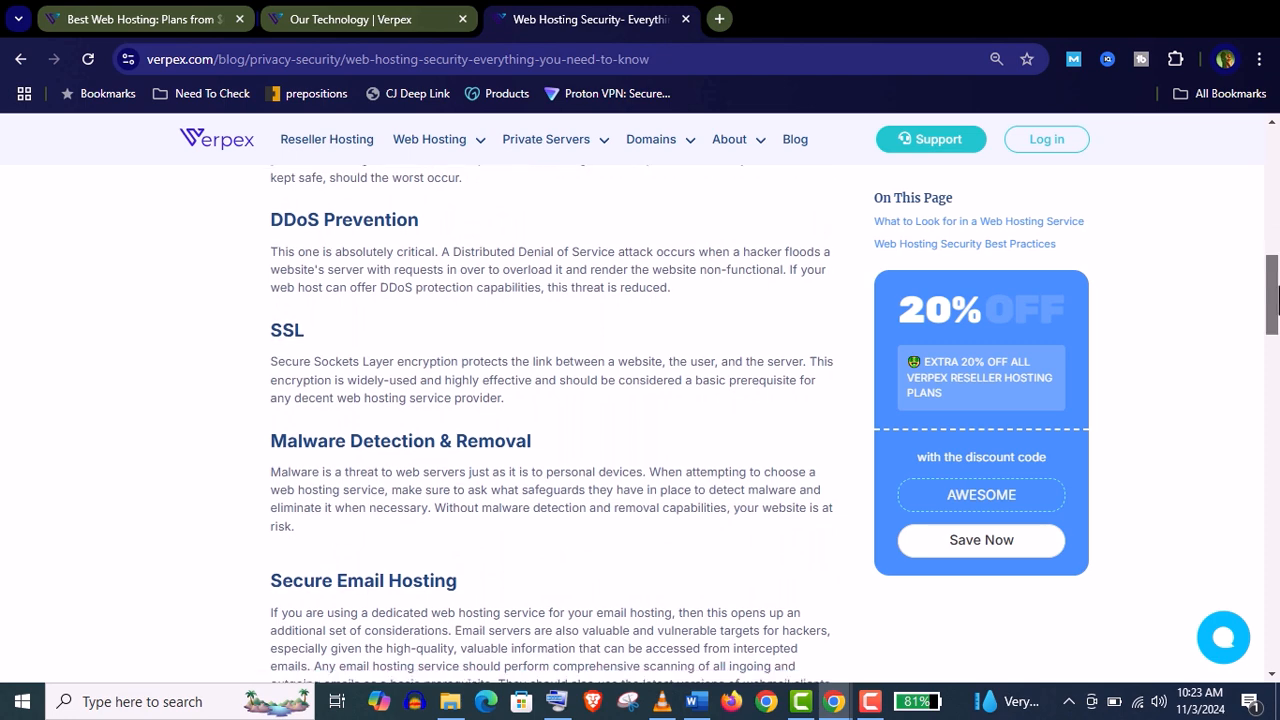
pyautogui.scroll(-3)
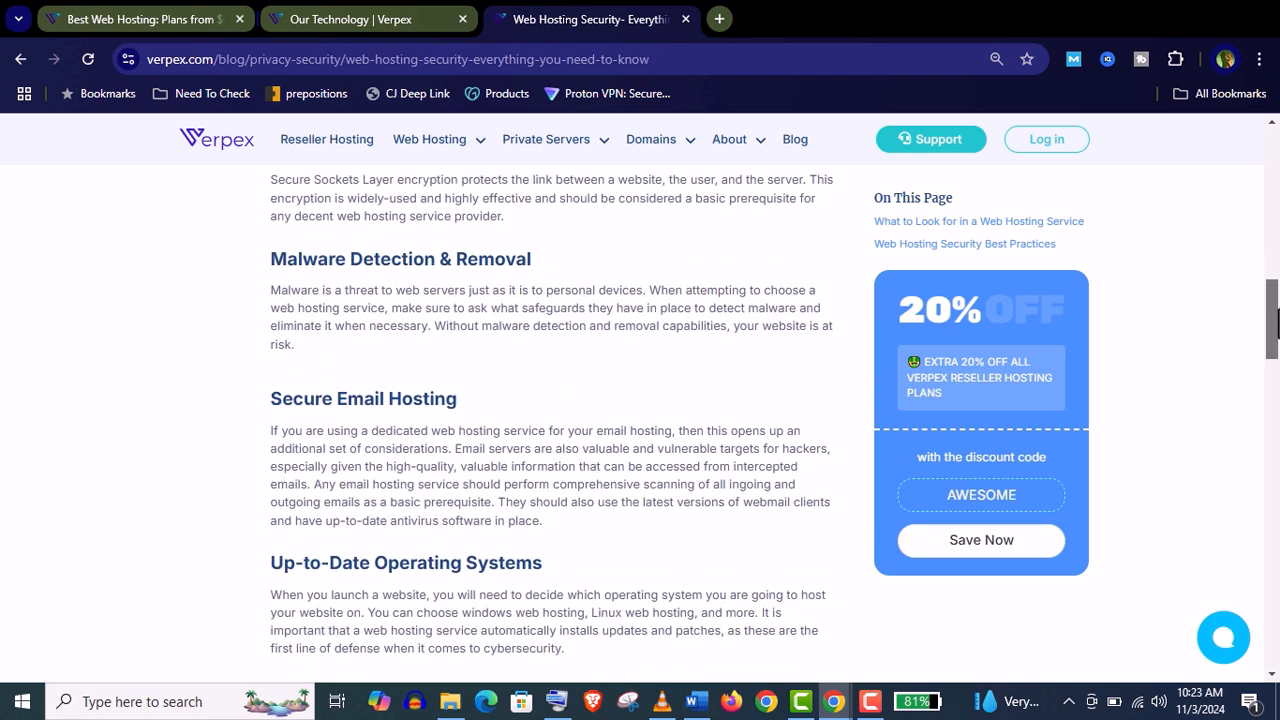
pyautogui.scroll(-3)
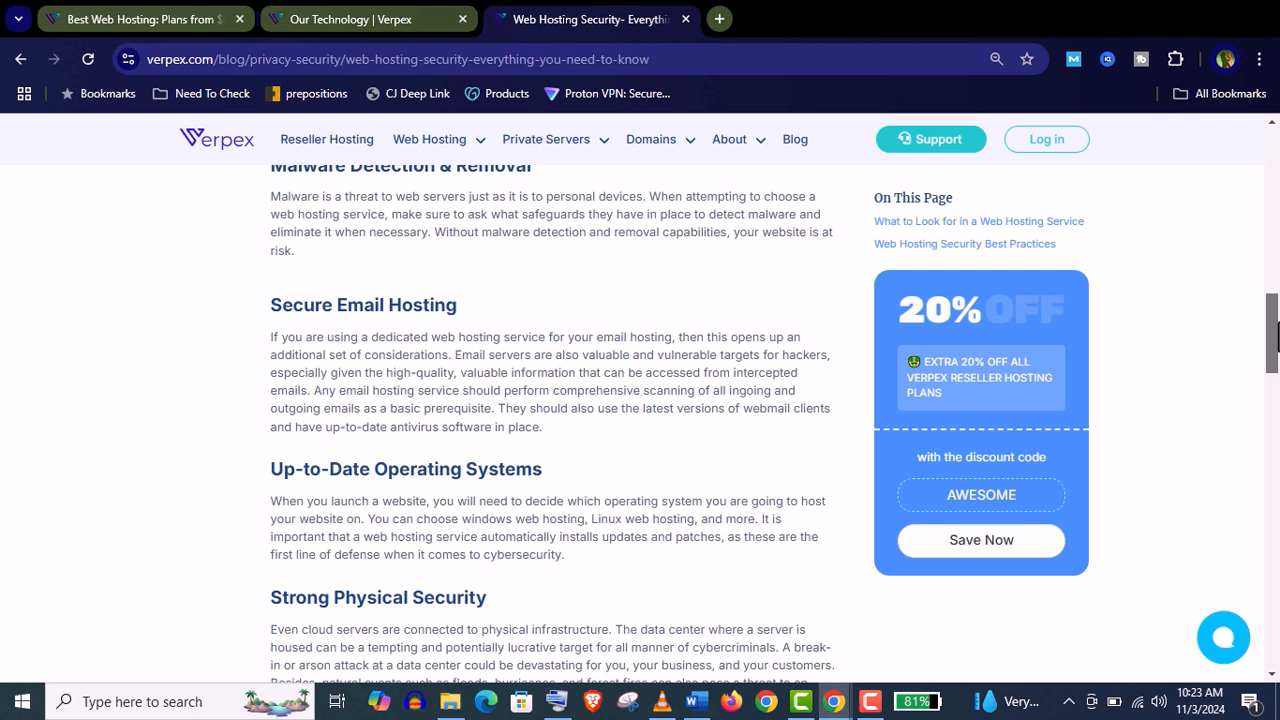
pyautogui.scroll(-3)
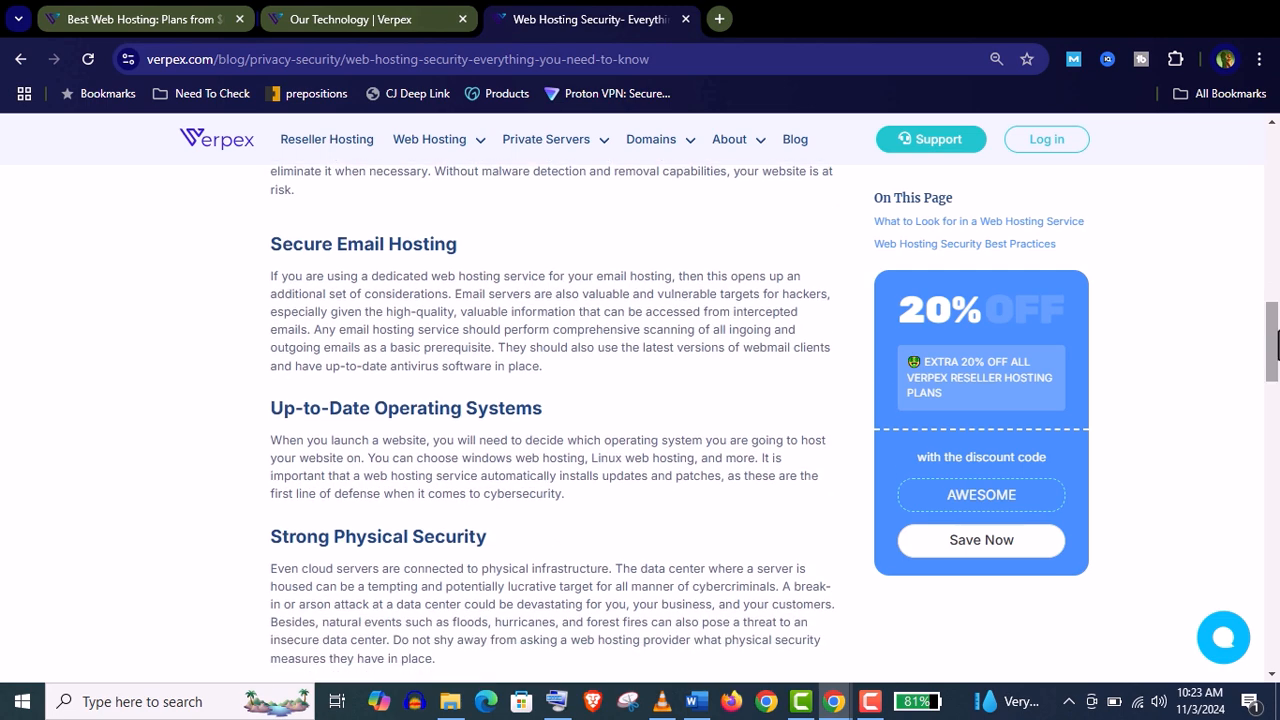
pyautogui.scroll(-3)
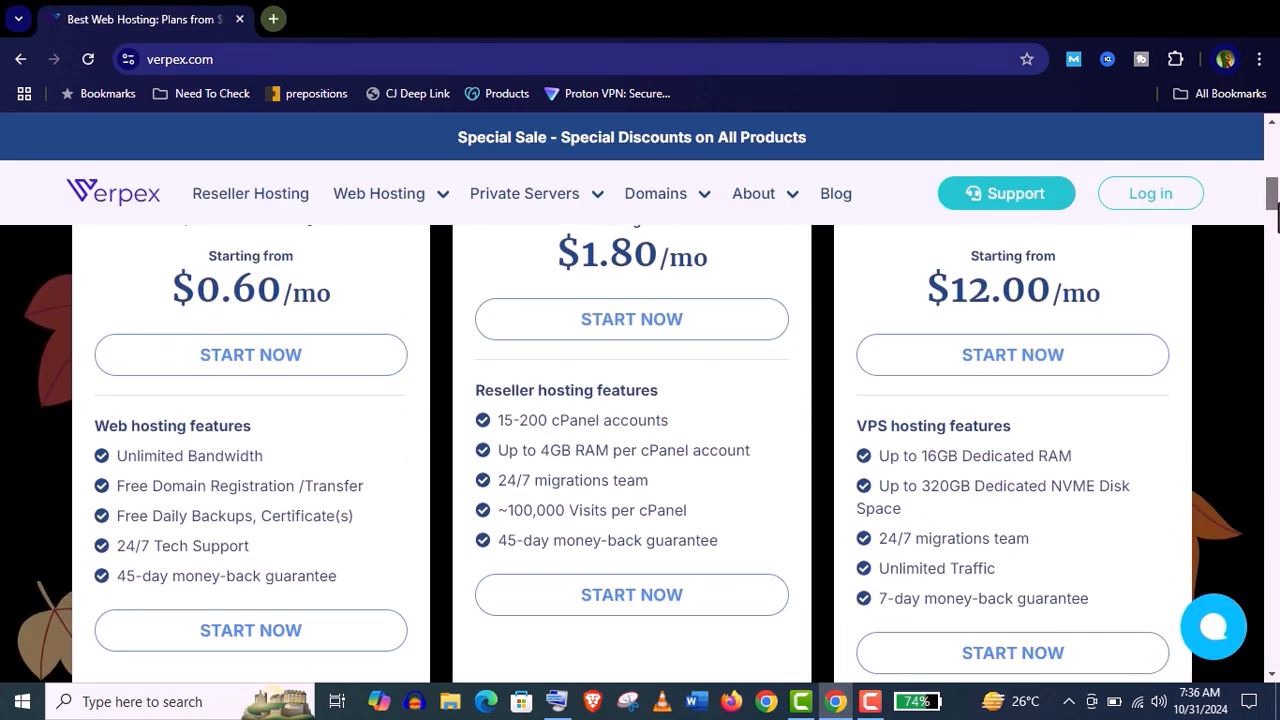
# Read the Trustpilot Verpex Hosting profile, 4.7 from 840 reviews, through the top review.
pyautogui.scroll(-3)
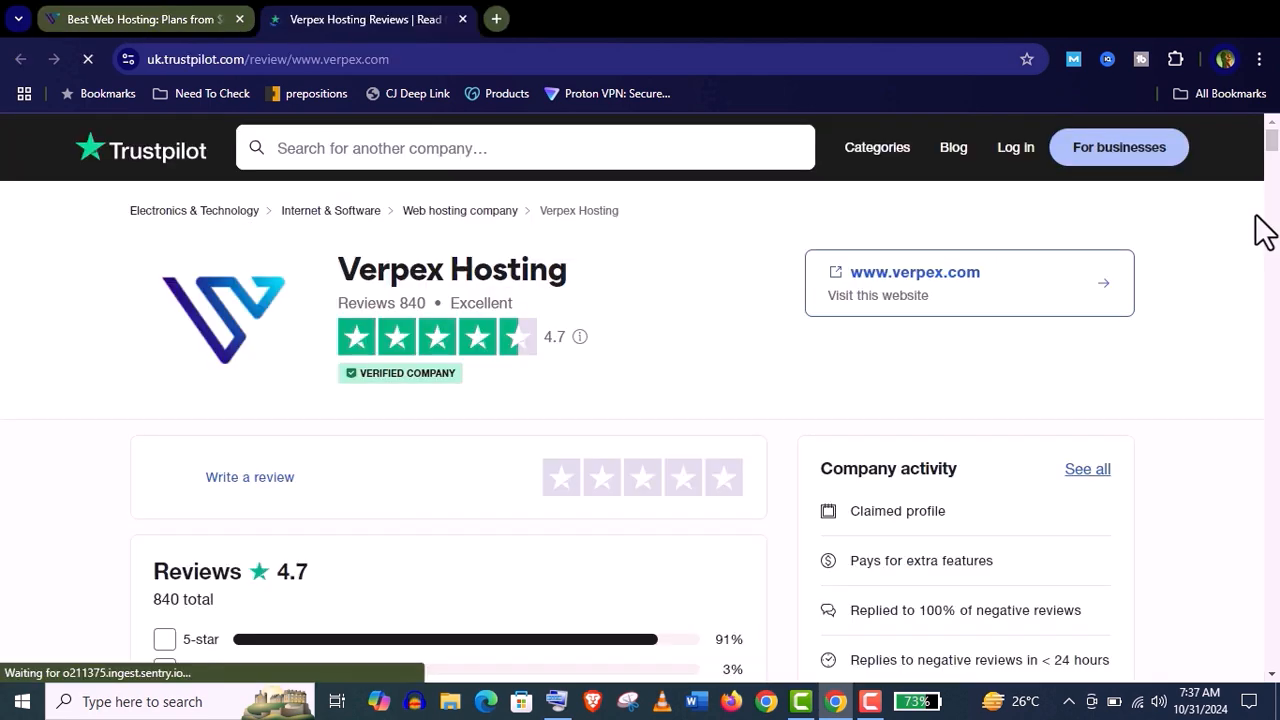
pyautogui.scroll(-3)
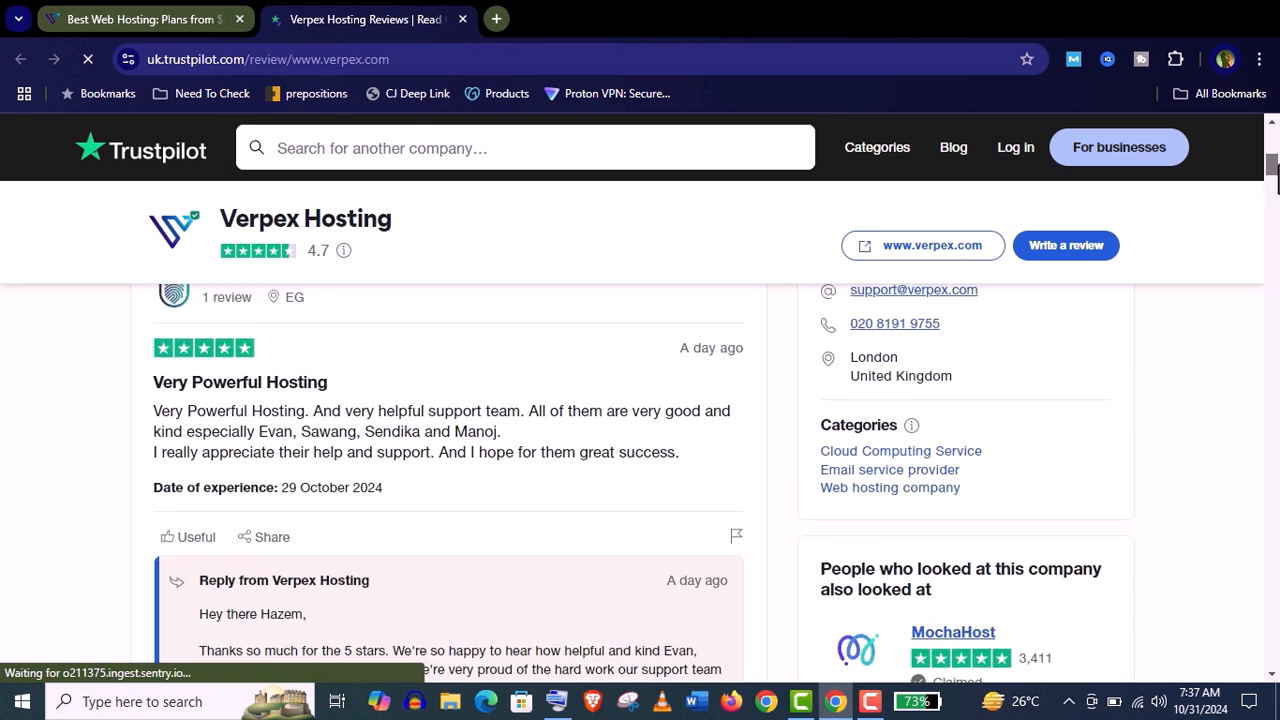
pyautogui.scroll(-3)
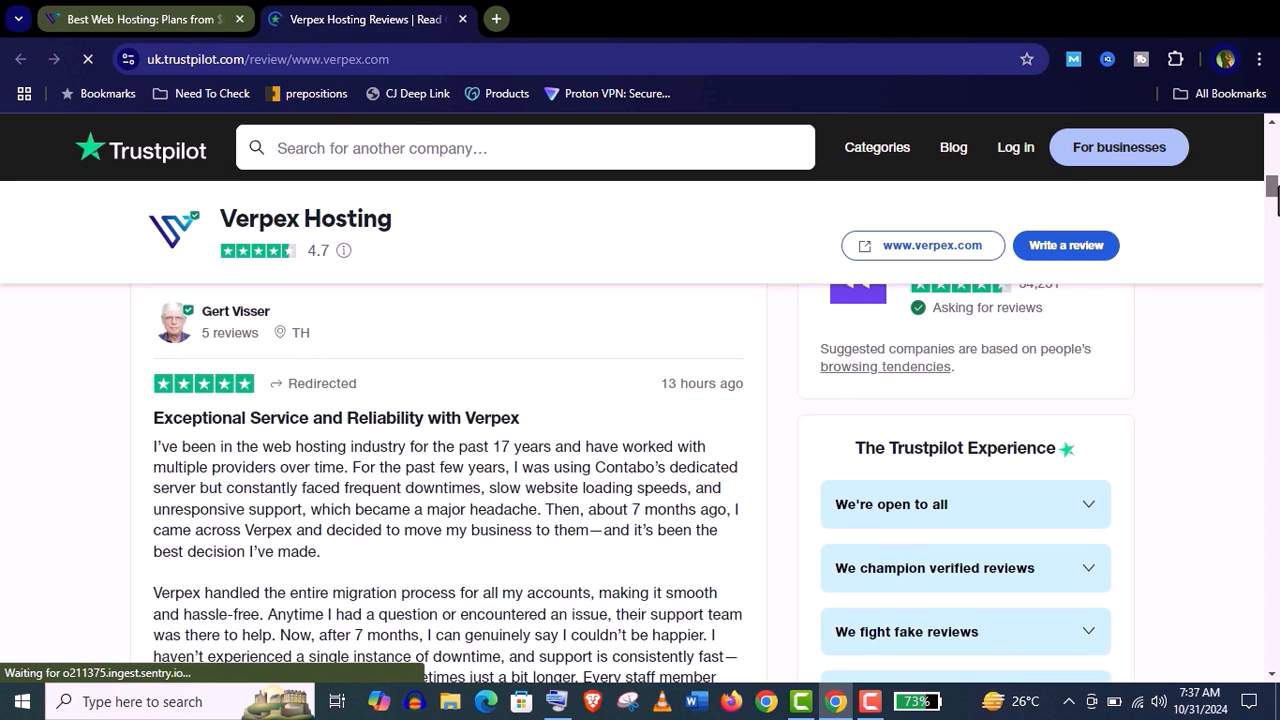
pyautogui.scroll(-3)
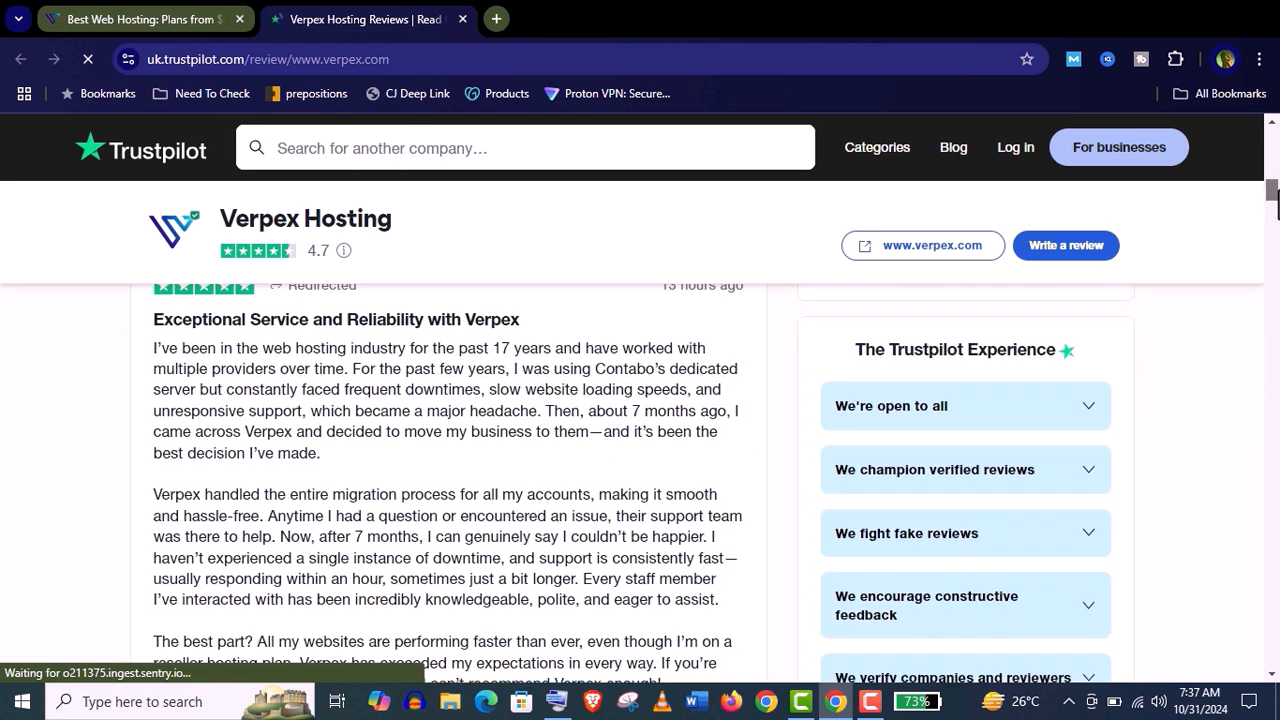
pyautogui.scroll(-3)
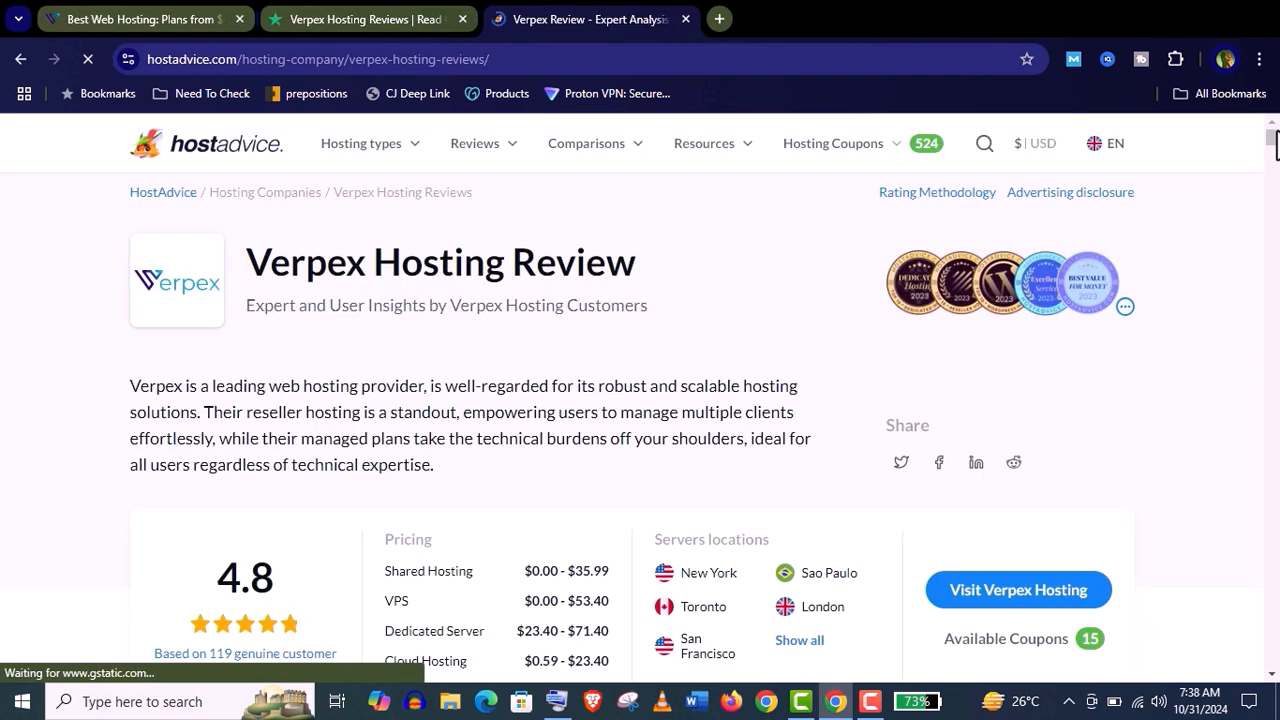
# View the HostAdvice Verpex review and its full list of 14 server locations, then close the list.
pyautogui.click(356, 20)
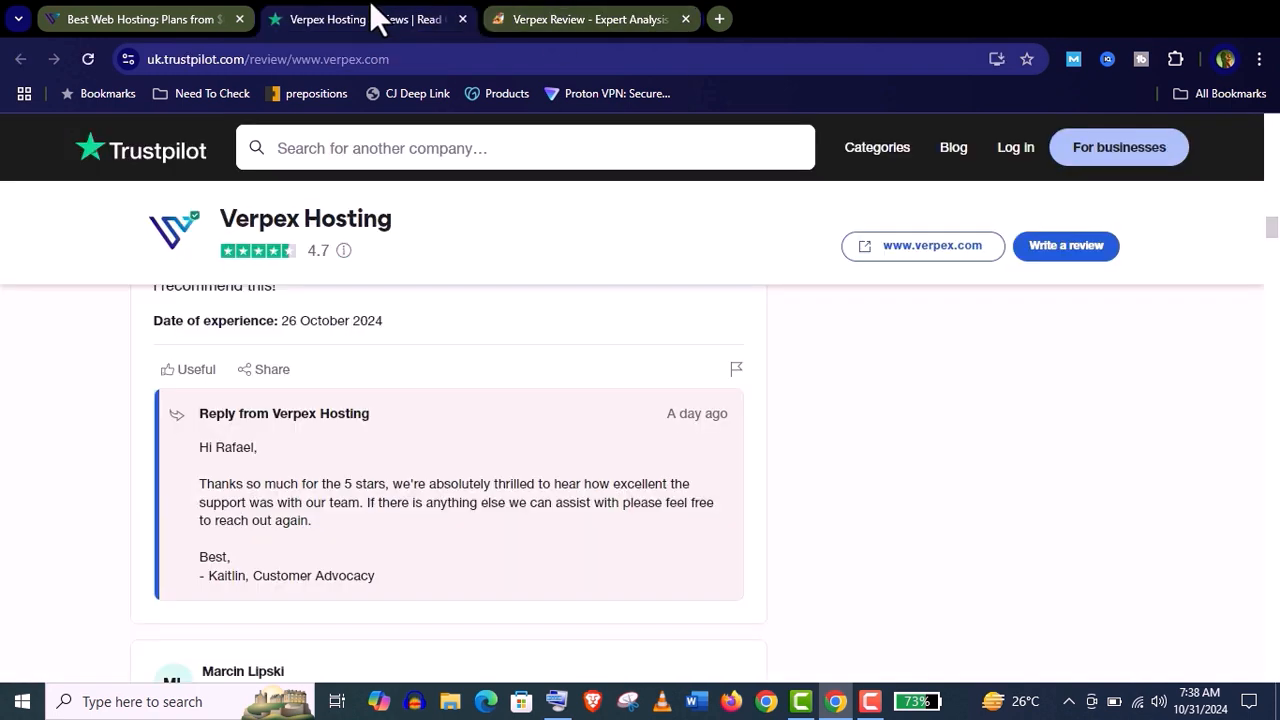
pyautogui.click(330, 20)
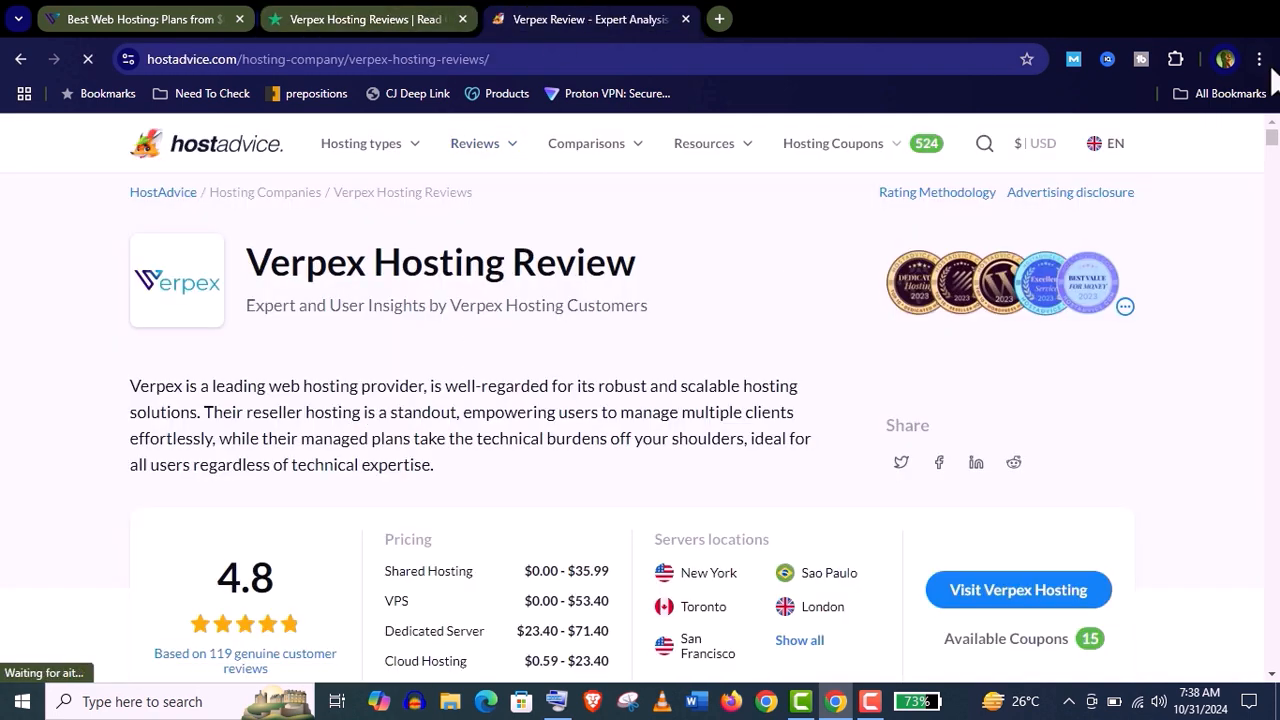
pyautogui.scroll(-3)
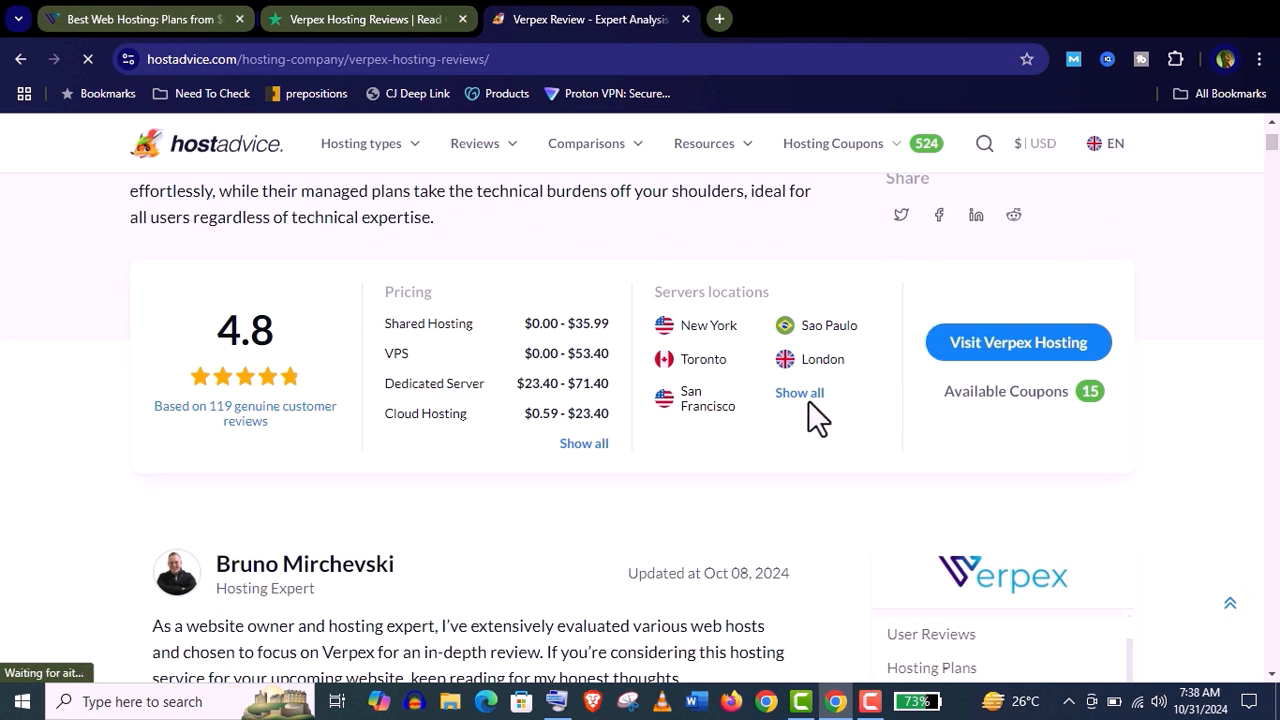
pyautogui.click(800, 392)
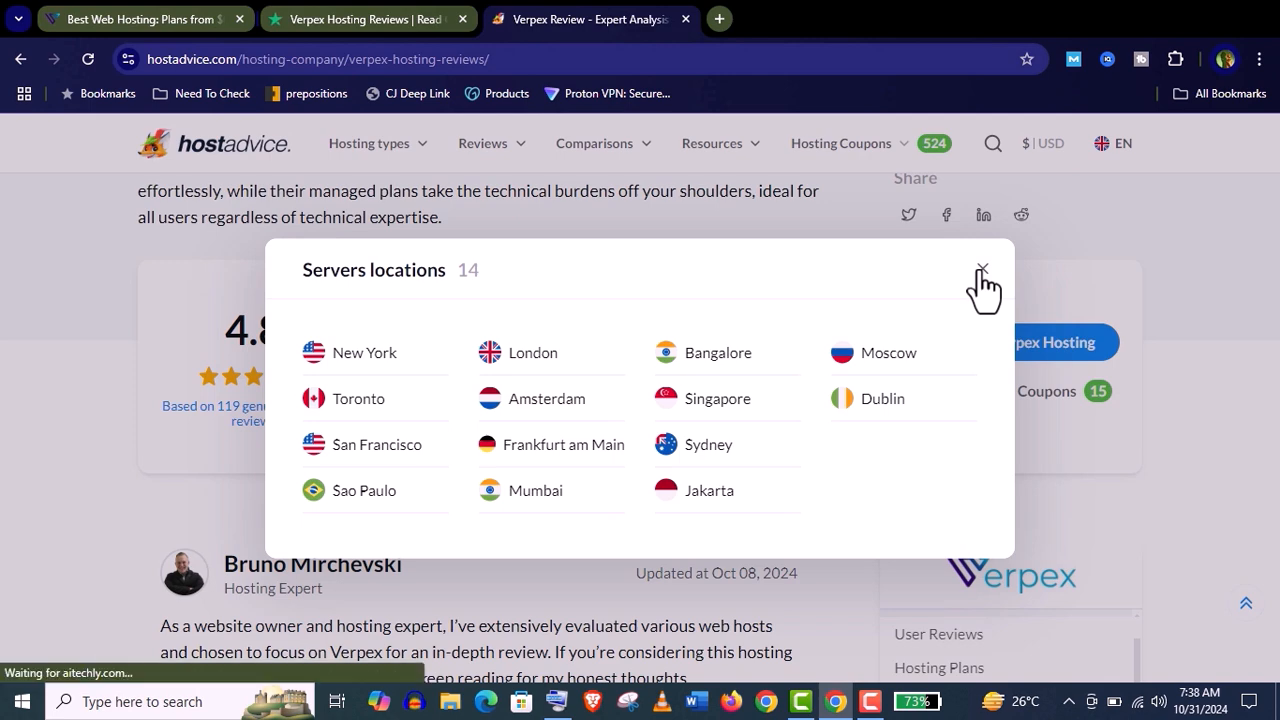
pyautogui.click(980, 268)
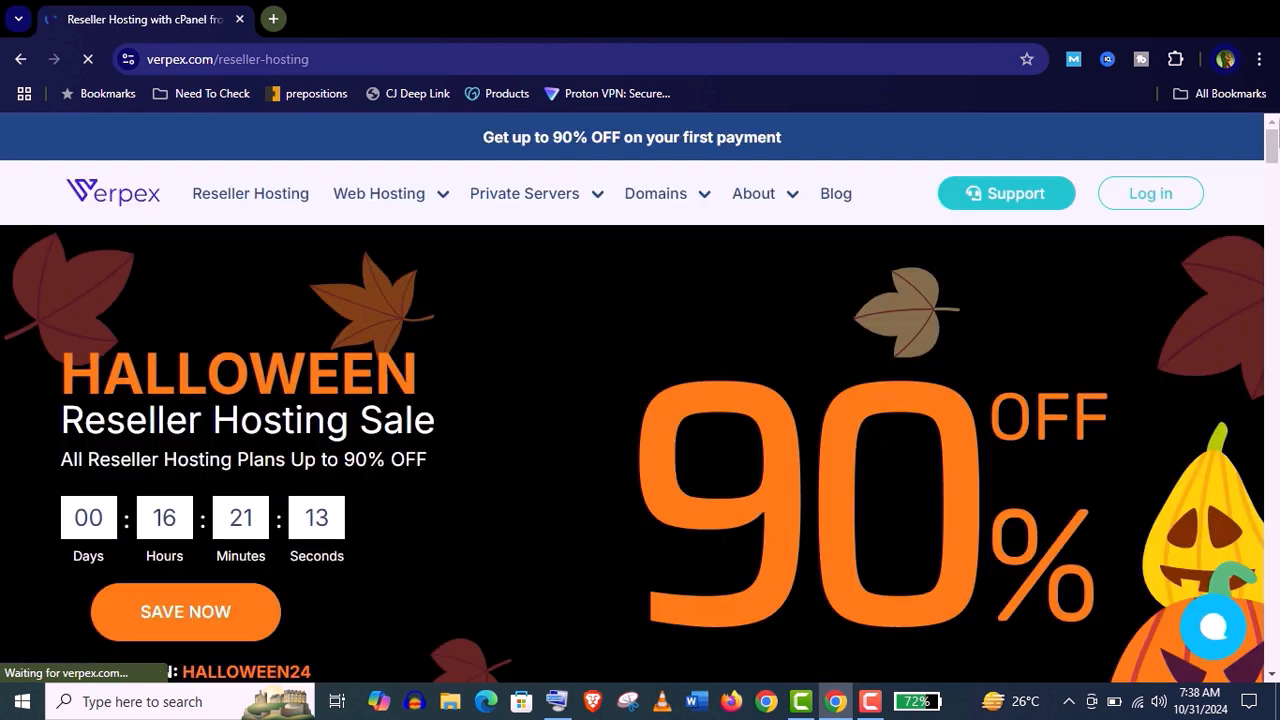
# Compare the 12-month reseller plans: Start-Up $8.96, Pro $14.93, Ultimate $29.79 per month.
pyautogui.scroll(-3)
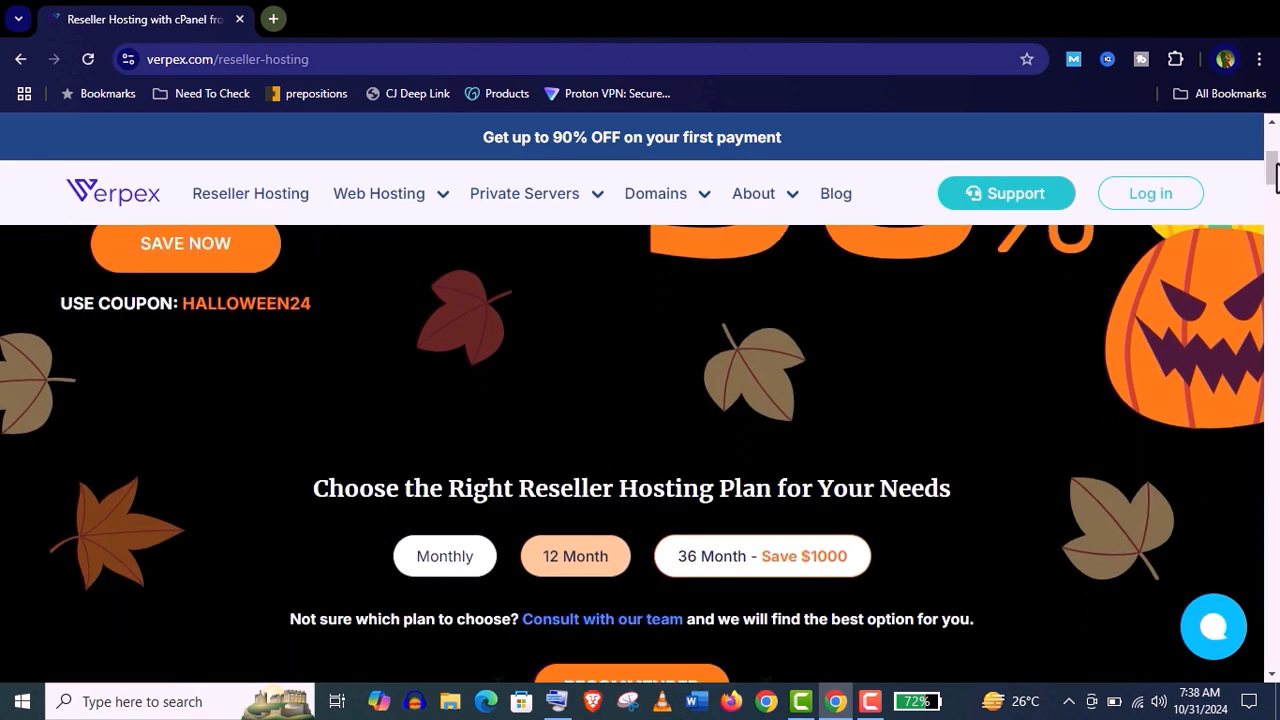
pyautogui.scroll(-3)
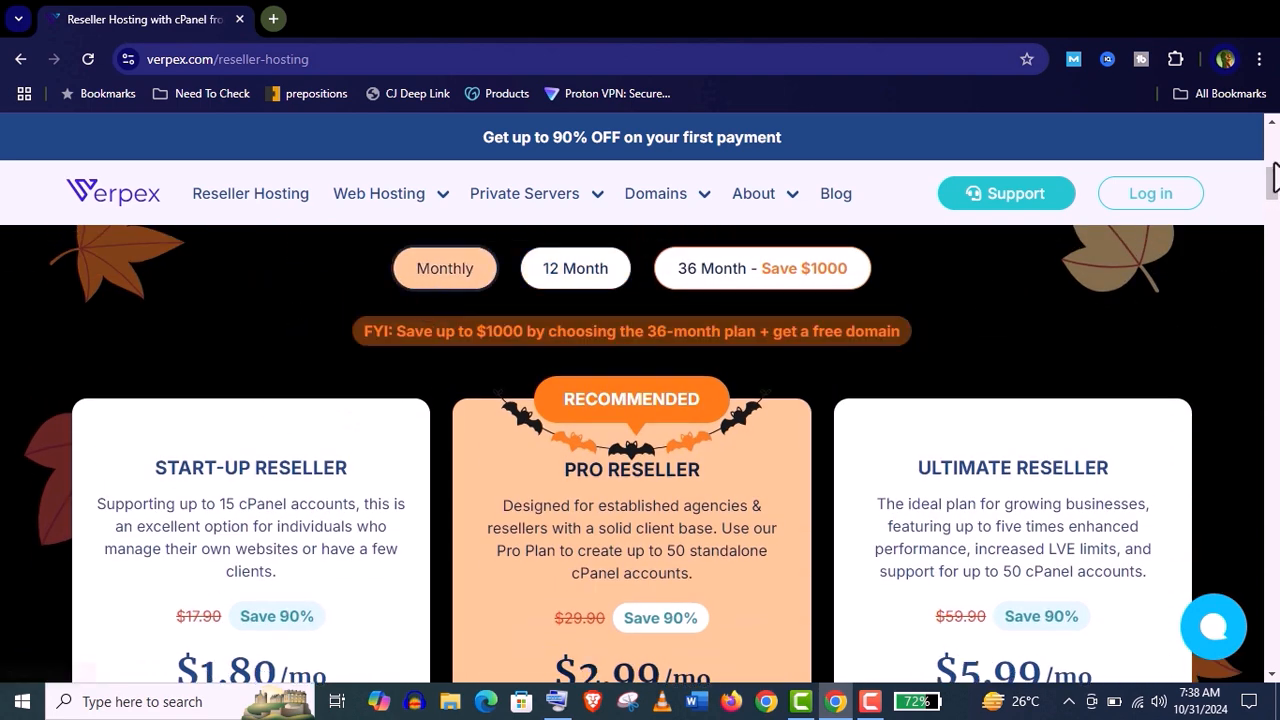
pyautogui.scroll(-3)
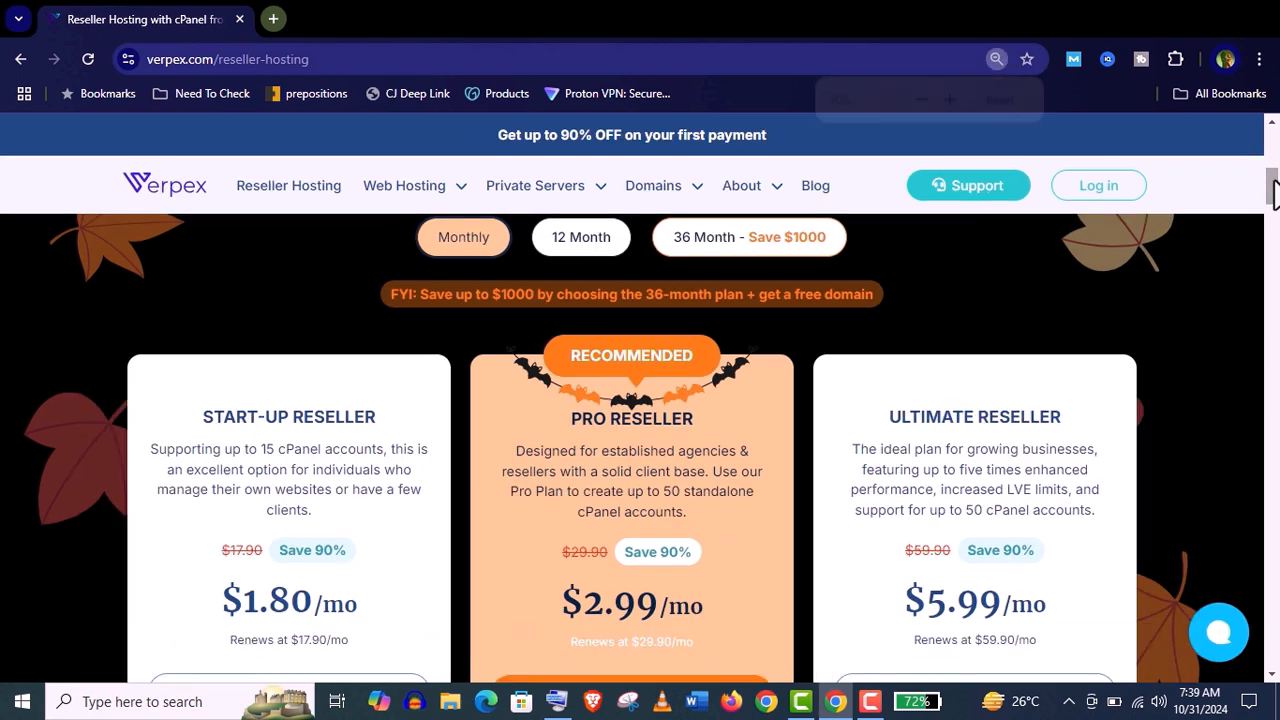
pyautogui.scroll(-3)
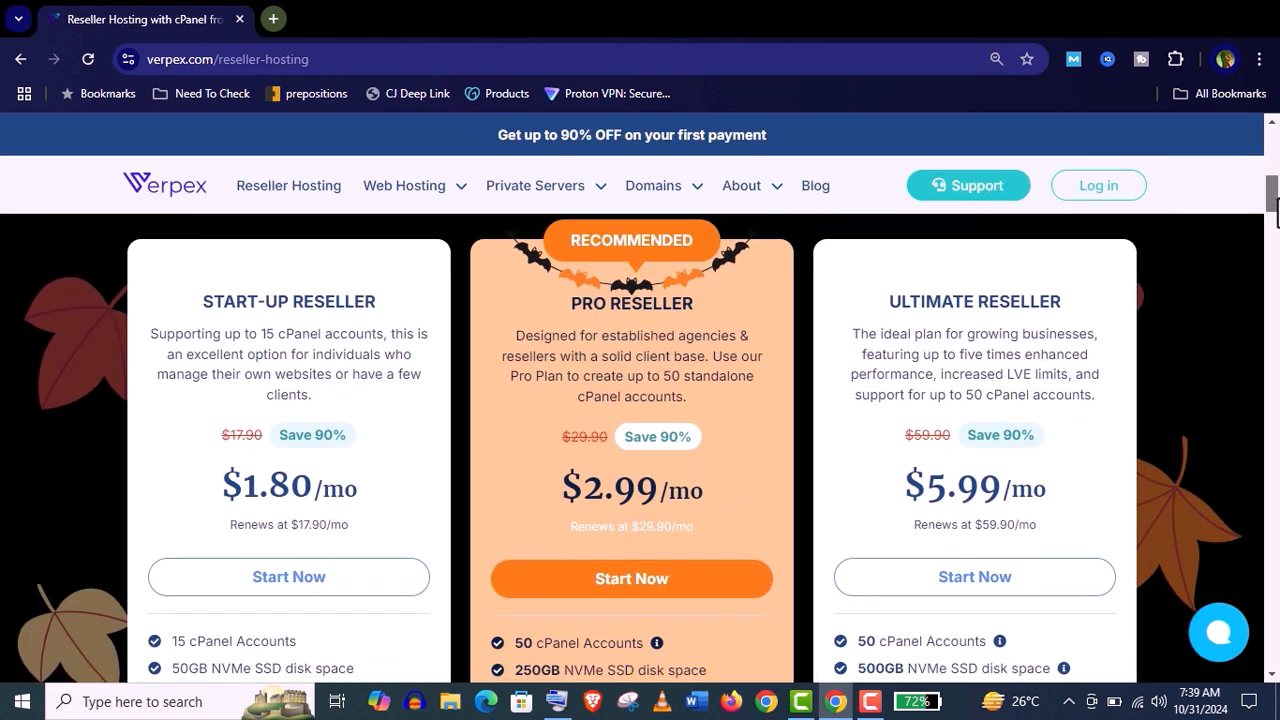
pyautogui.scroll(-3)
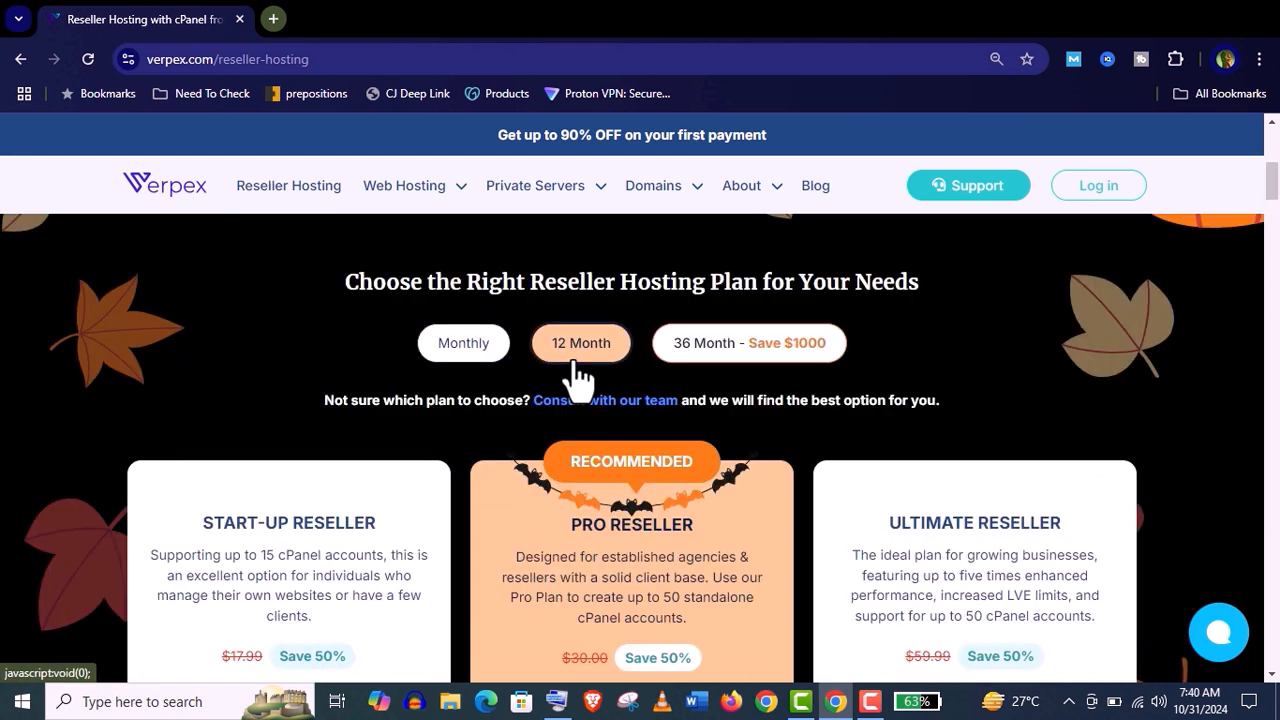
pyautogui.scroll(-3)
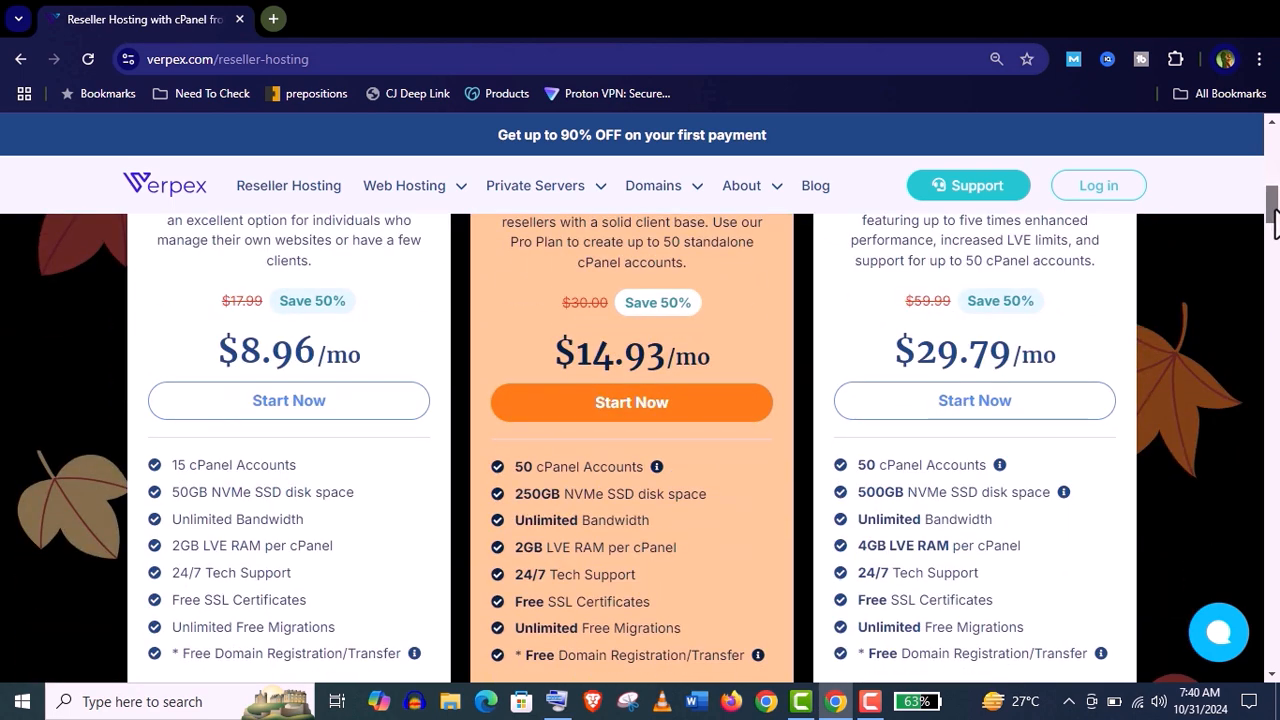
pyautogui.scroll(3)
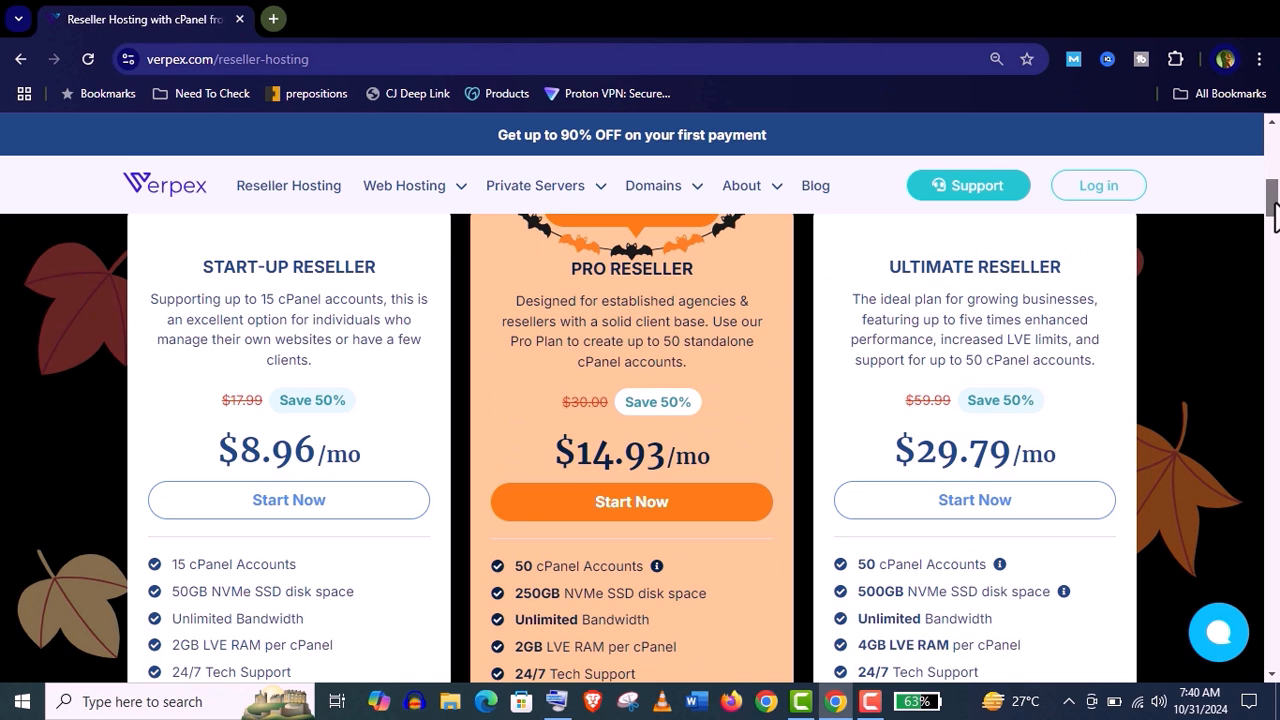
# Check Pro's roughly $0.30 per-cPanel-account cost and read the free-domain terms.
pyautogui.scroll(-3)
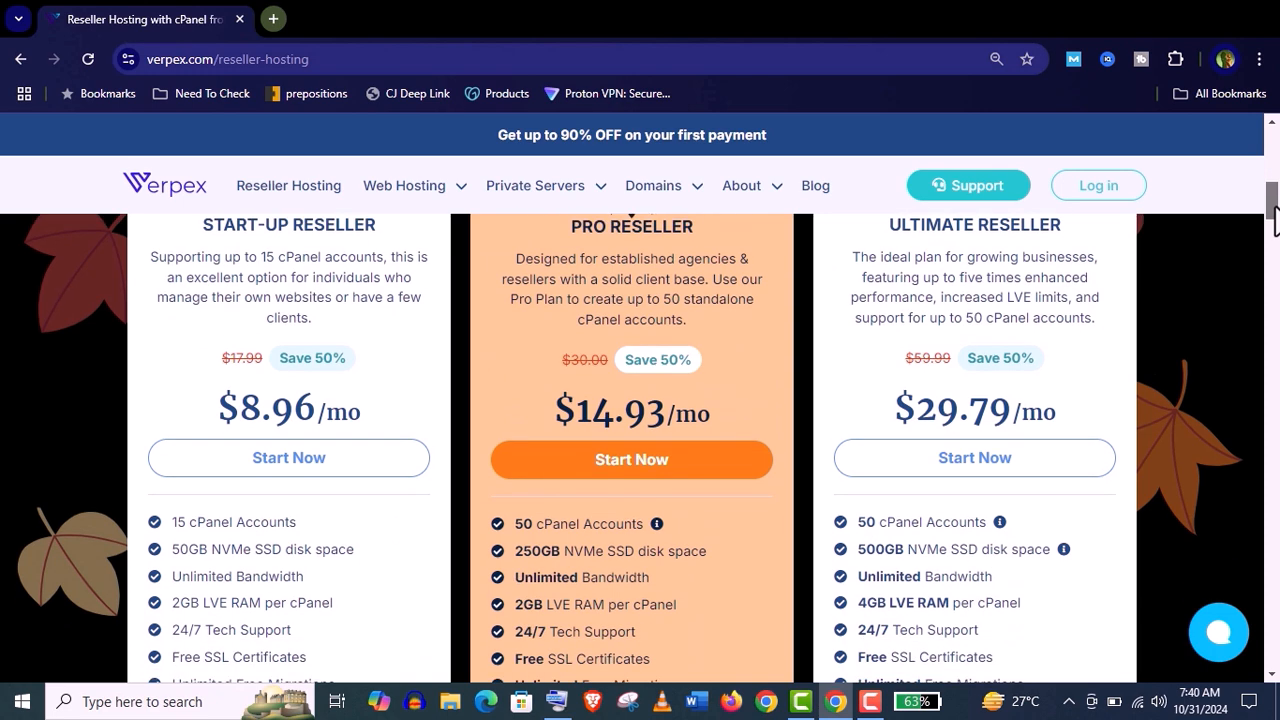
pyautogui.scroll(-3)
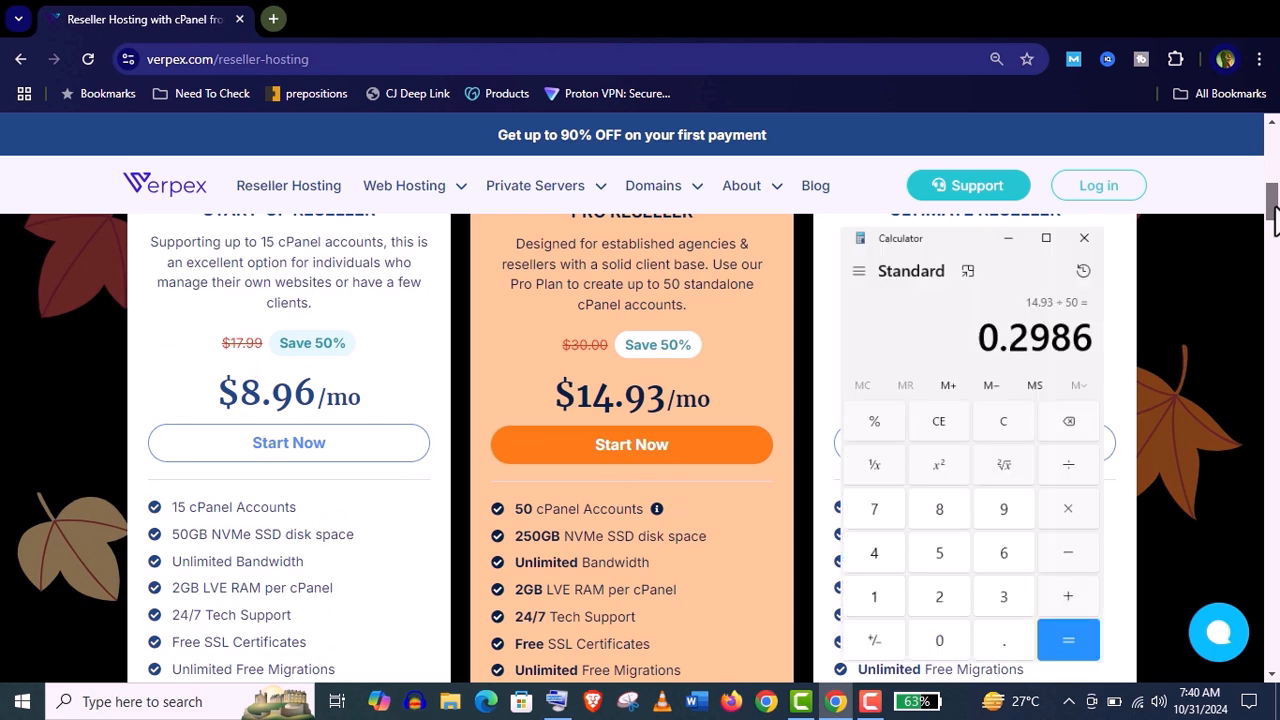
pyautogui.scroll(-3)
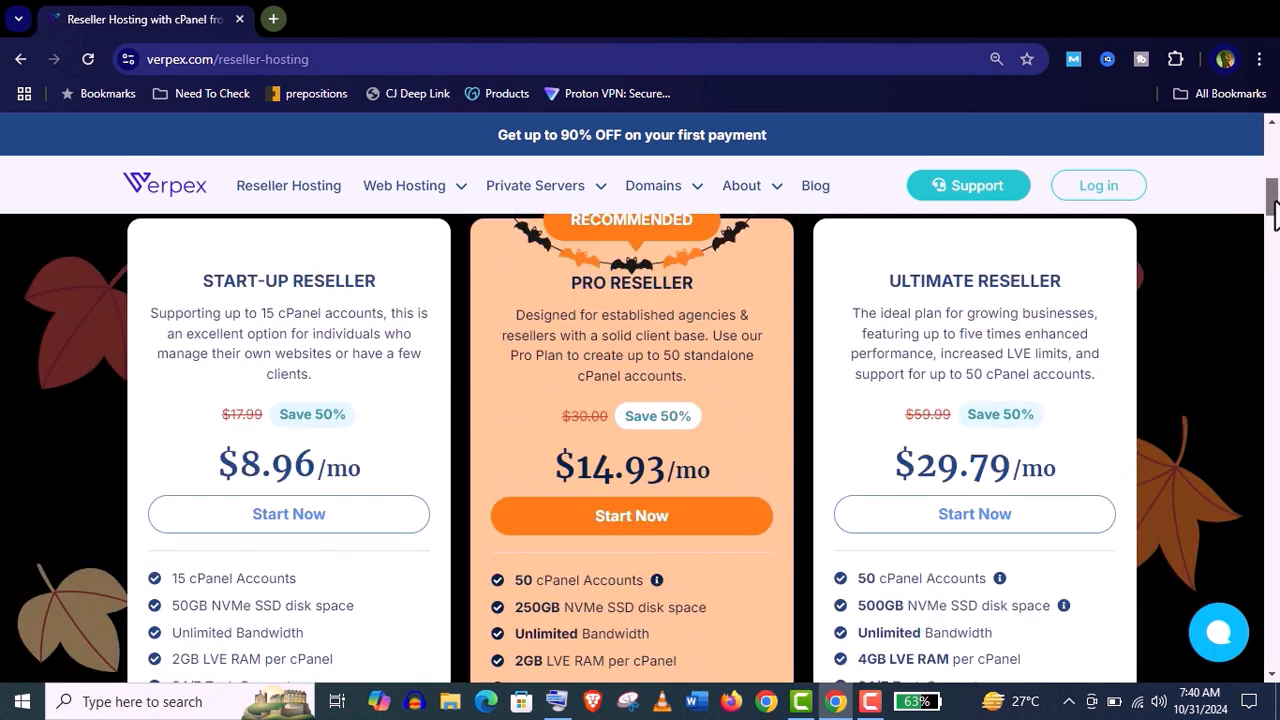
pyautogui.scroll(-3)
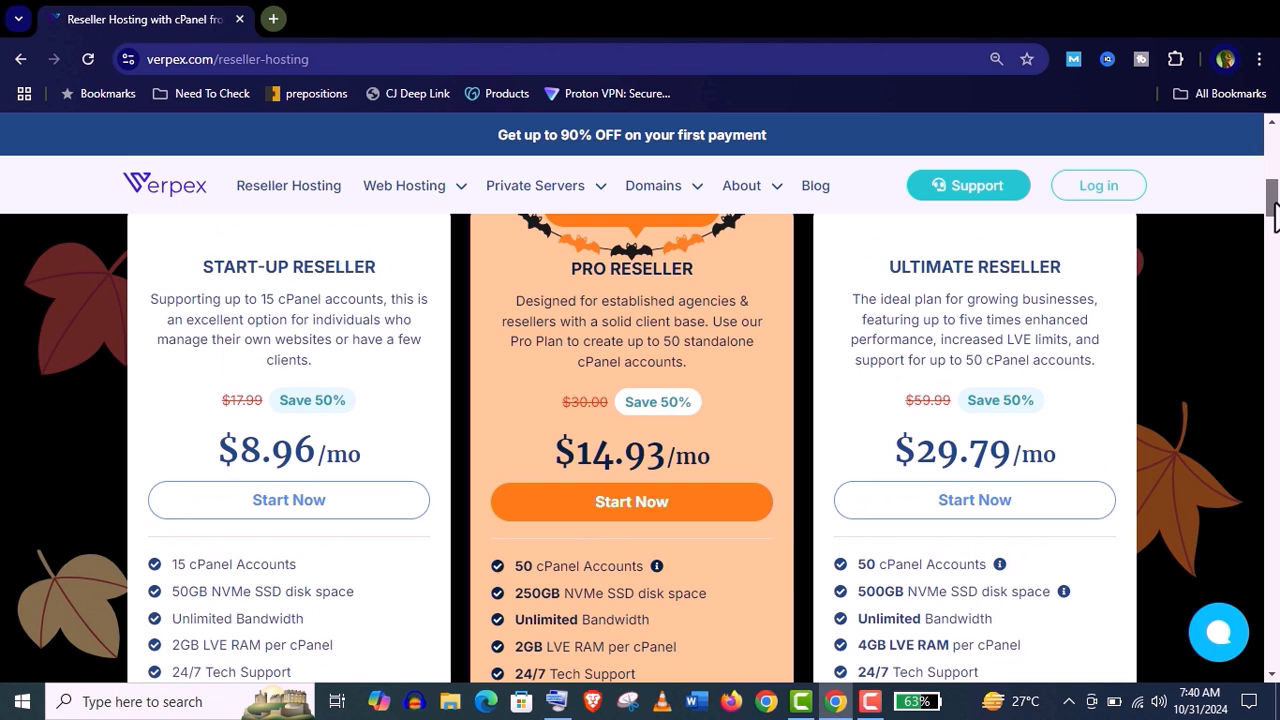
pyautogui.scroll(-3)
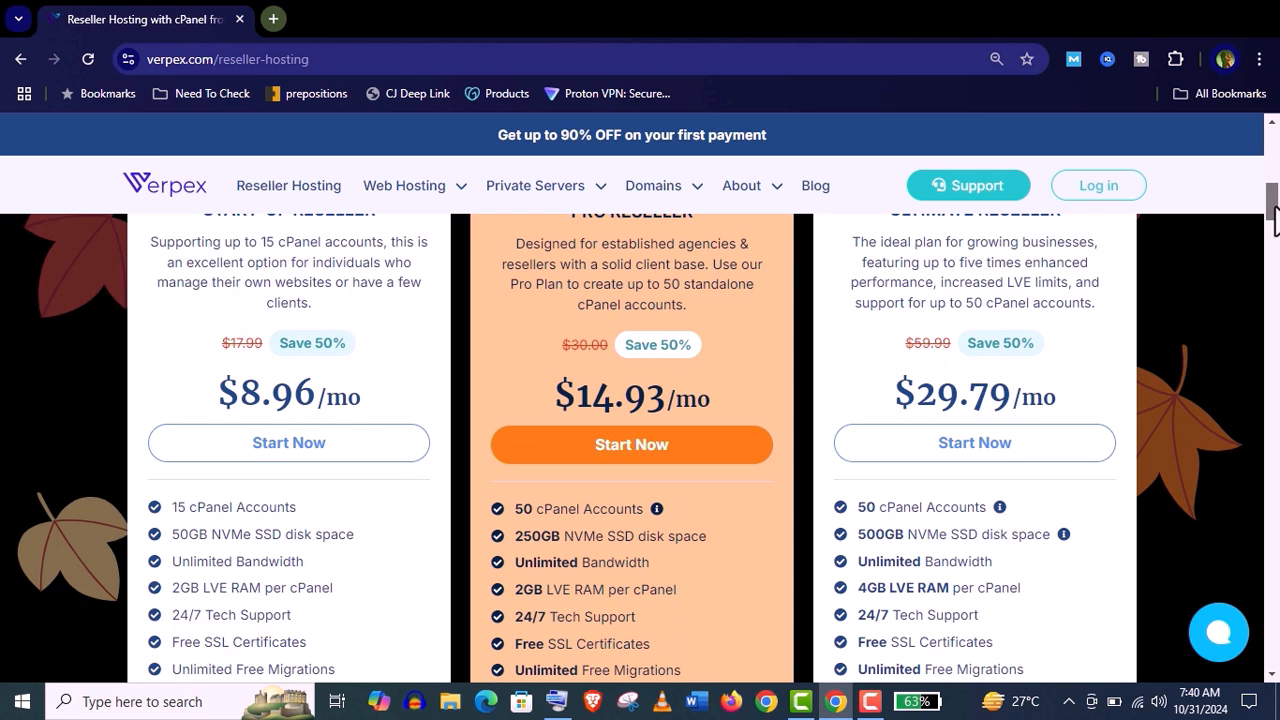
pyautogui.scroll(-3)
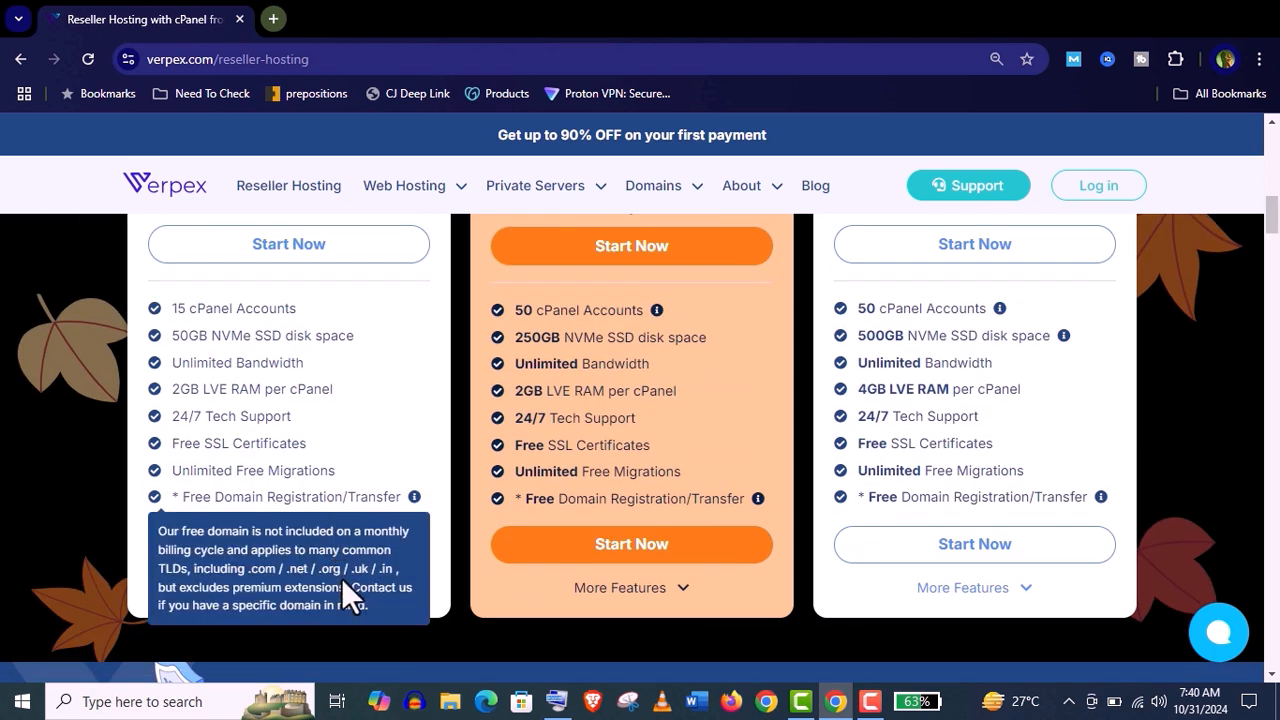
pyautogui.click(276, 588)
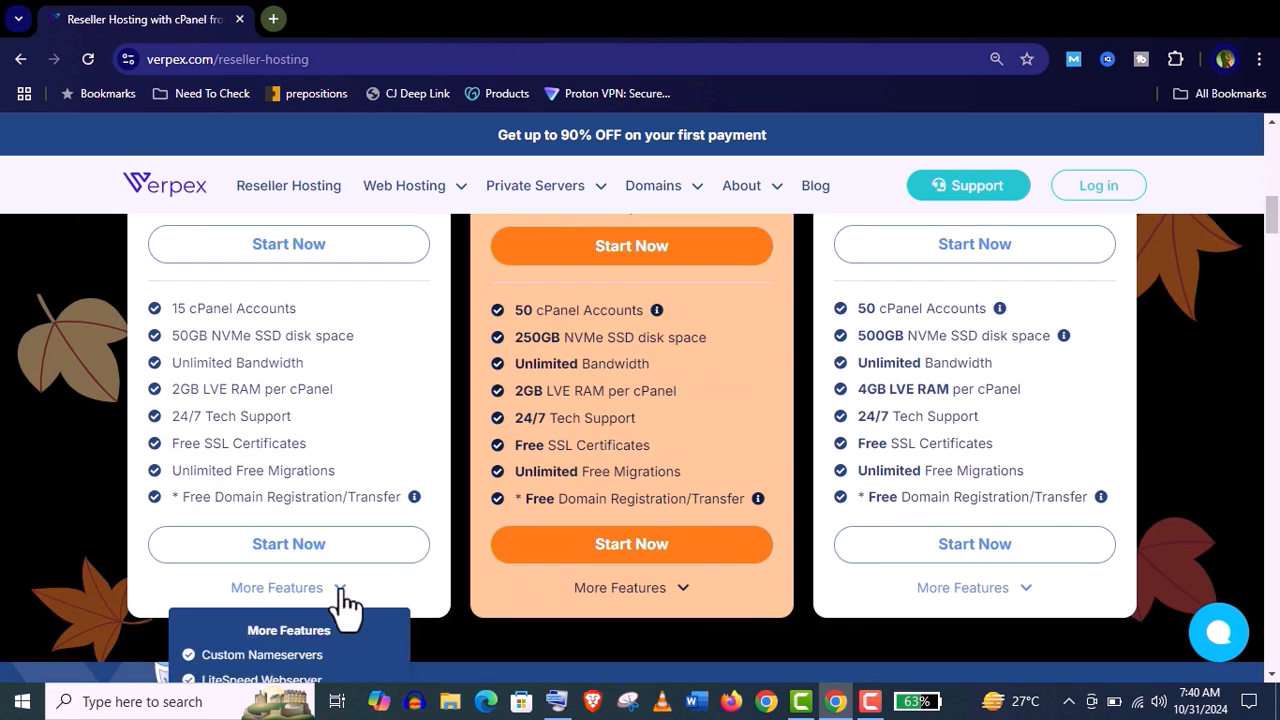
pyautogui.scroll(-3)
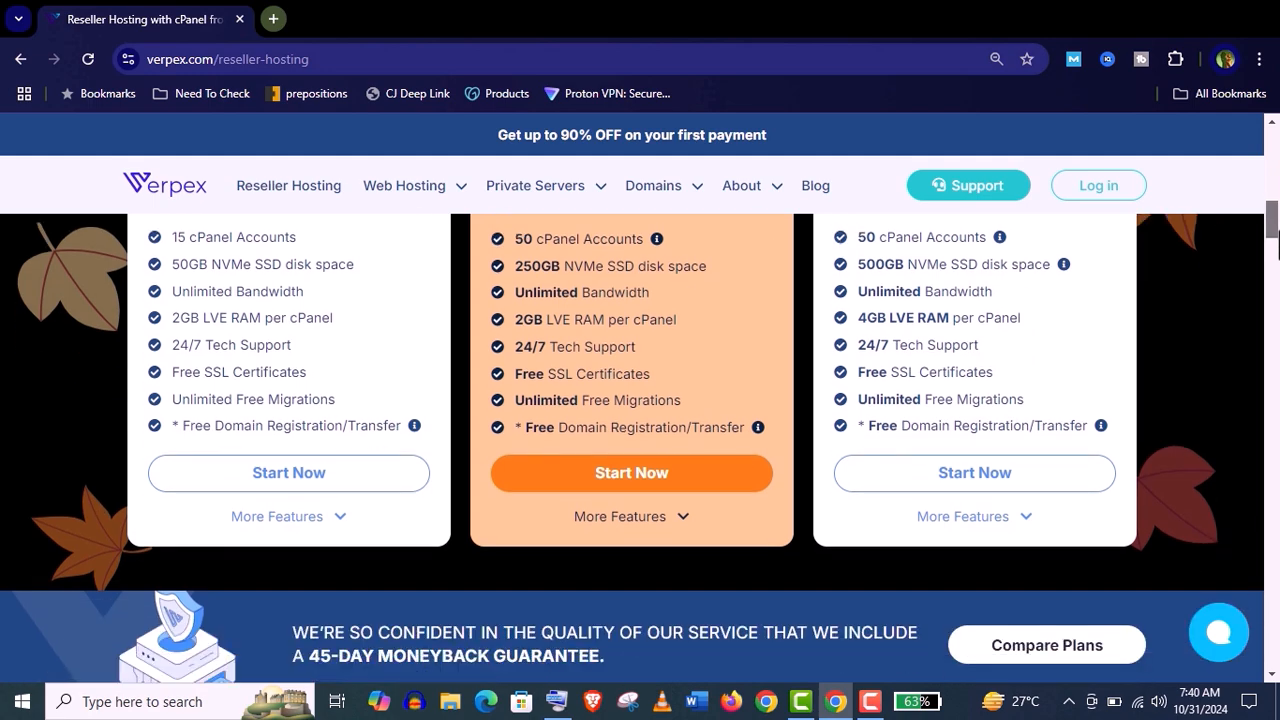
pyautogui.scroll(-3)
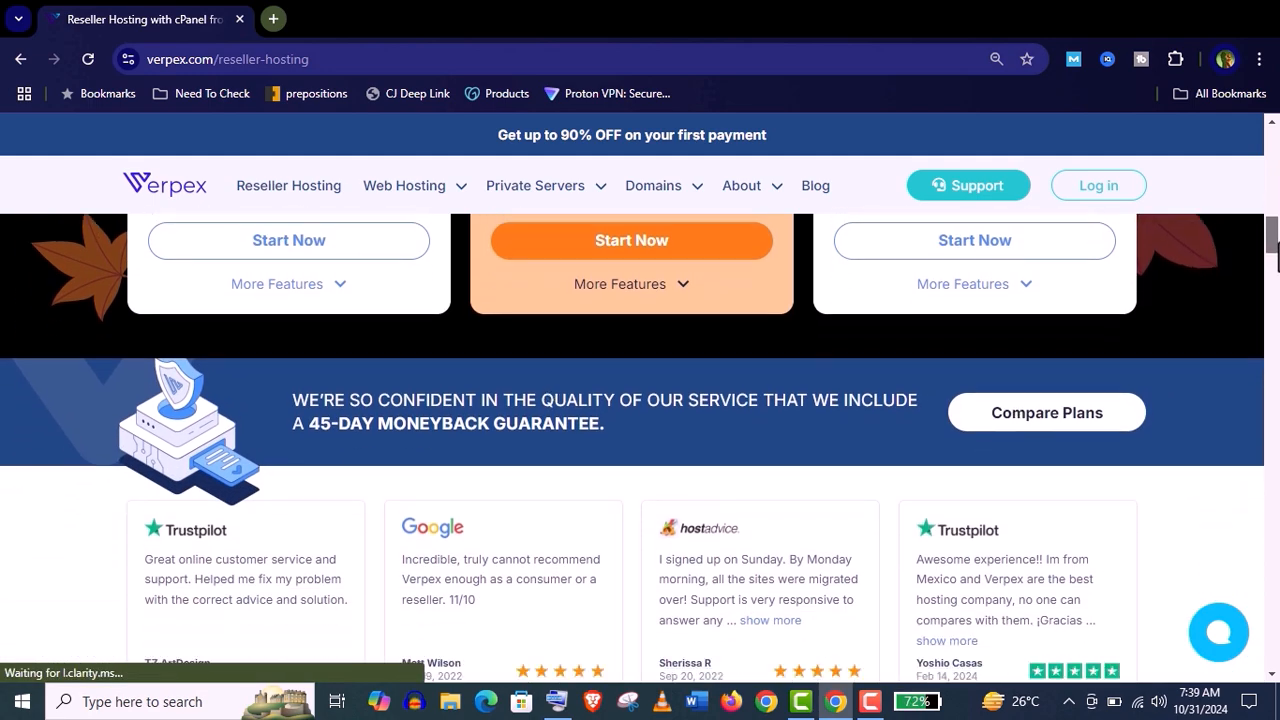
pyautogui.scroll(-3)
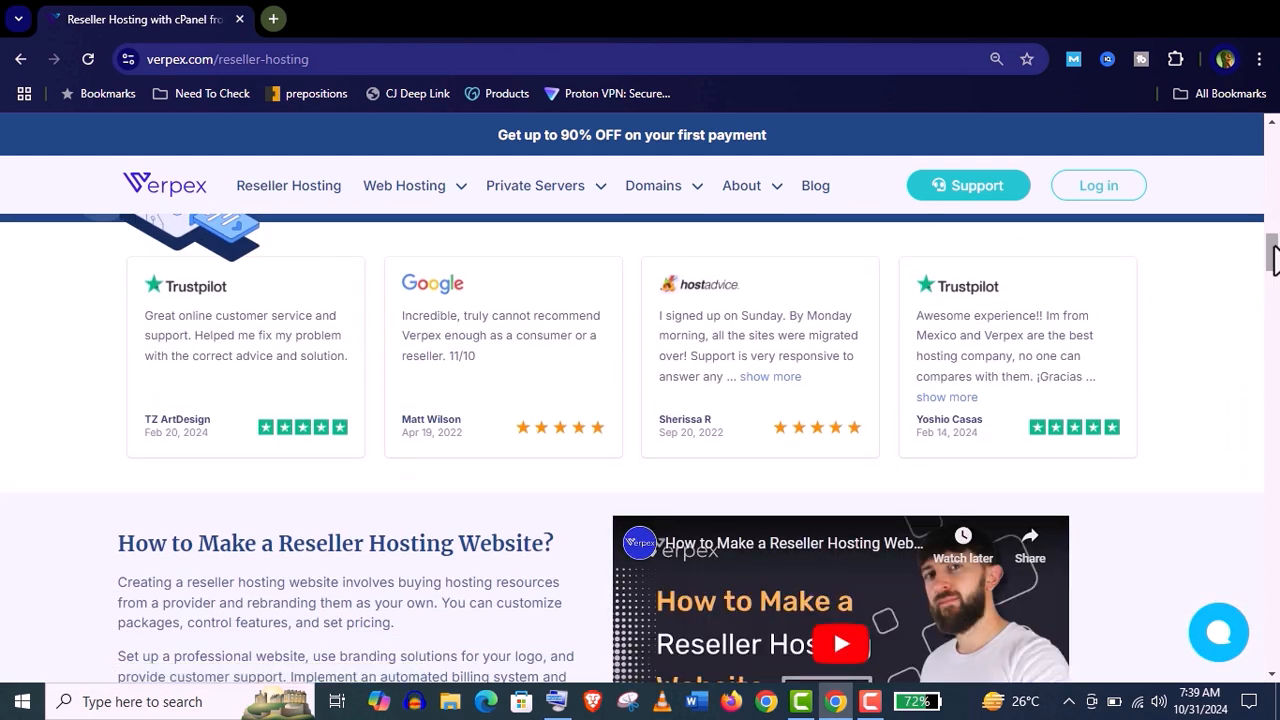
pyautogui.scroll(-3)
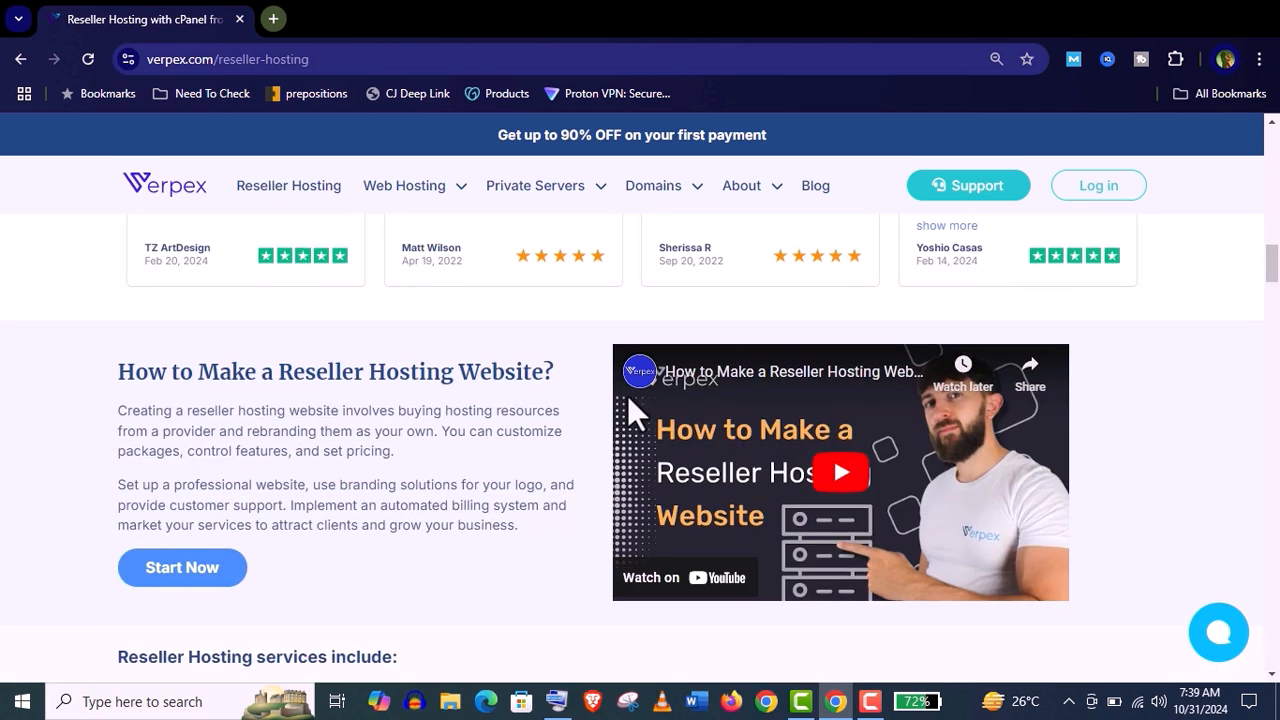
pyautogui.moveTo(760, 396)
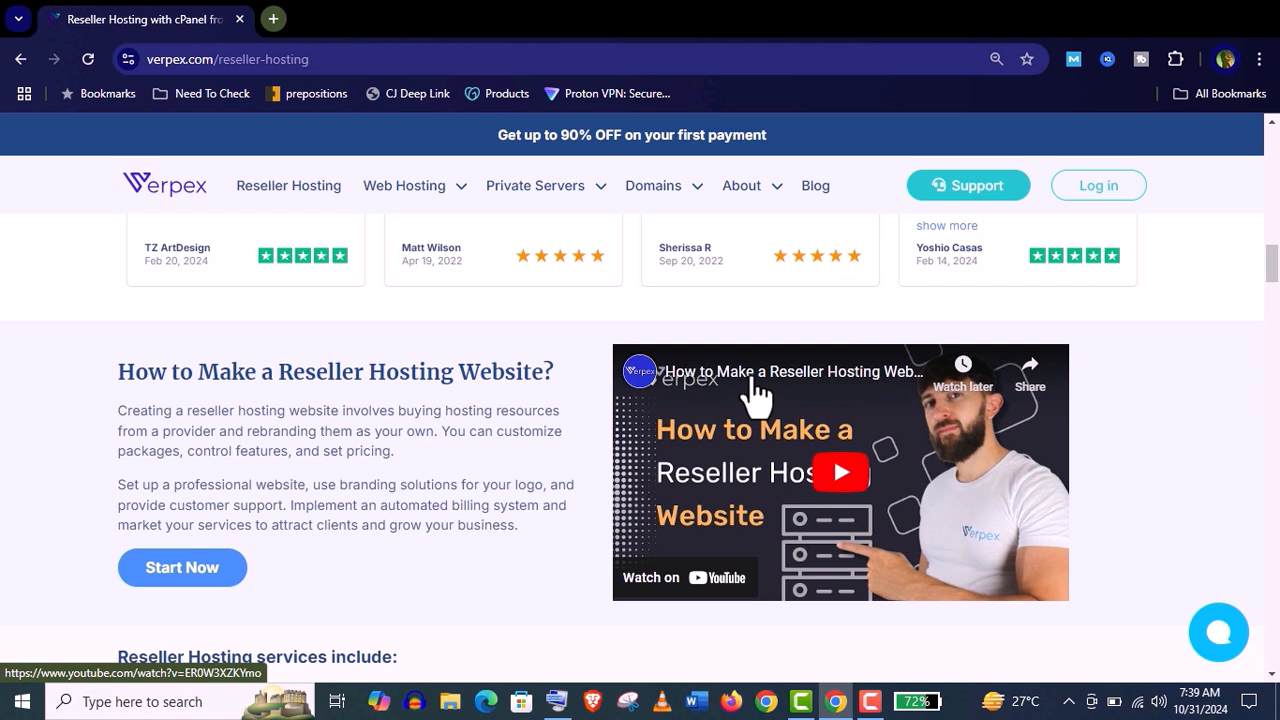
pyautogui.moveTo(990, 460)
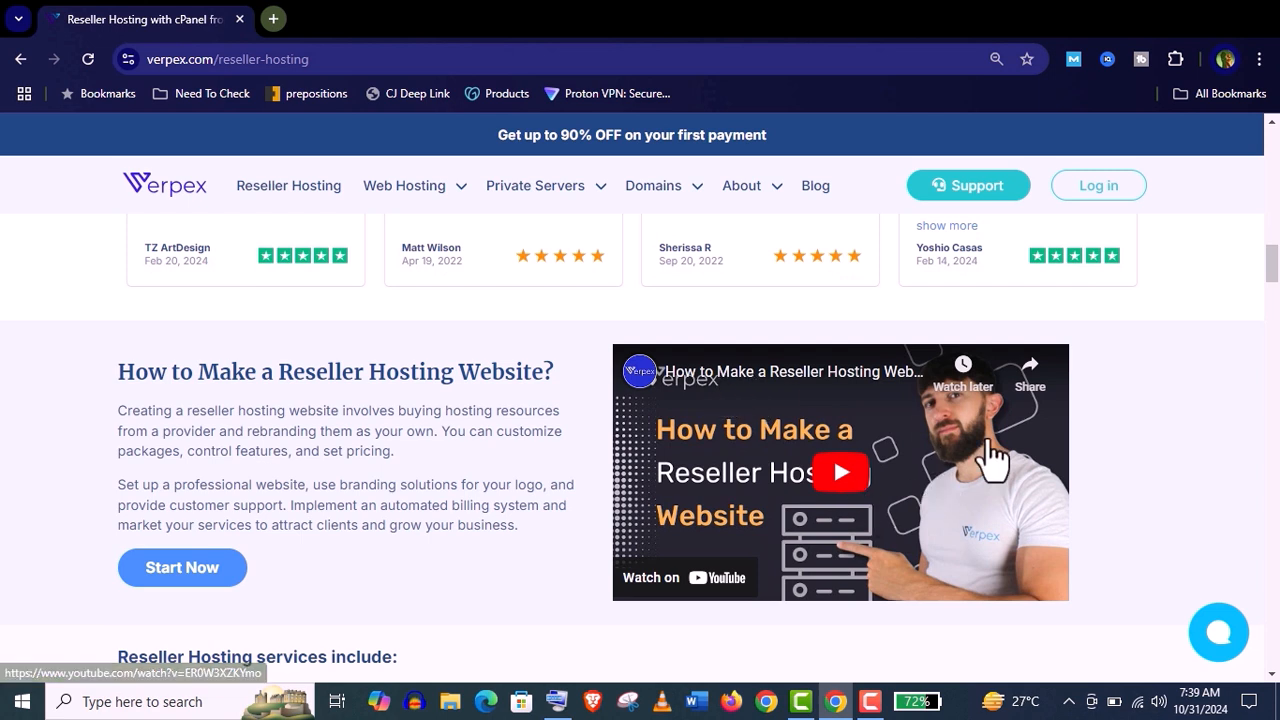
pyautogui.scroll(-3)
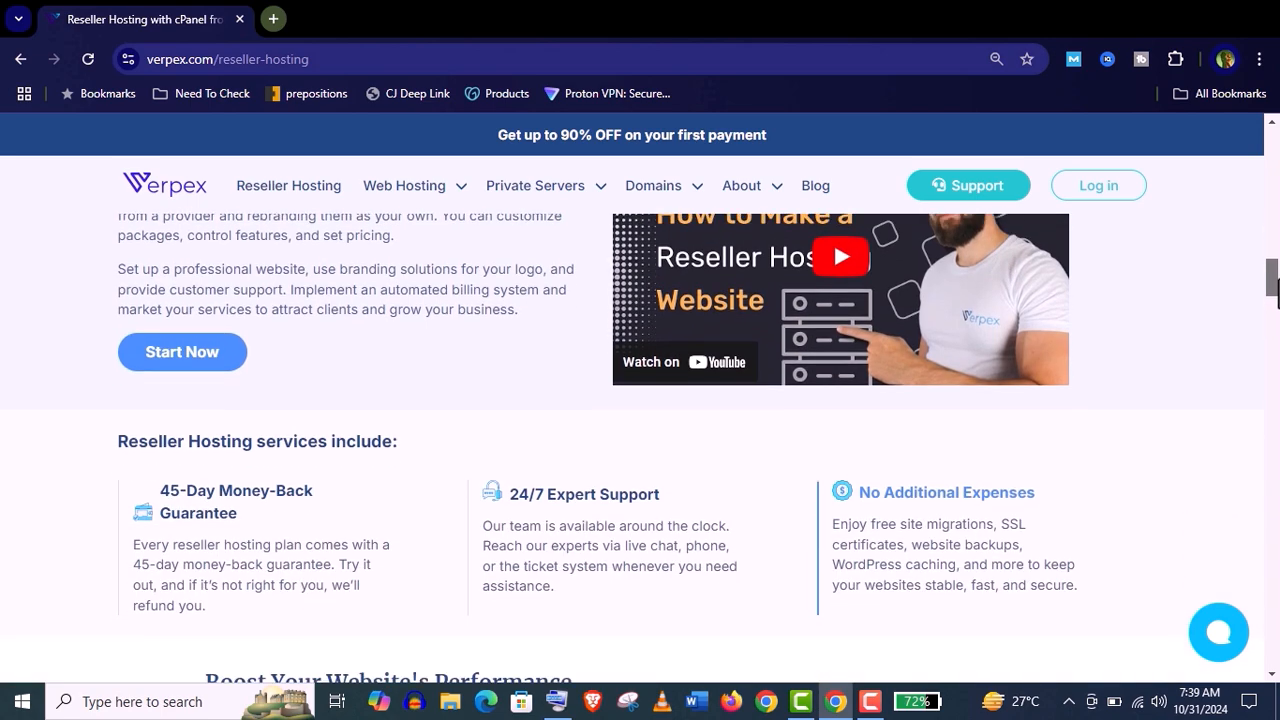
pyautogui.scroll(-3)
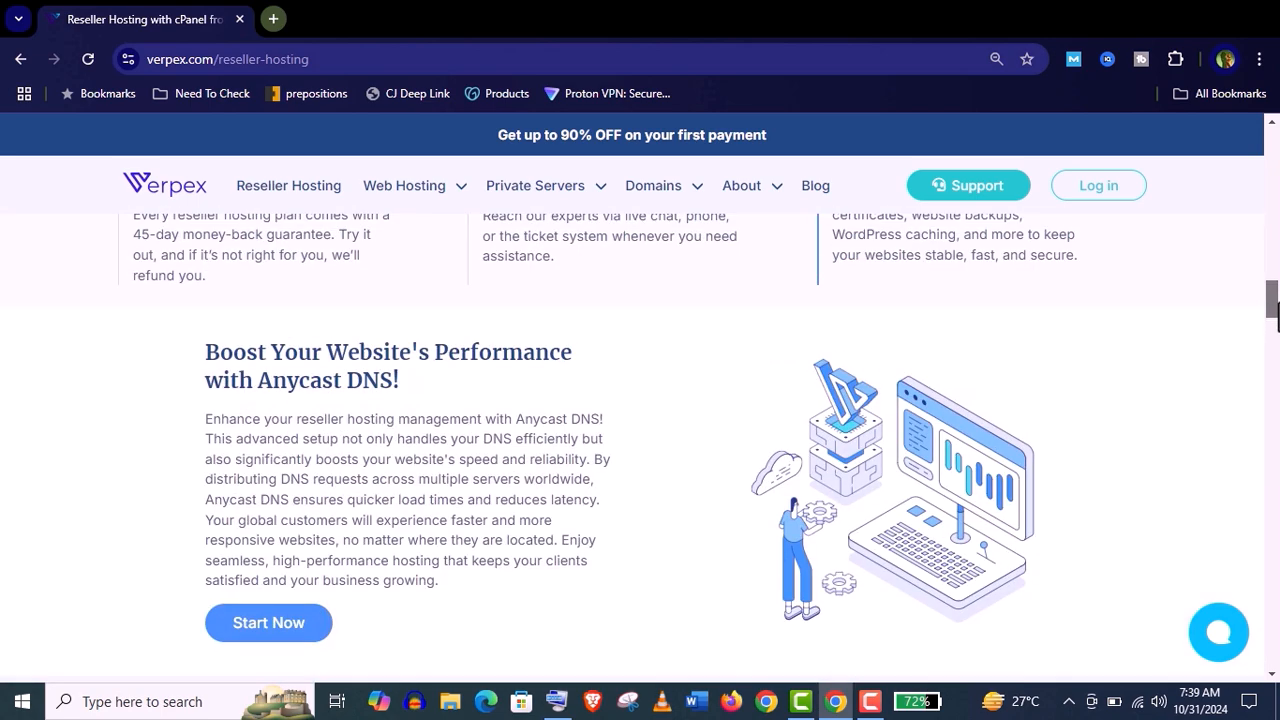
pyautogui.scroll(-3)
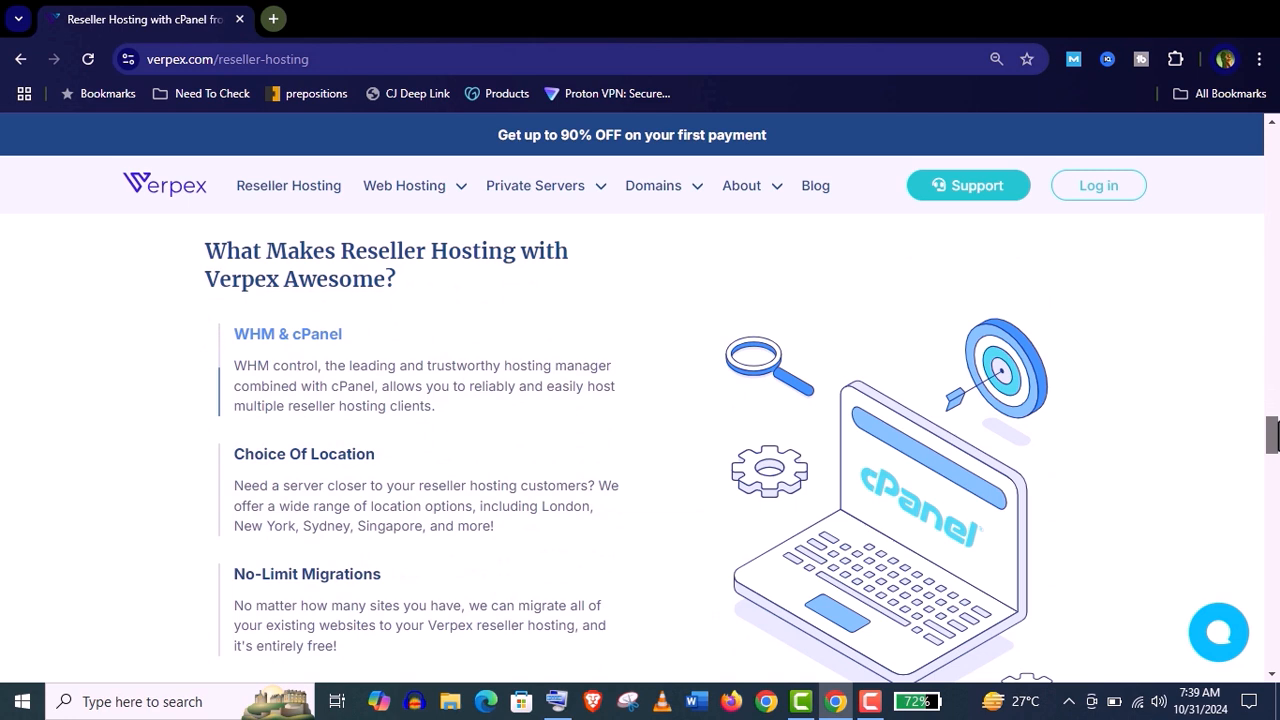
pyautogui.scroll(-3)
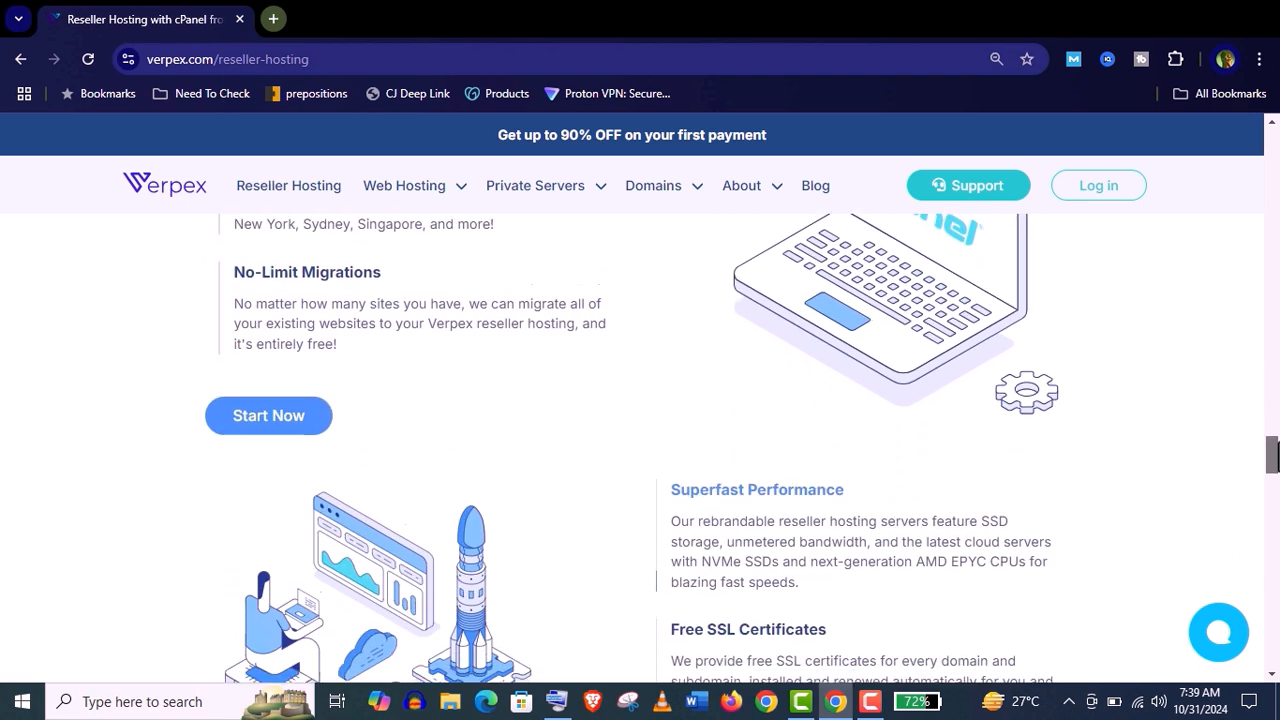
pyautogui.scroll(-3)
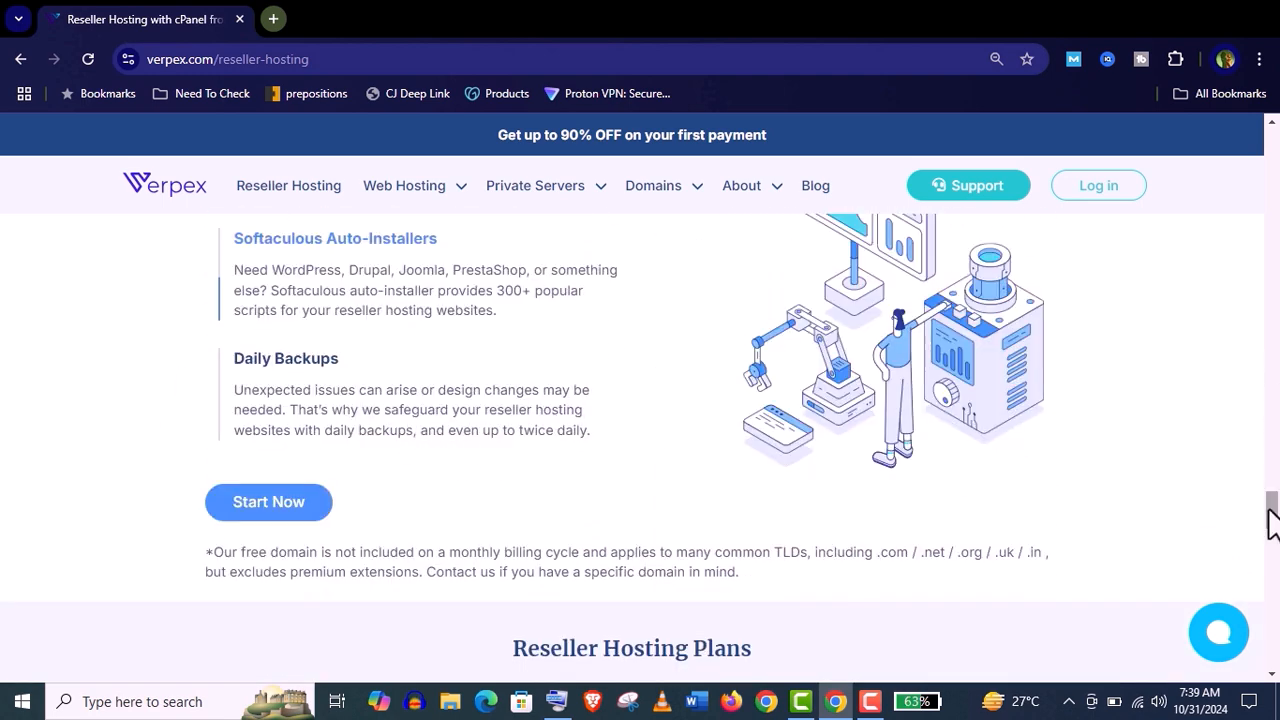
pyautogui.scroll(-3)
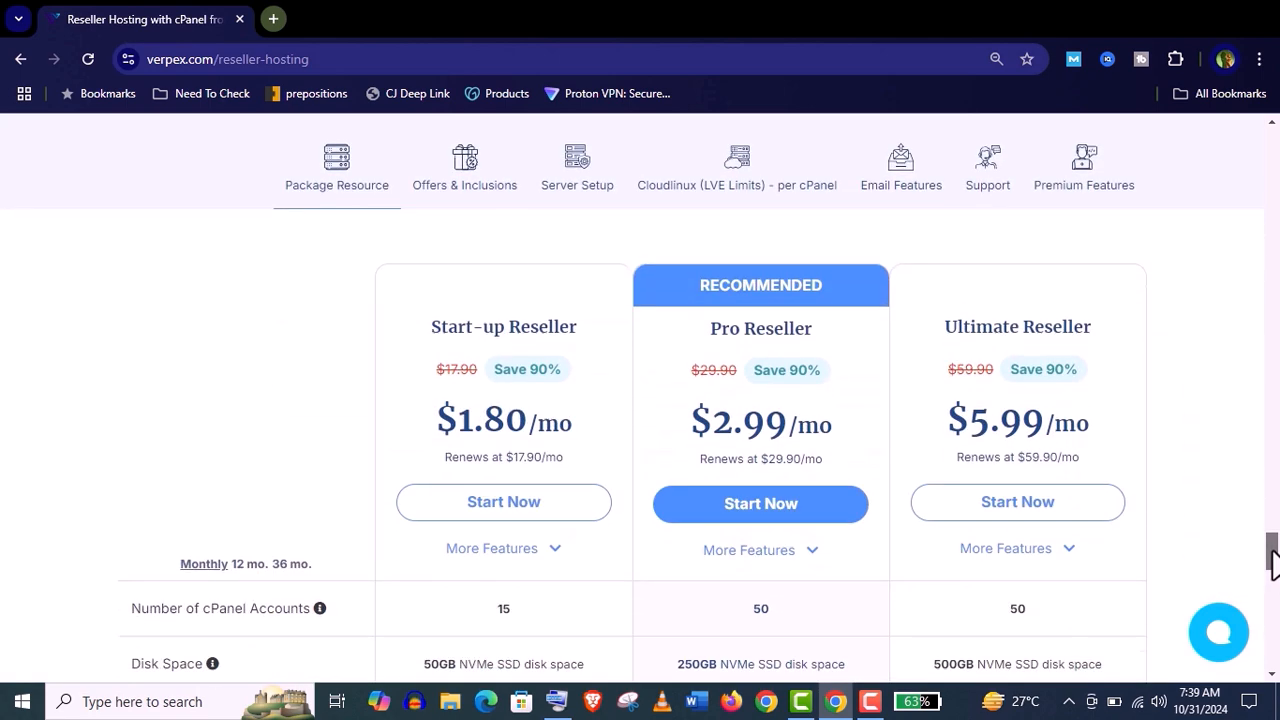
pyautogui.scroll(-3)
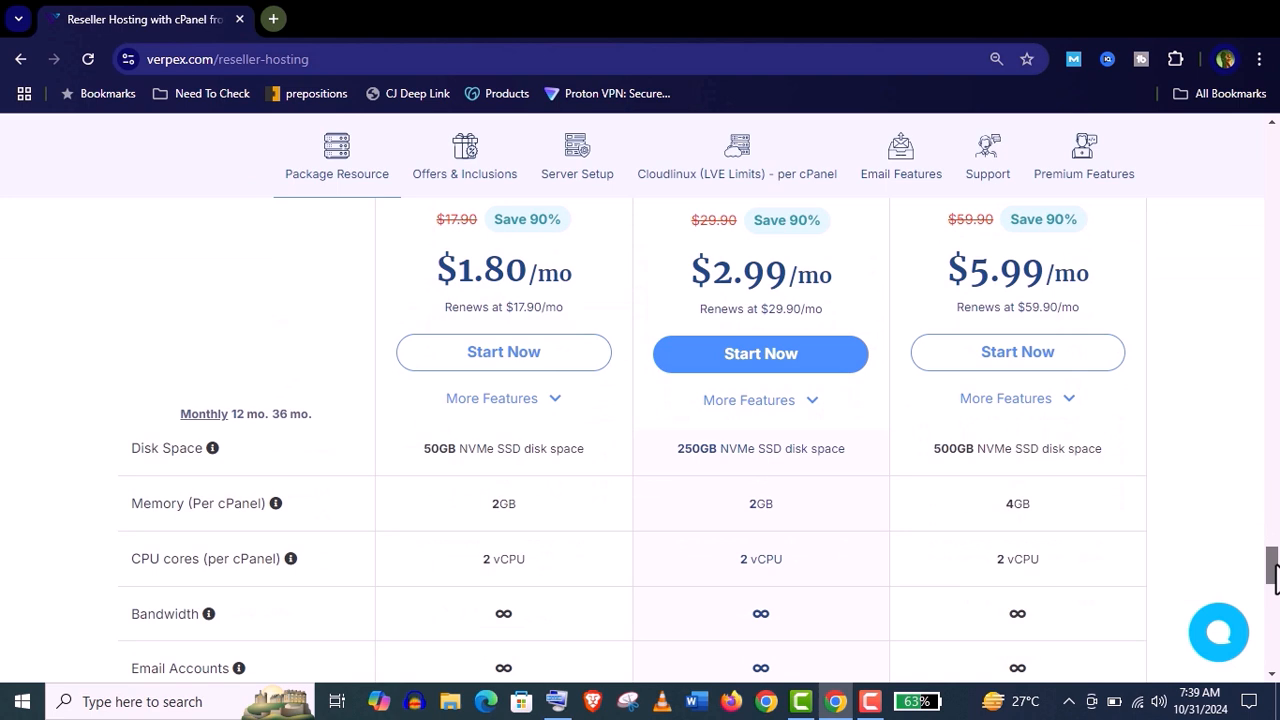
pyautogui.scroll(-3)
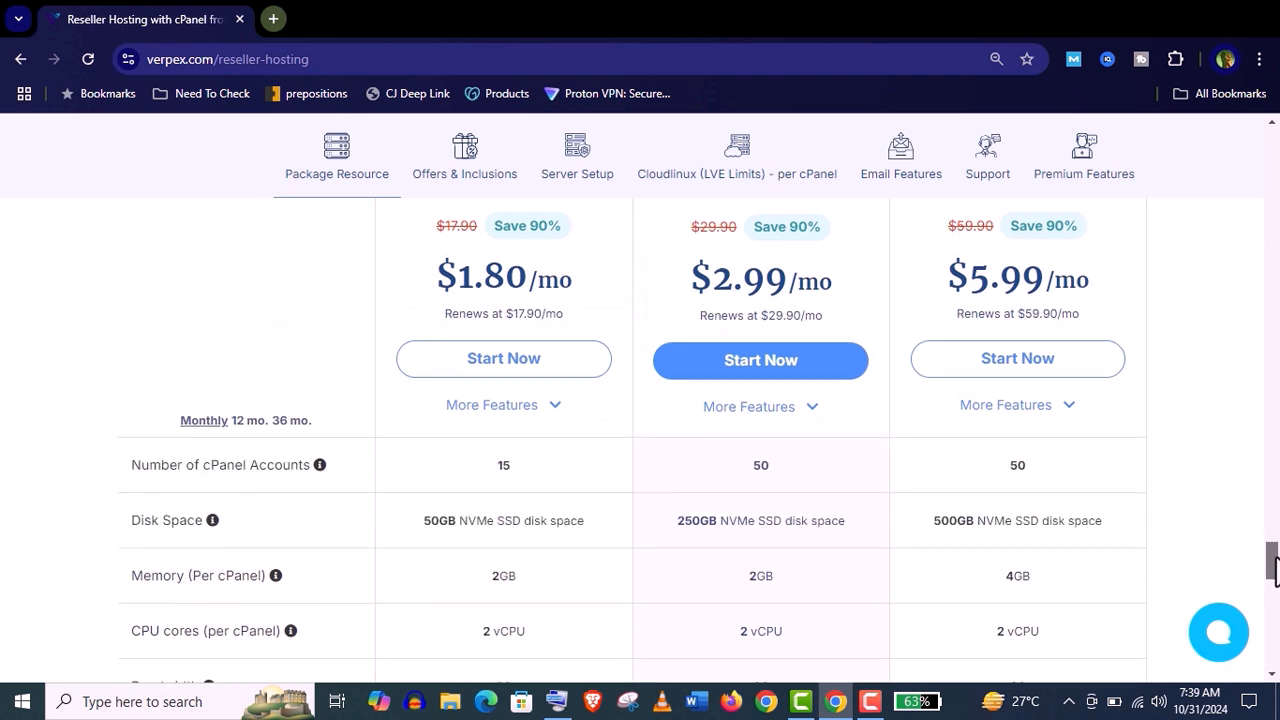
pyautogui.scroll(-3)
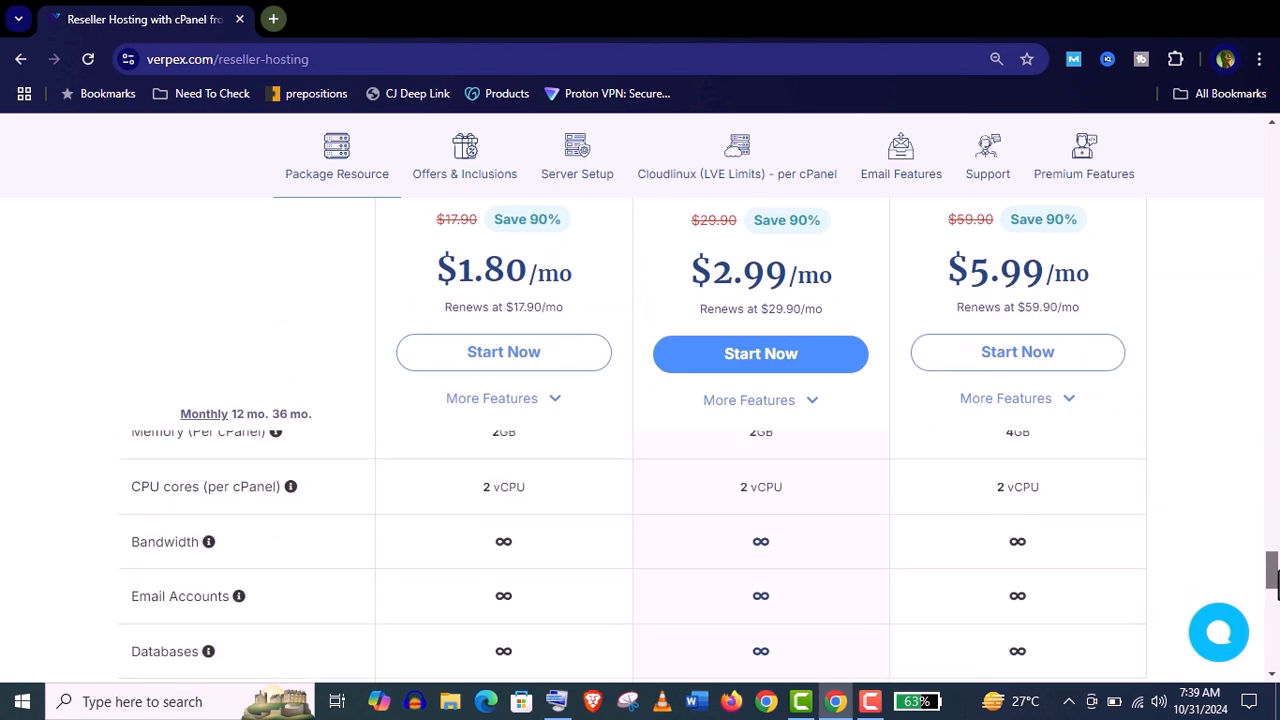
pyautogui.scroll(3)
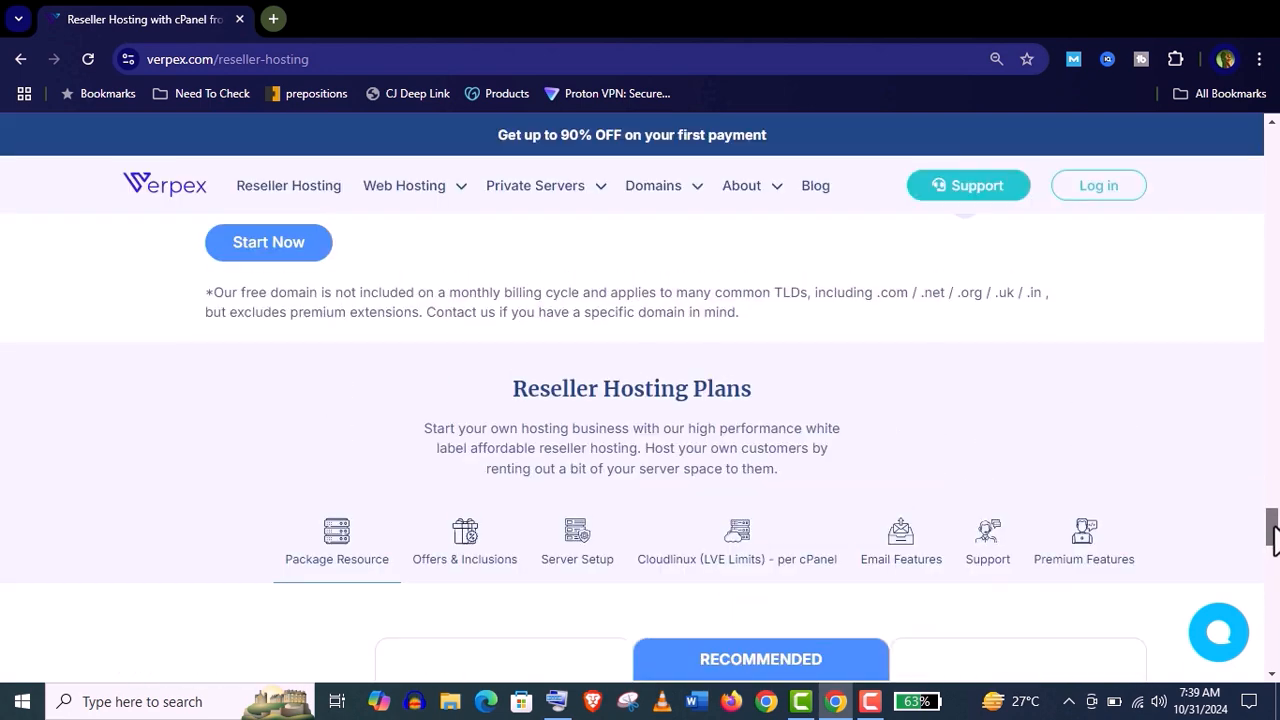
pyautogui.scroll(-3)
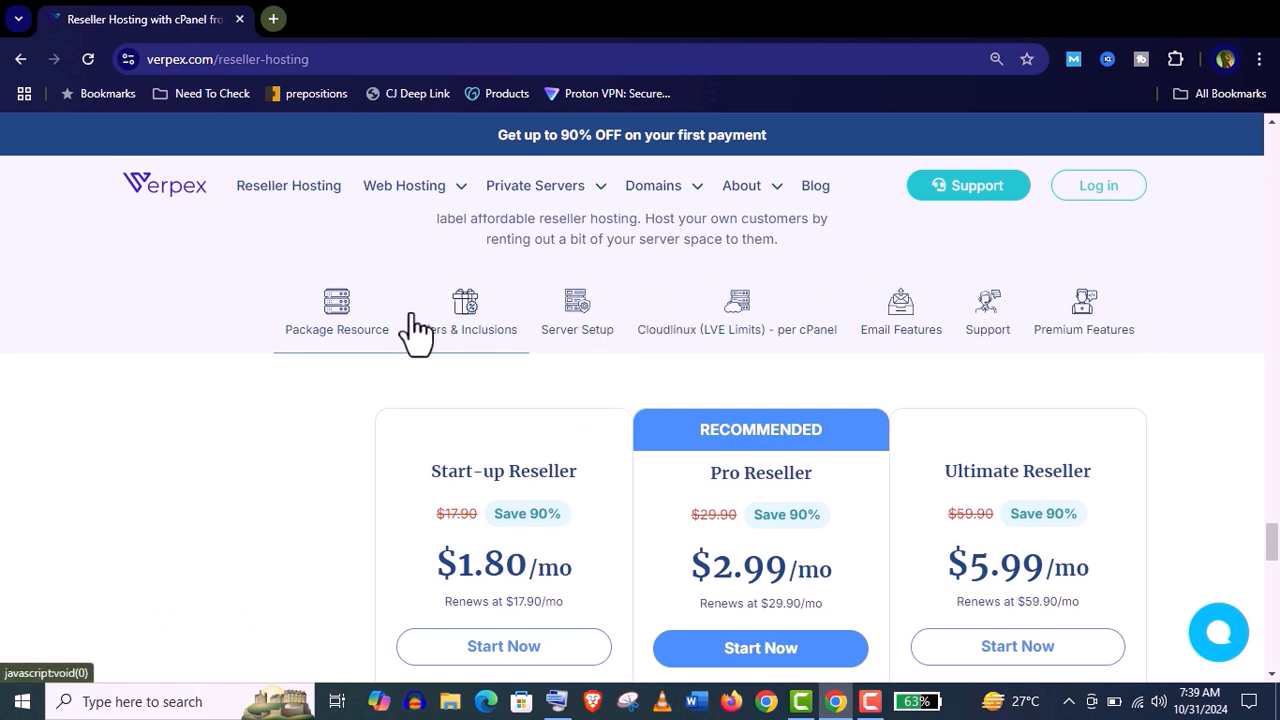
pyautogui.scroll(-3)
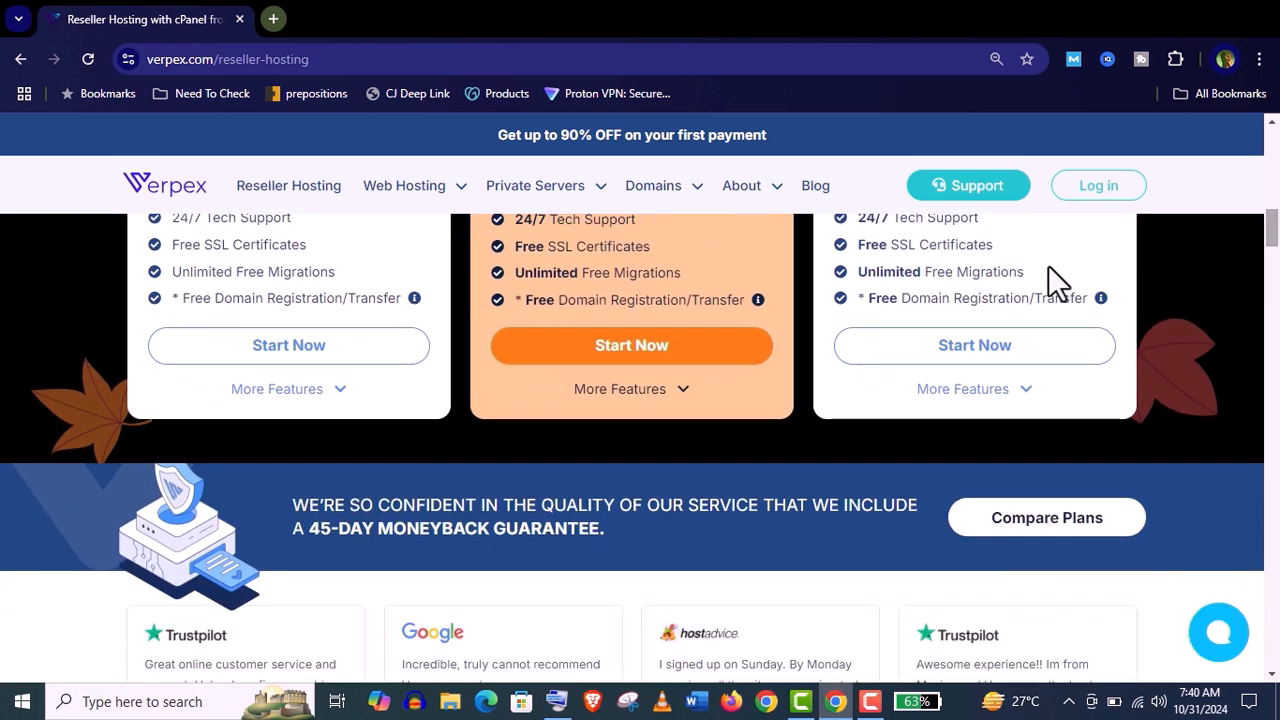
pyautogui.click(288, 388)
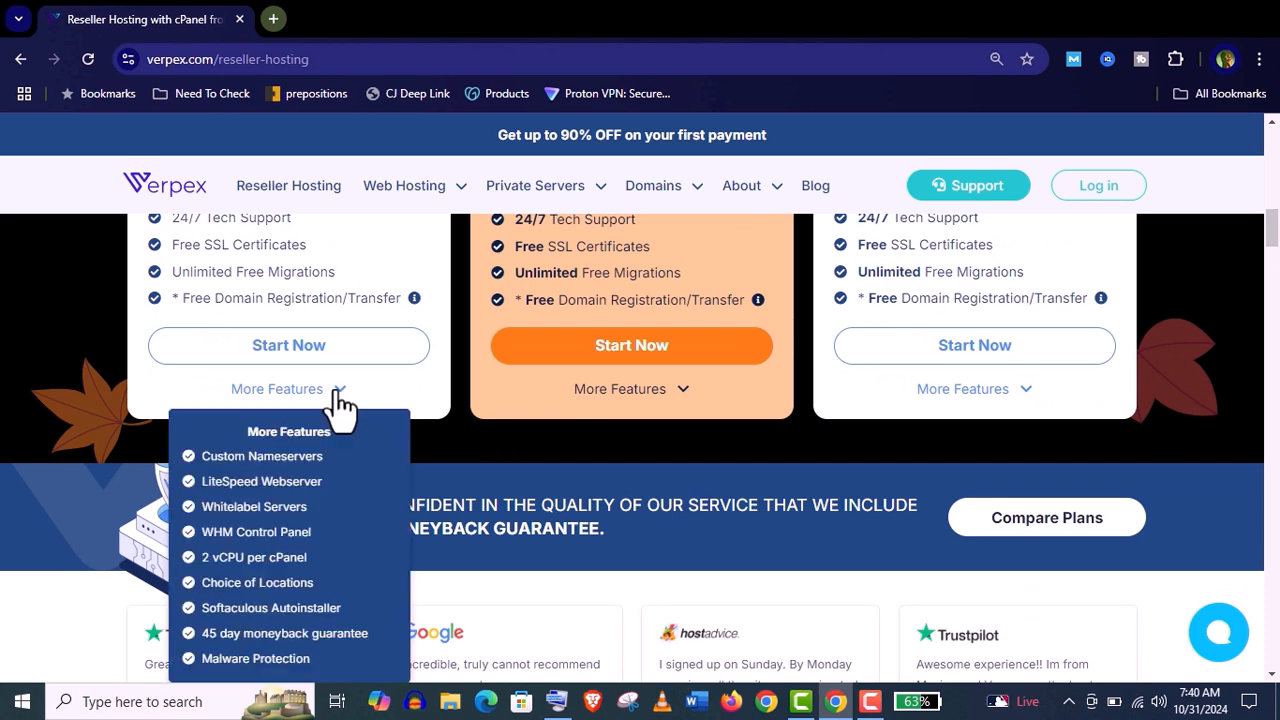
pyautogui.click(288, 388)
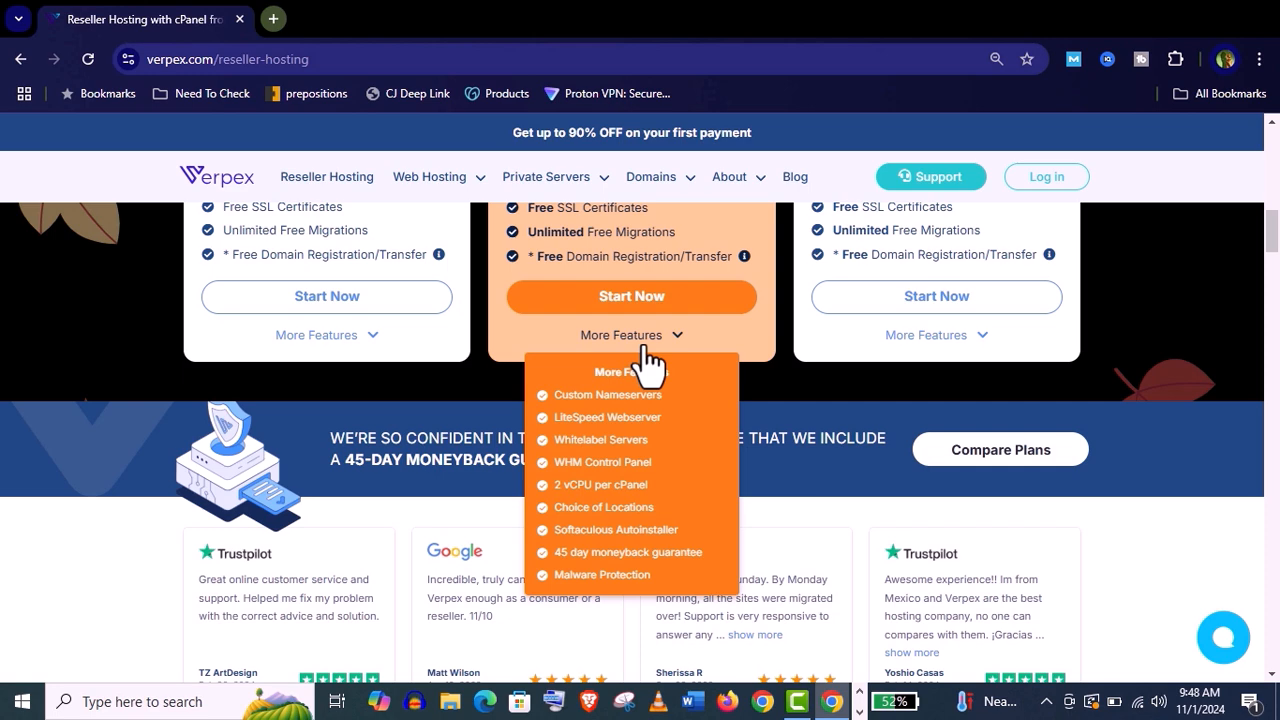
pyautogui.click(936, 336)
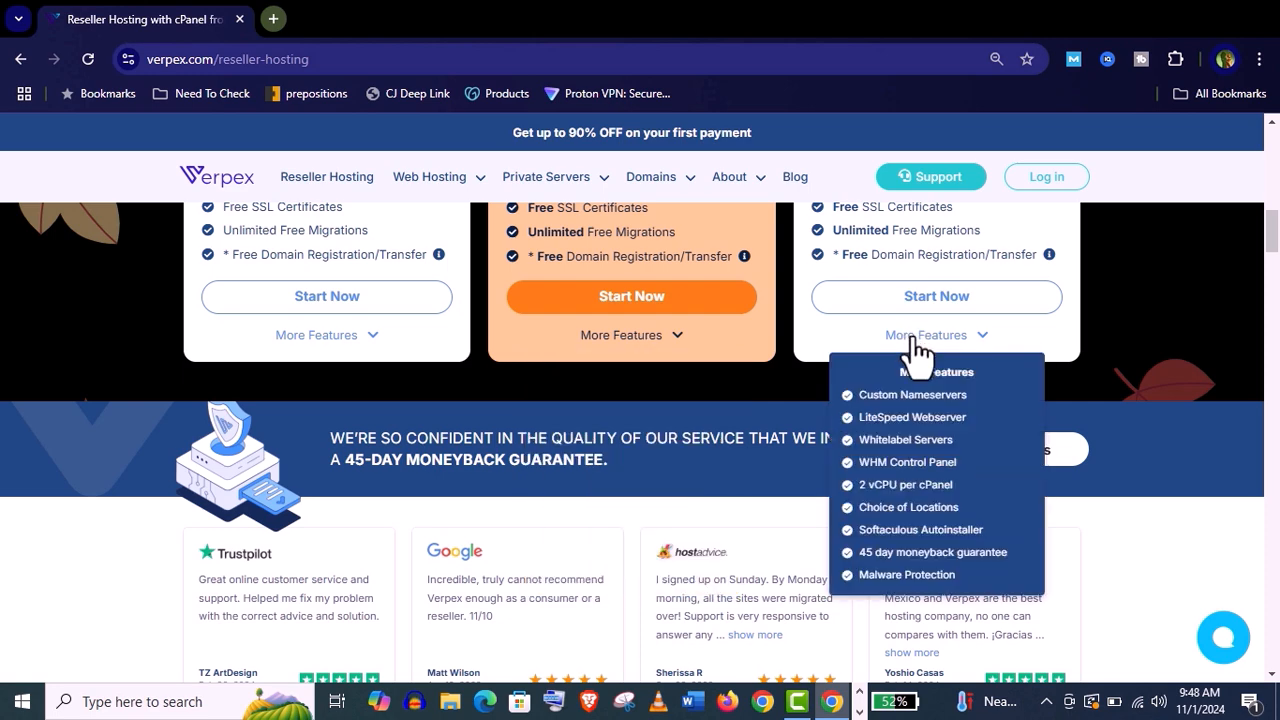
pyautogui.scroll(3)
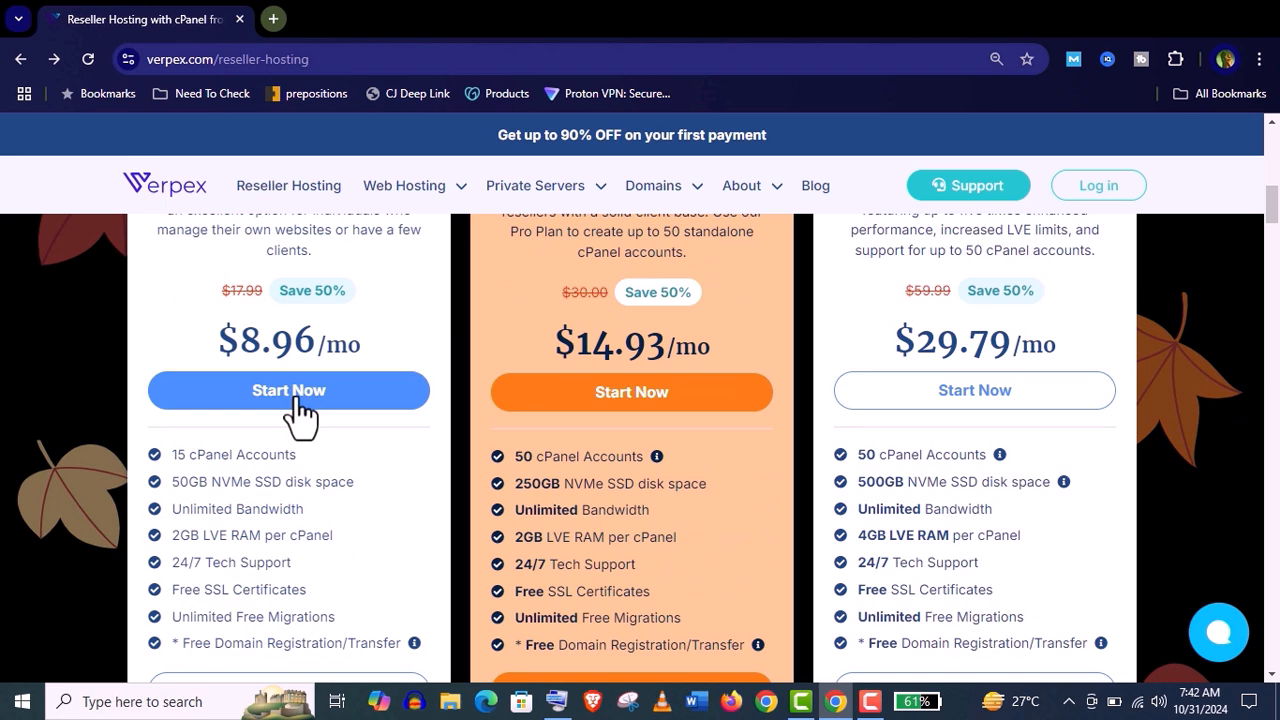
# Order the Start-Up Reseller plan annually at $107.50 with US - Central as server location.
pyautogui.click(288, 390)
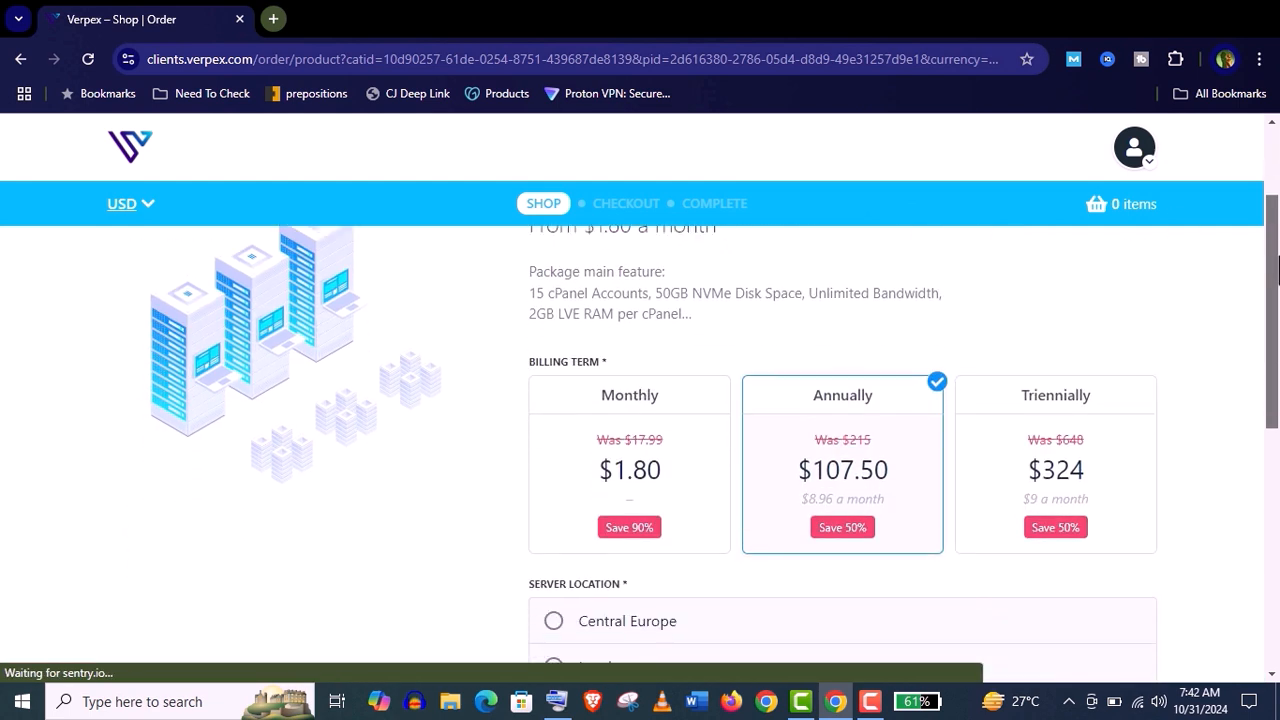
pyautogui.scroll(-3)
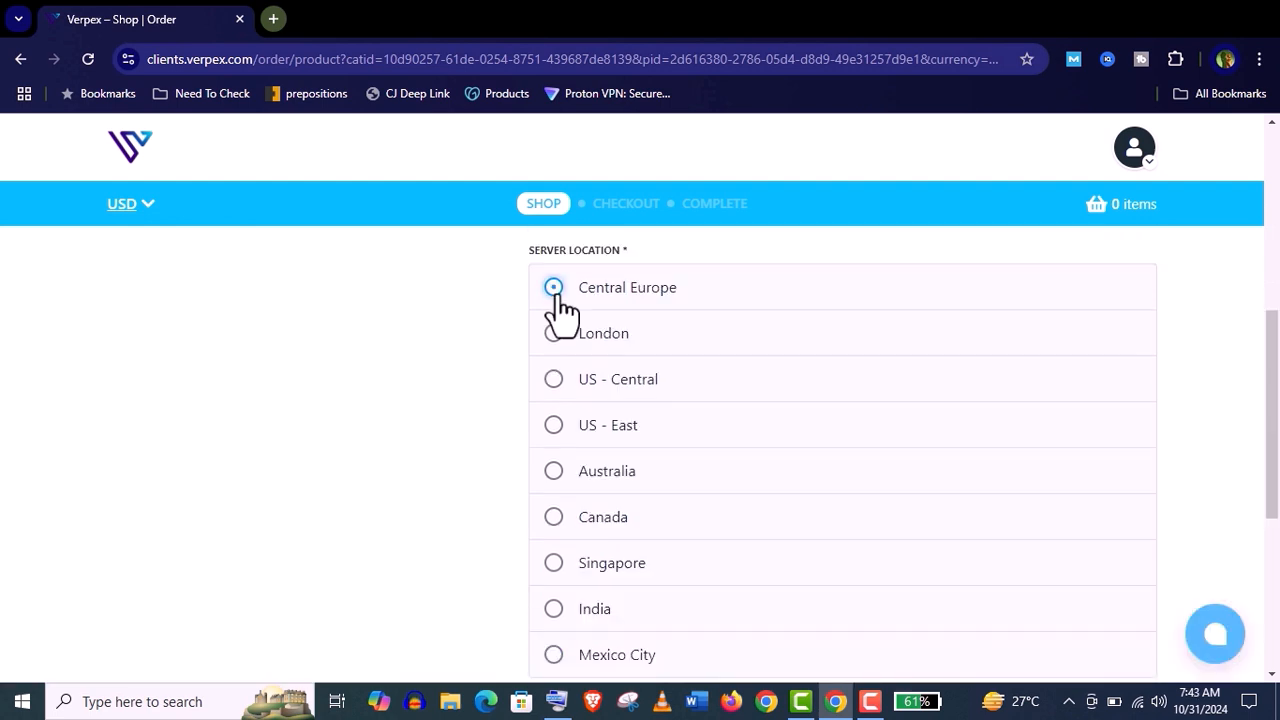
pyautogui.click(552, 380)
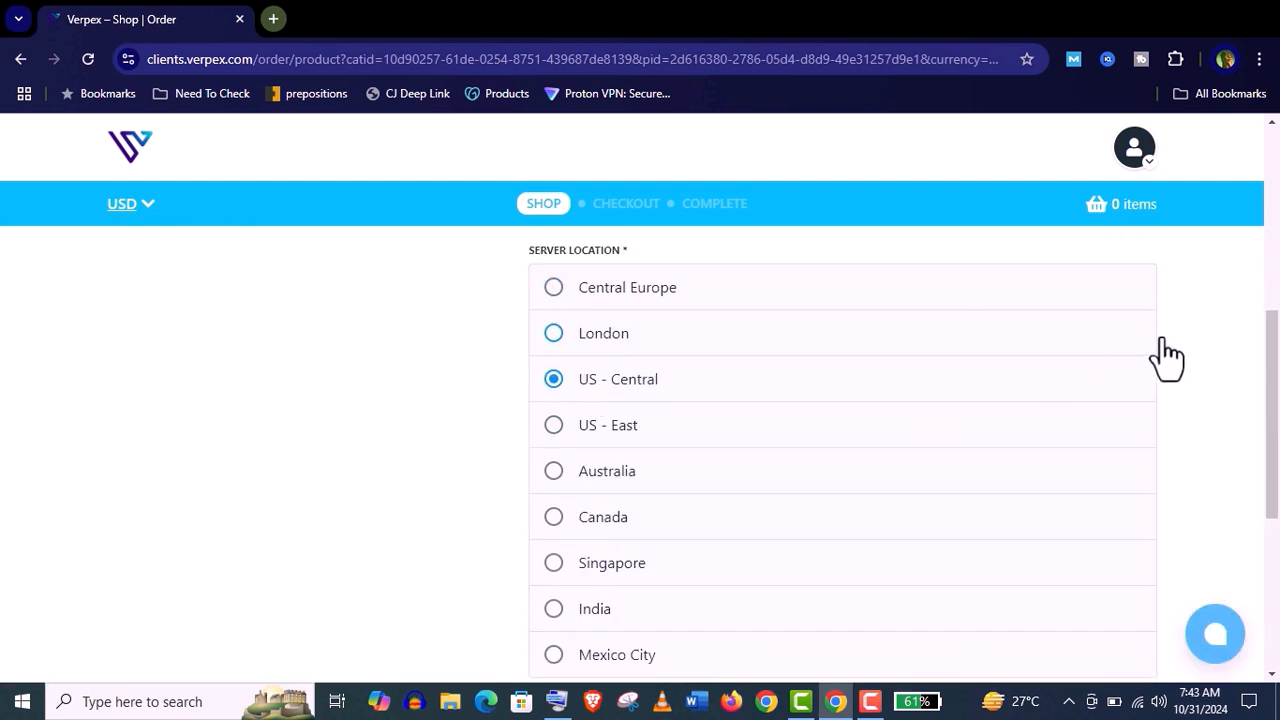
pyautogui.scroll(-3)
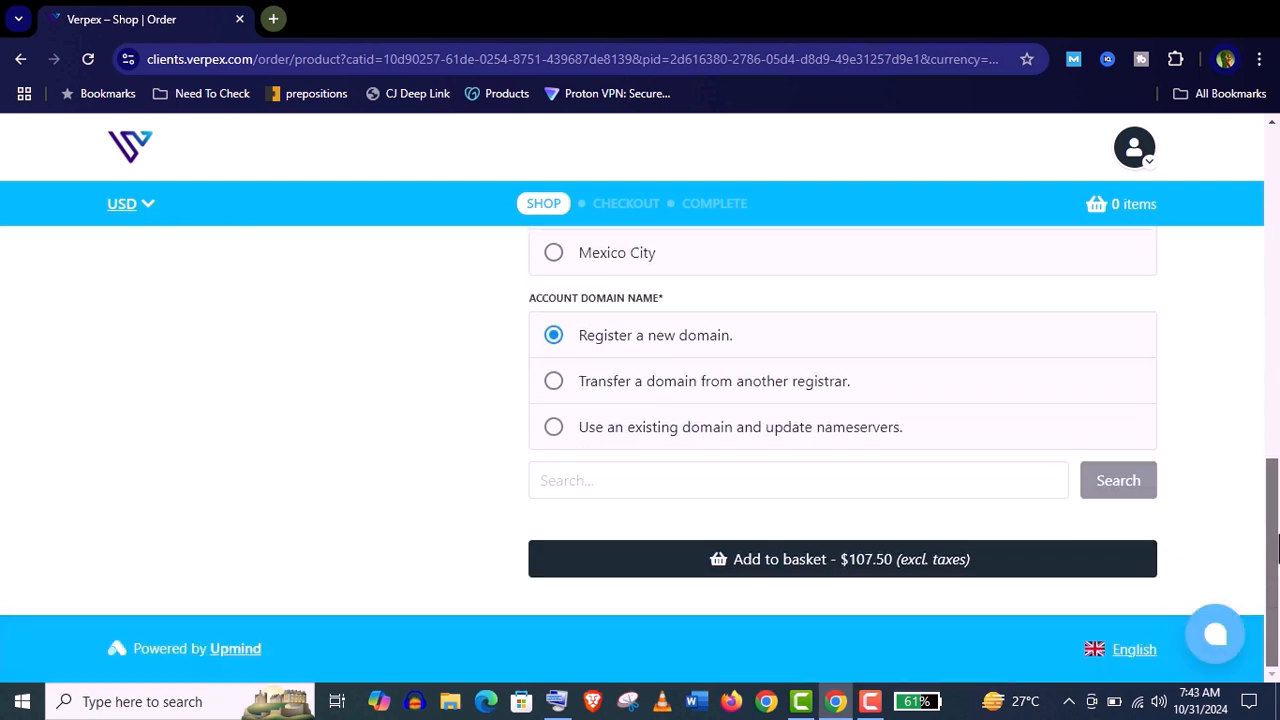
# Register verpexdemo.com at $13.99 a year with the plan and add it to the basket.
pyautogui.click(798, 480)
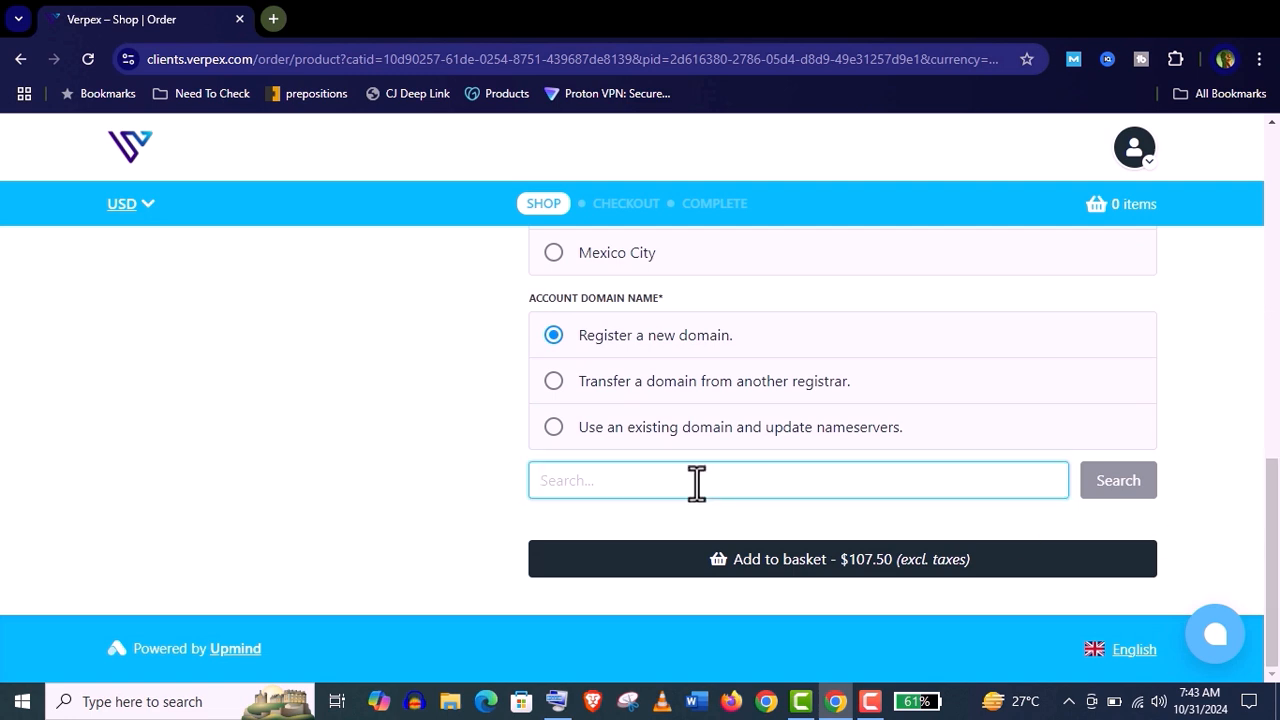
pyautogui.write('verpexdemo.com')
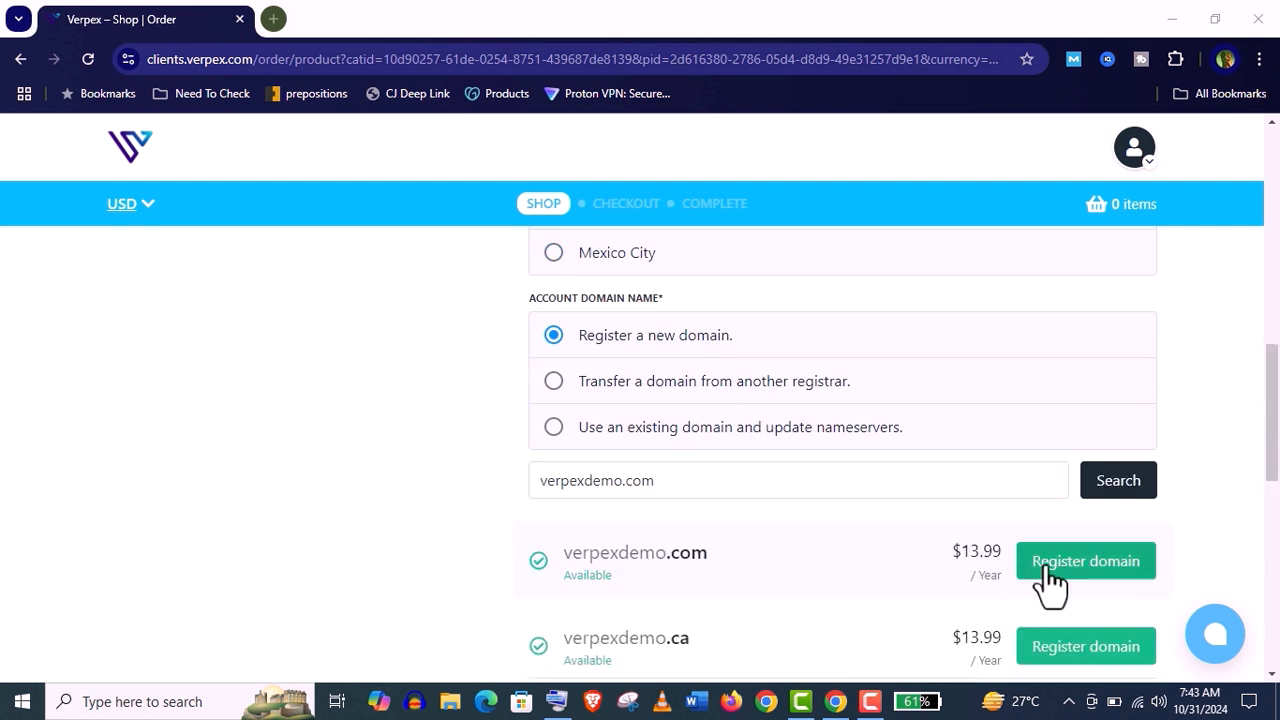
pyautogui.click(1084, 560)
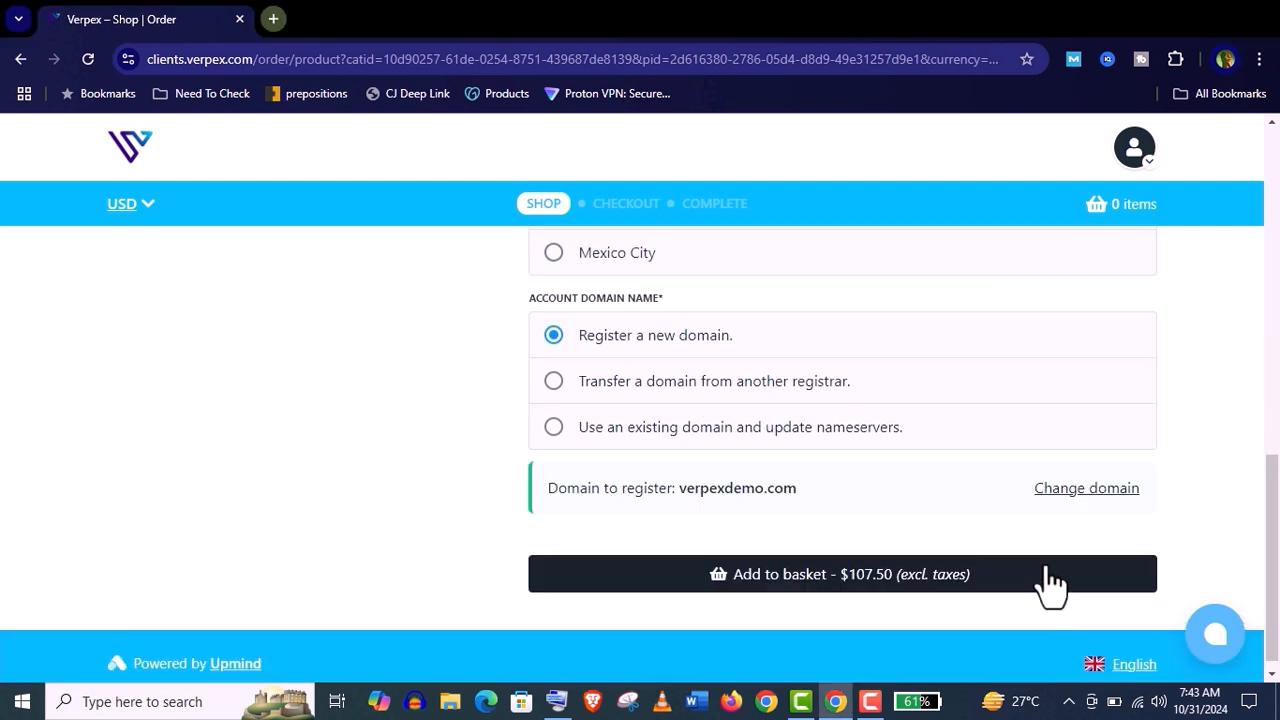
pyautogui.click(842, 572)
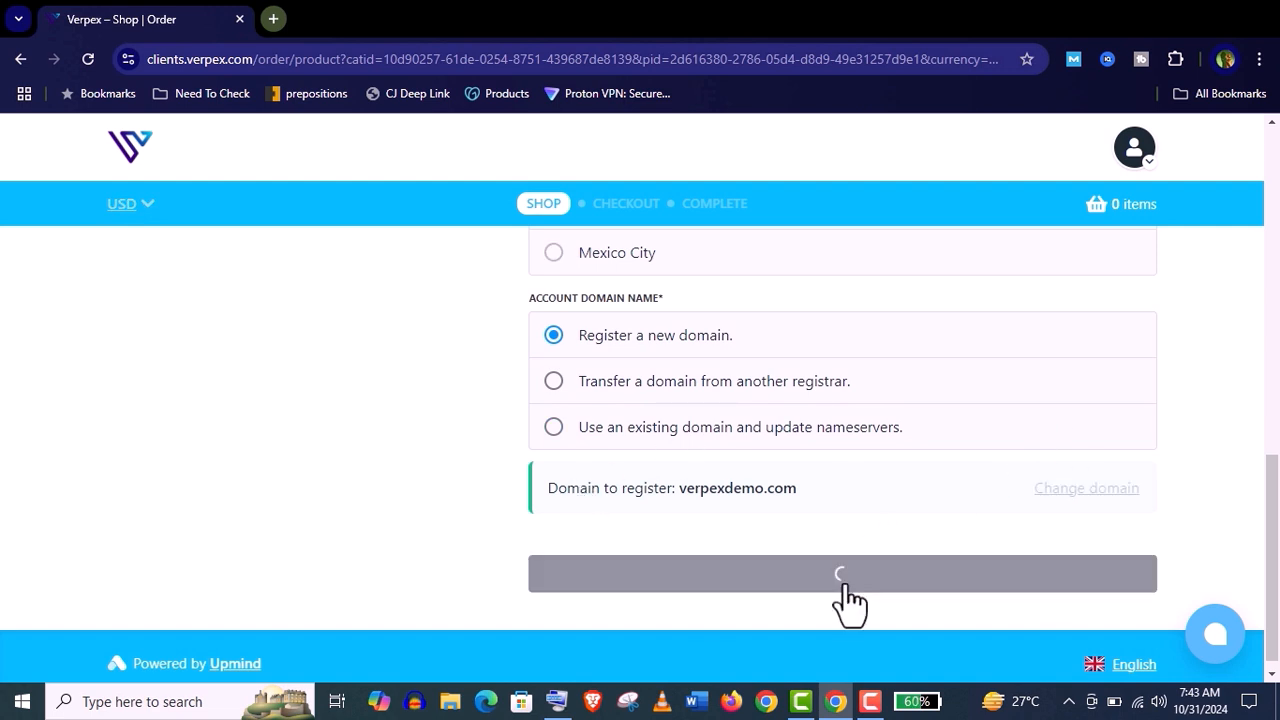
# Review the $107.50 checkout with HALLOWEEN24 and FREEDOMAIN coupons applied.
pyautogui.click(844, 572)
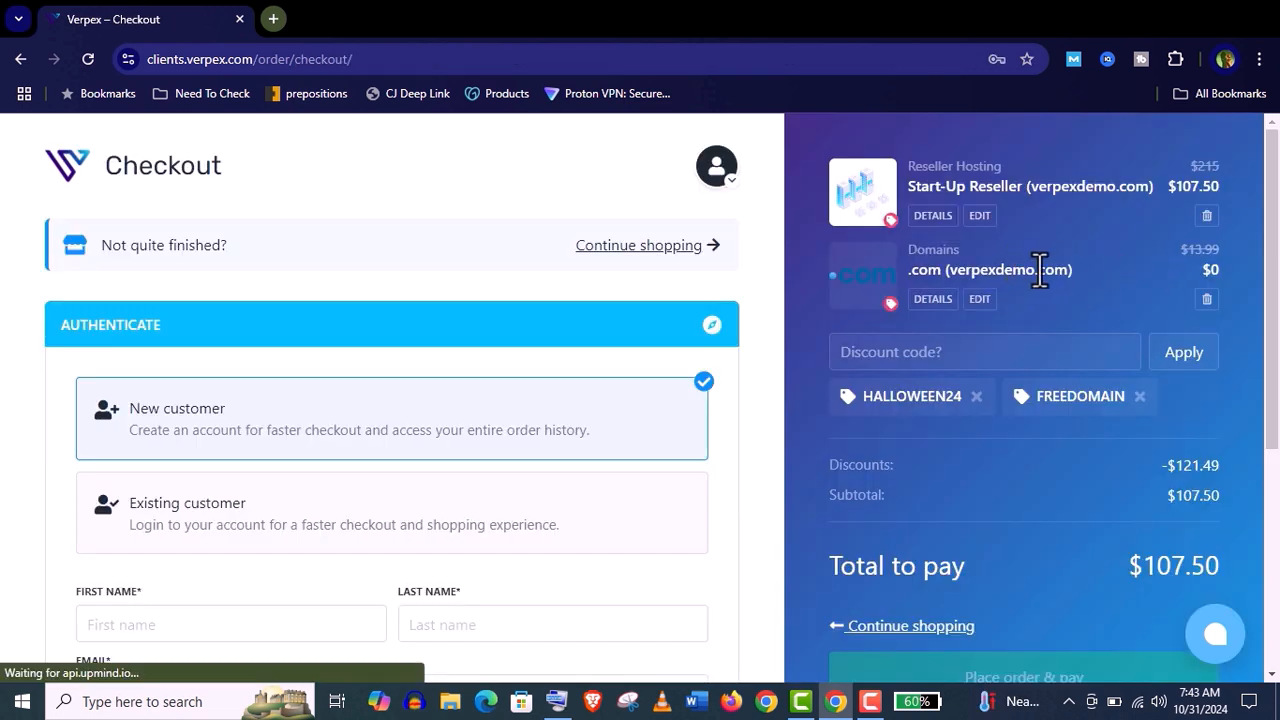
pyautogui.moveTo(904, 424)
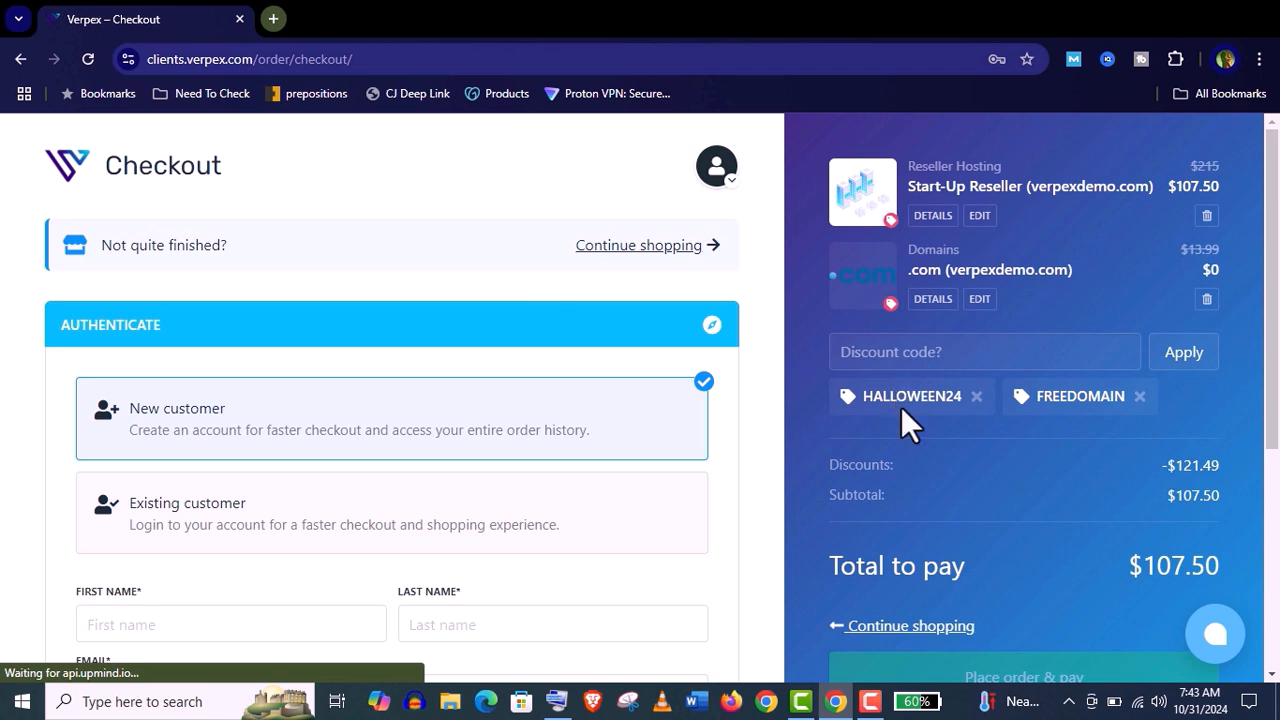
pyautogui.moveTo(1010, 450)
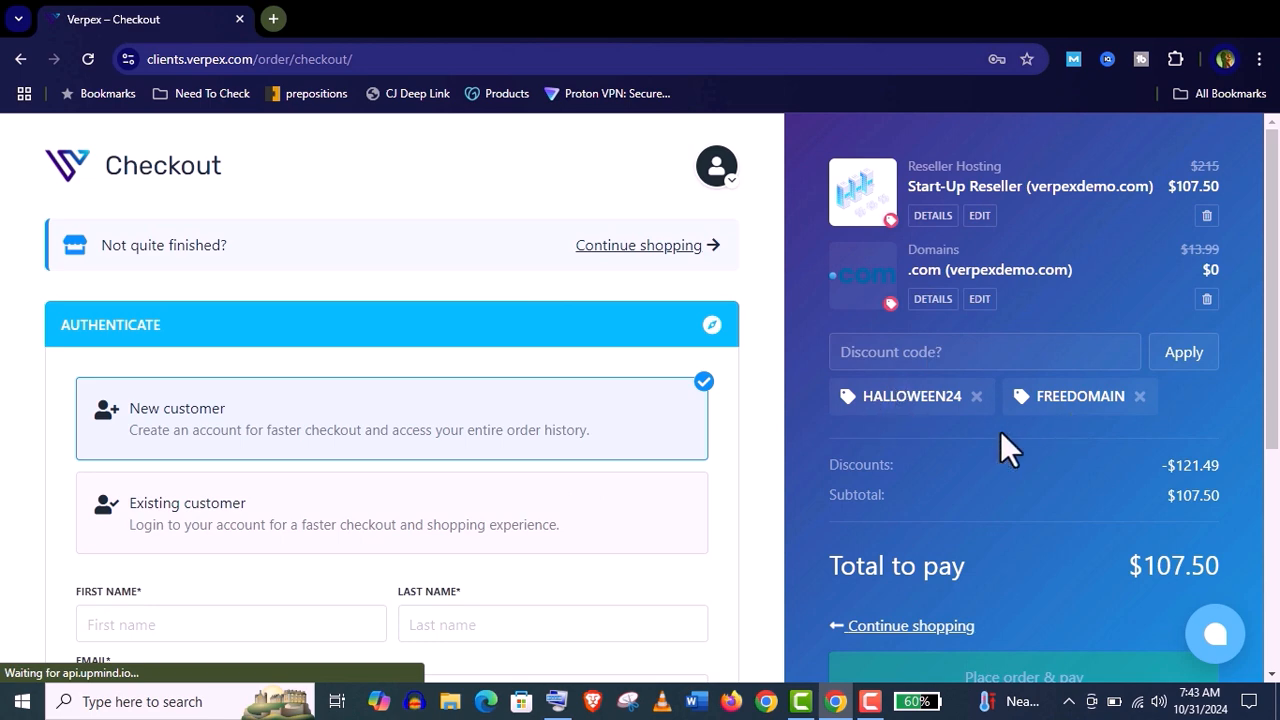
pyautogui.moveTo(1000, 424)
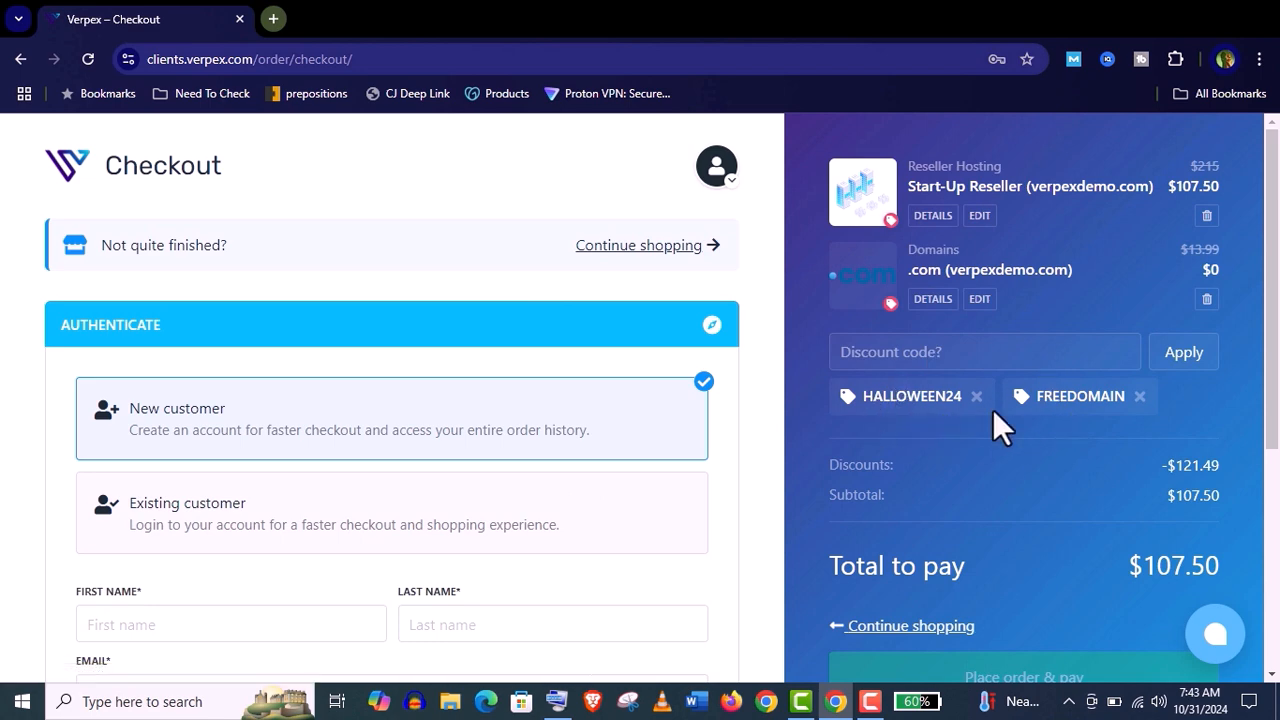
pyautogui.scroll(-3)
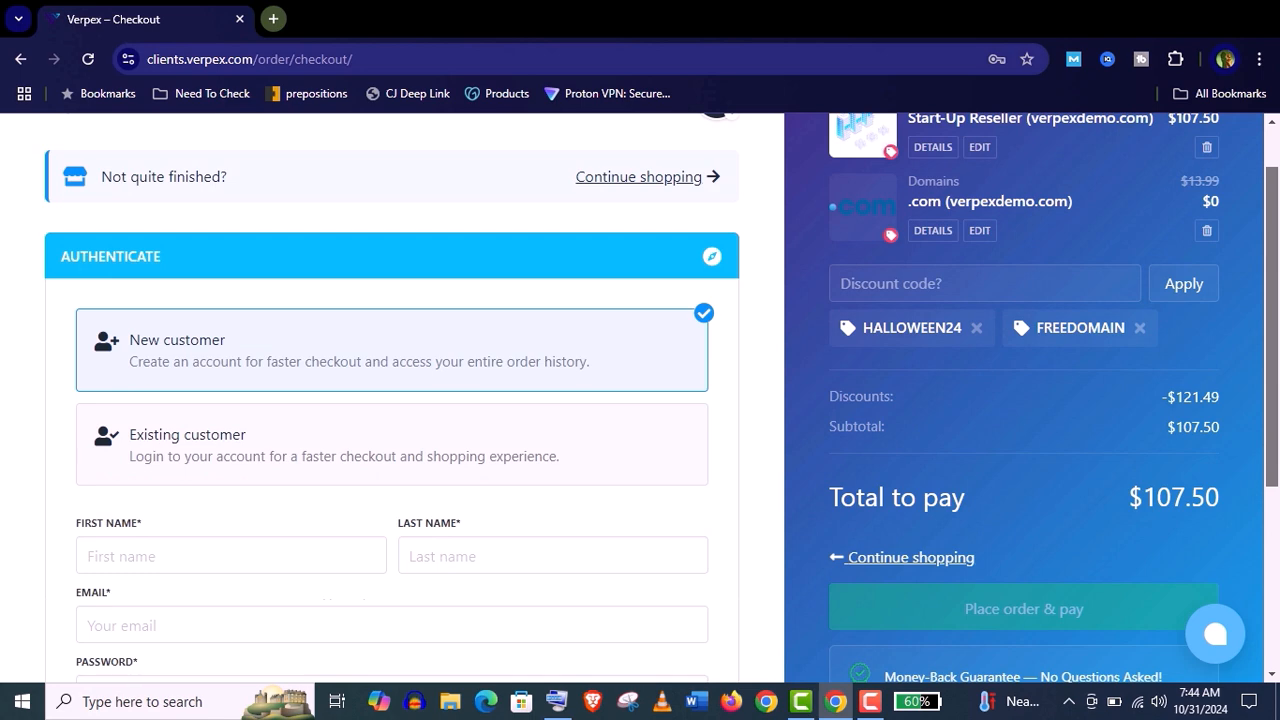
pyautogui.scroll(-3)
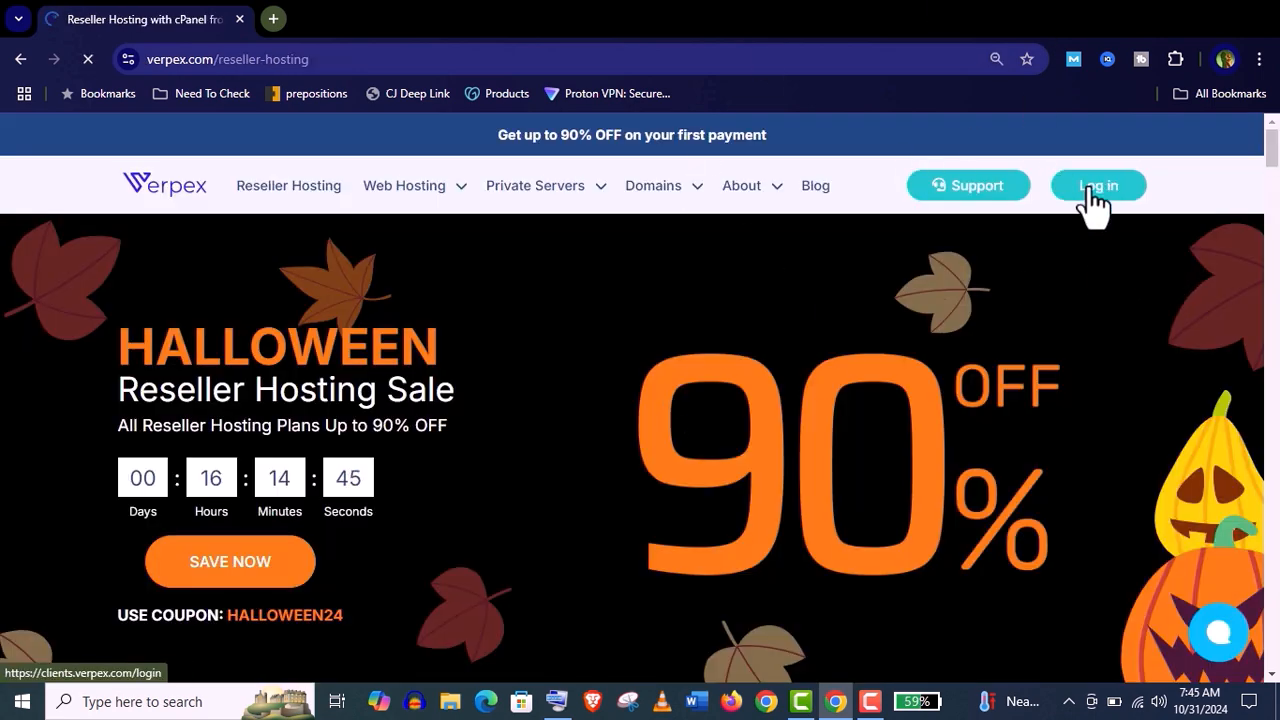
# Sign in to the client area and view the Start-Up Reseller product overview, $17.99 monthly.
pyautogui.click(1098, 184)
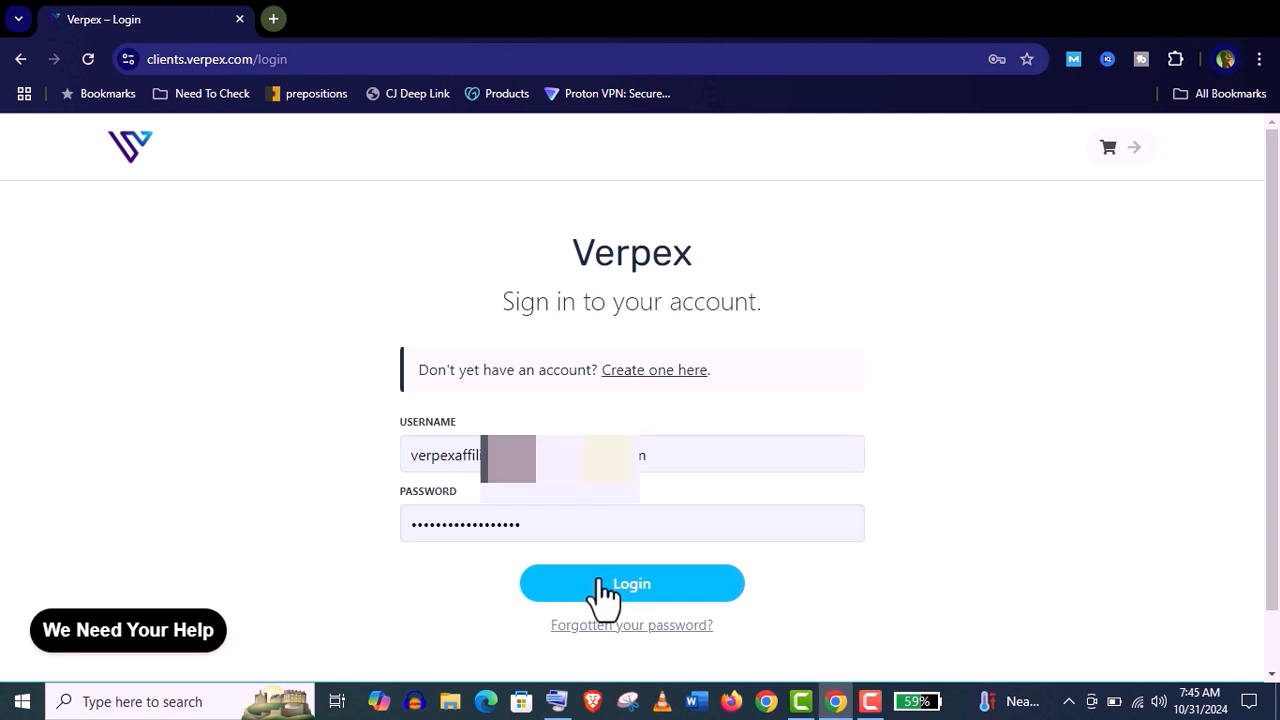
pyautogui.click(632, 584)
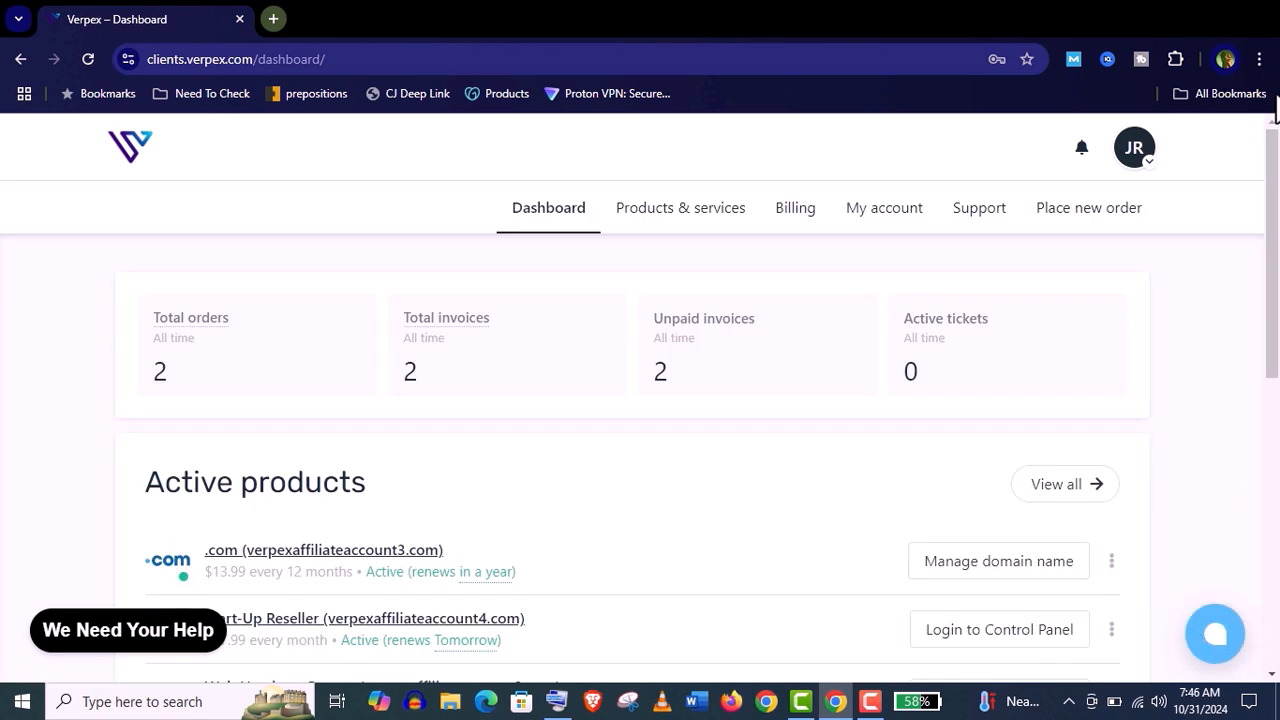
pyautogui.moveTo(680, 206)
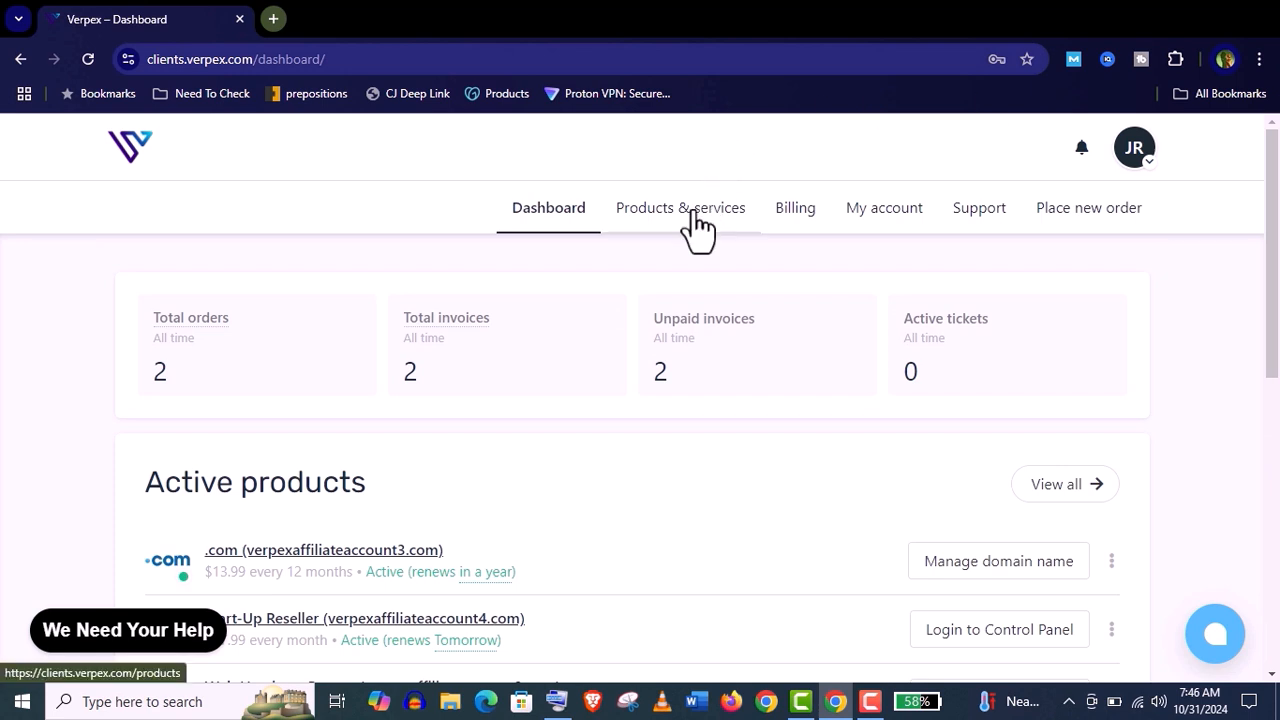
pyautogui.click(680, 206)
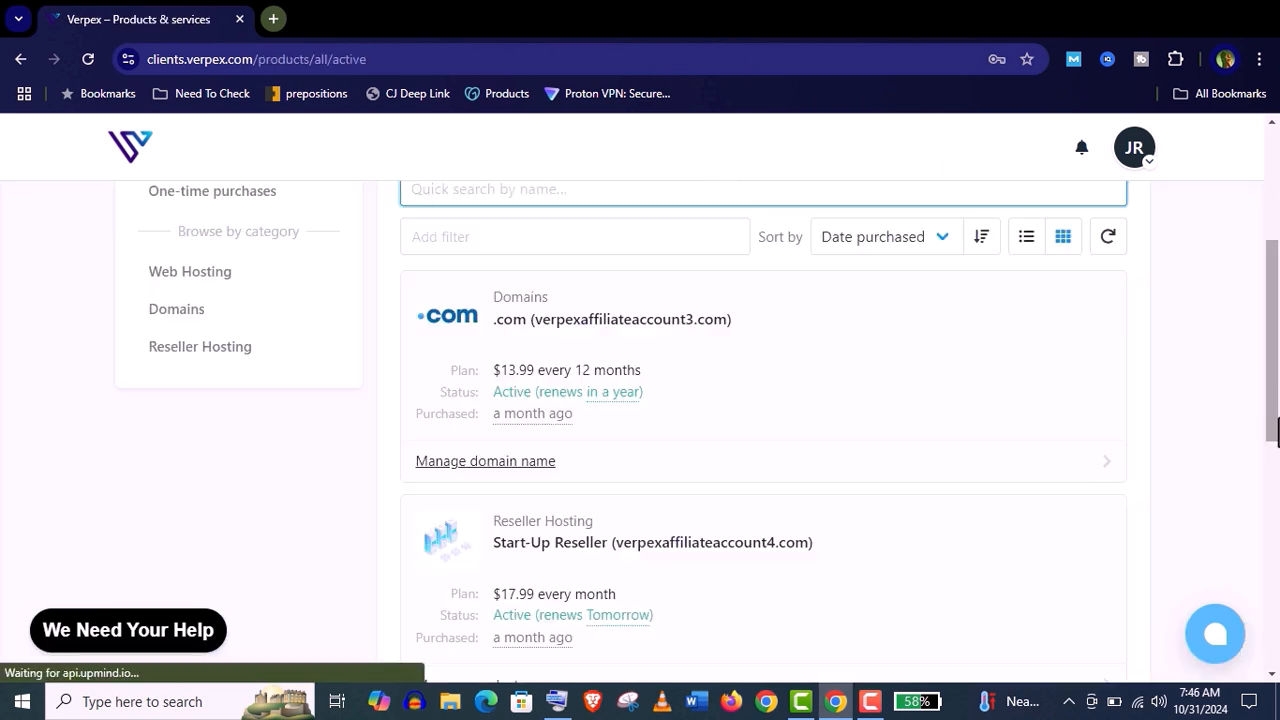
pyautogui.click(612, 320)
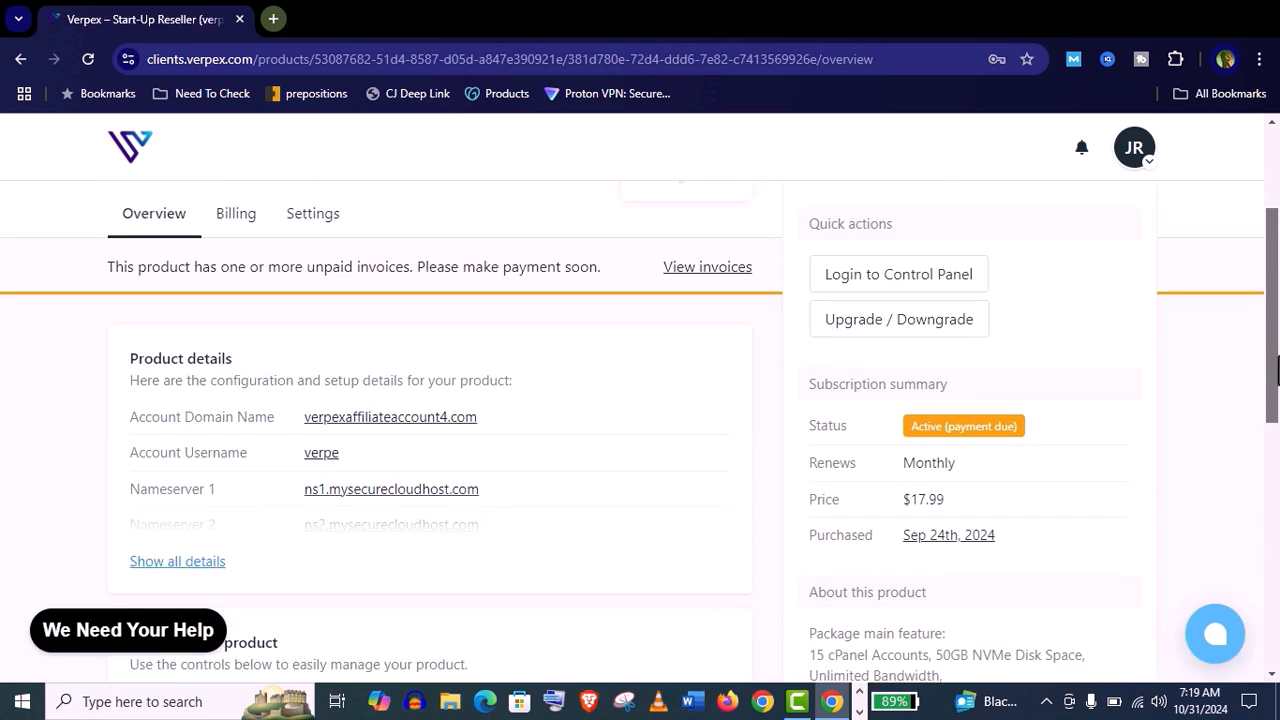
pyautogui.scroll(-3)
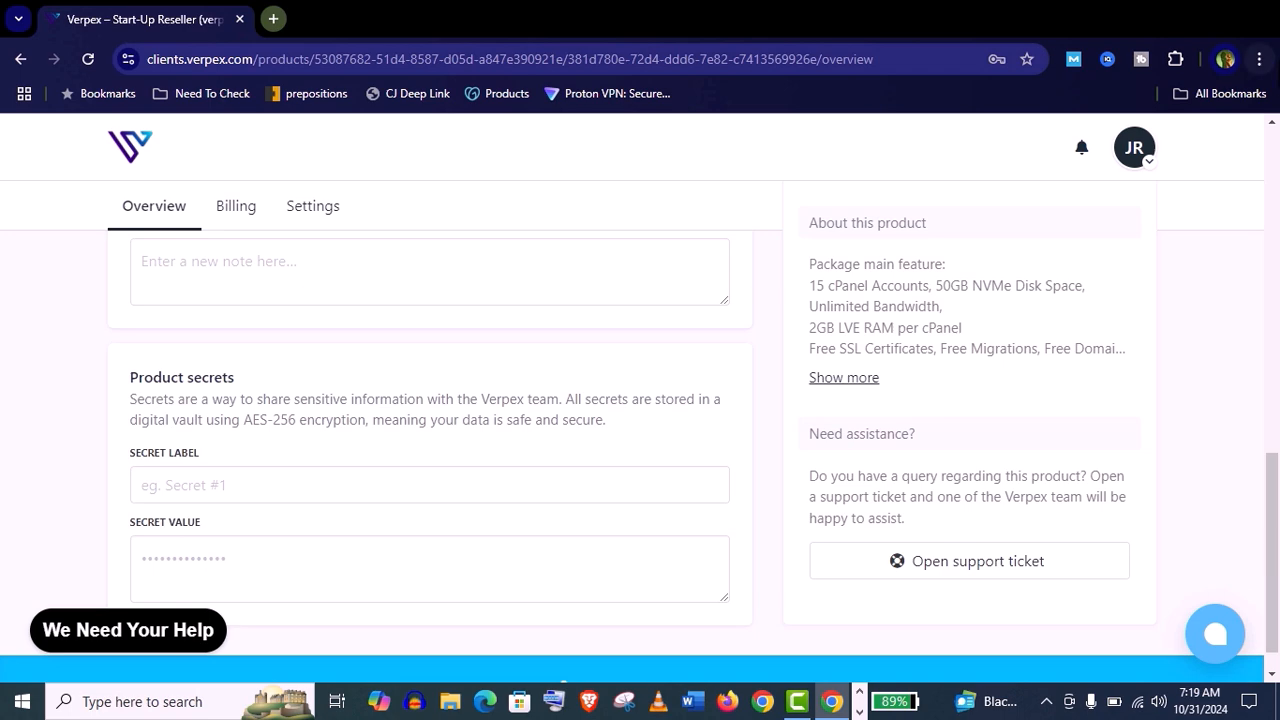
pyautogui.moveTo(812, 270)
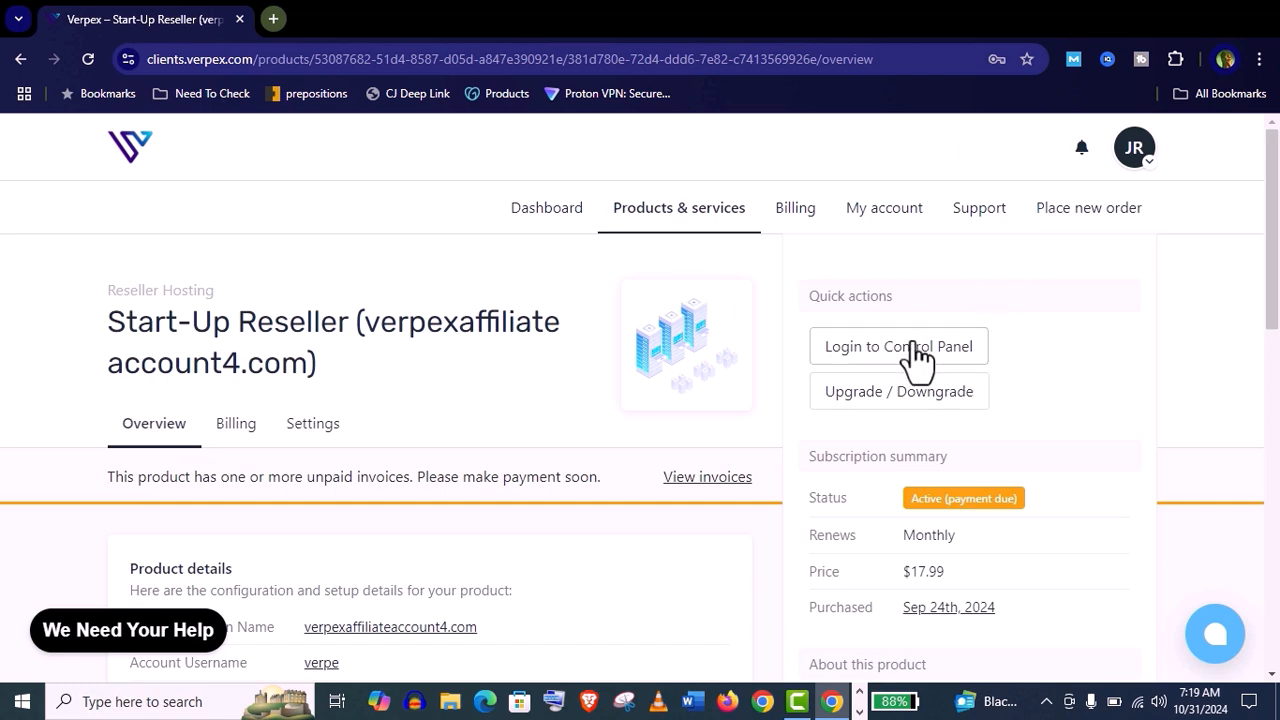
# Log in to WHM, list the server accounts and start creating a new cPanel account.
pyautogui.click(896, 344)
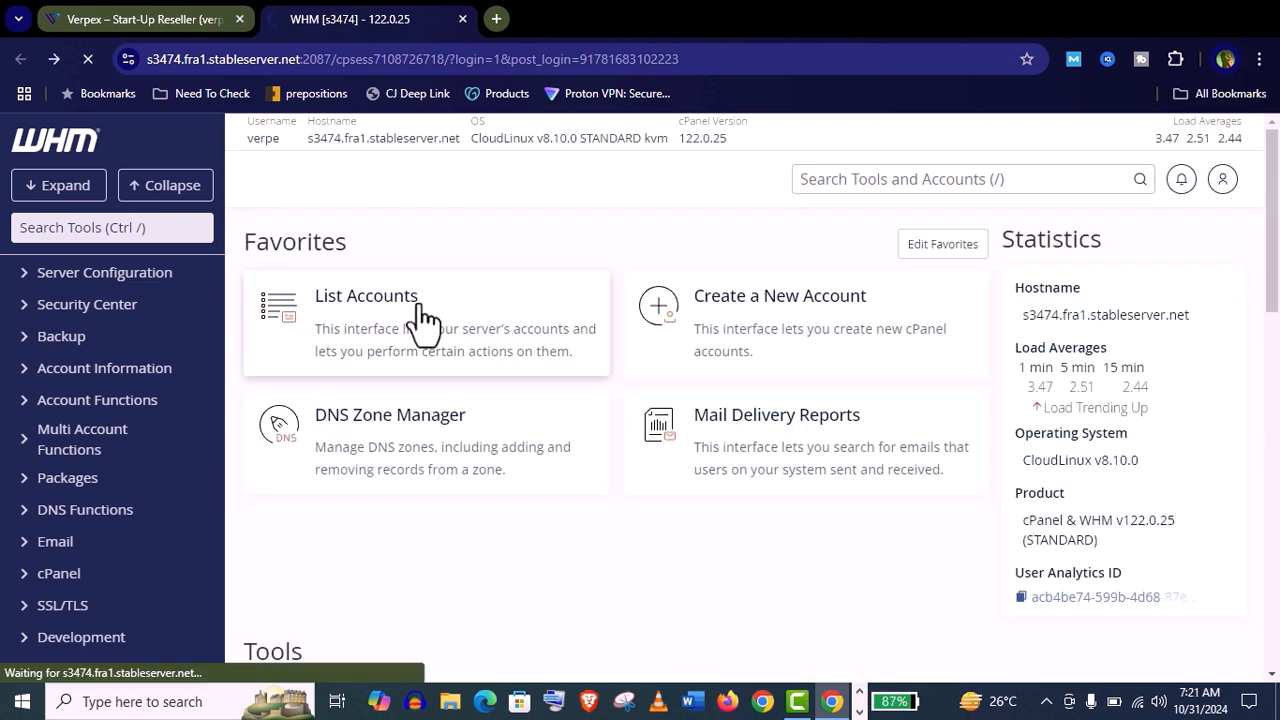
pyautogui.click(364, 296)
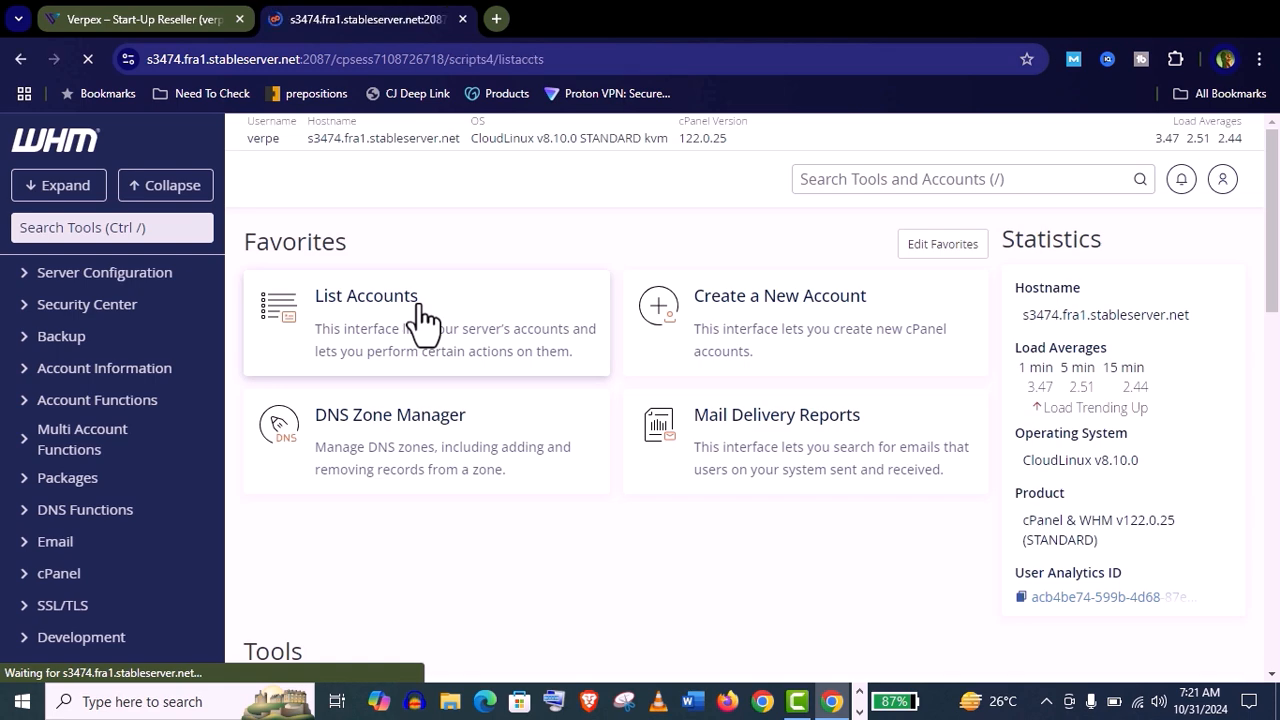
pyautogui.click(364, 296)
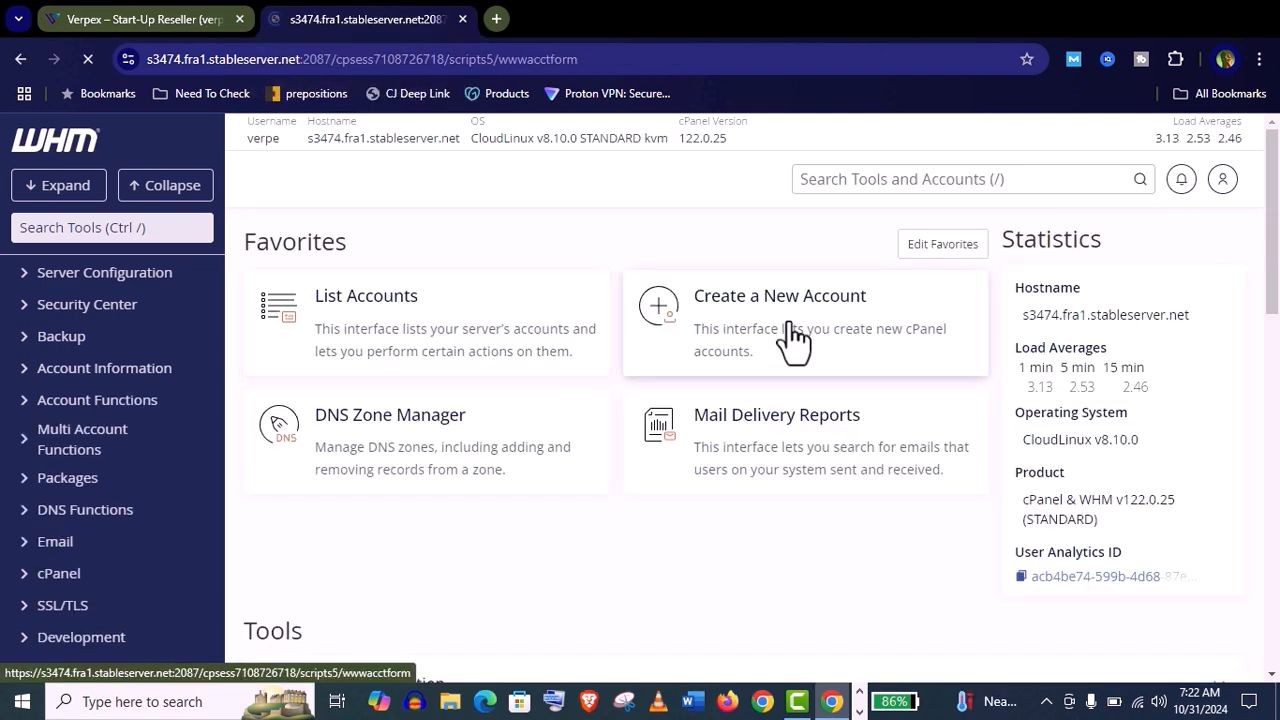
# Enter domain verpexdemo.com, username verpexdemo and a password for the new account.
pyautogui.click(780, 296)
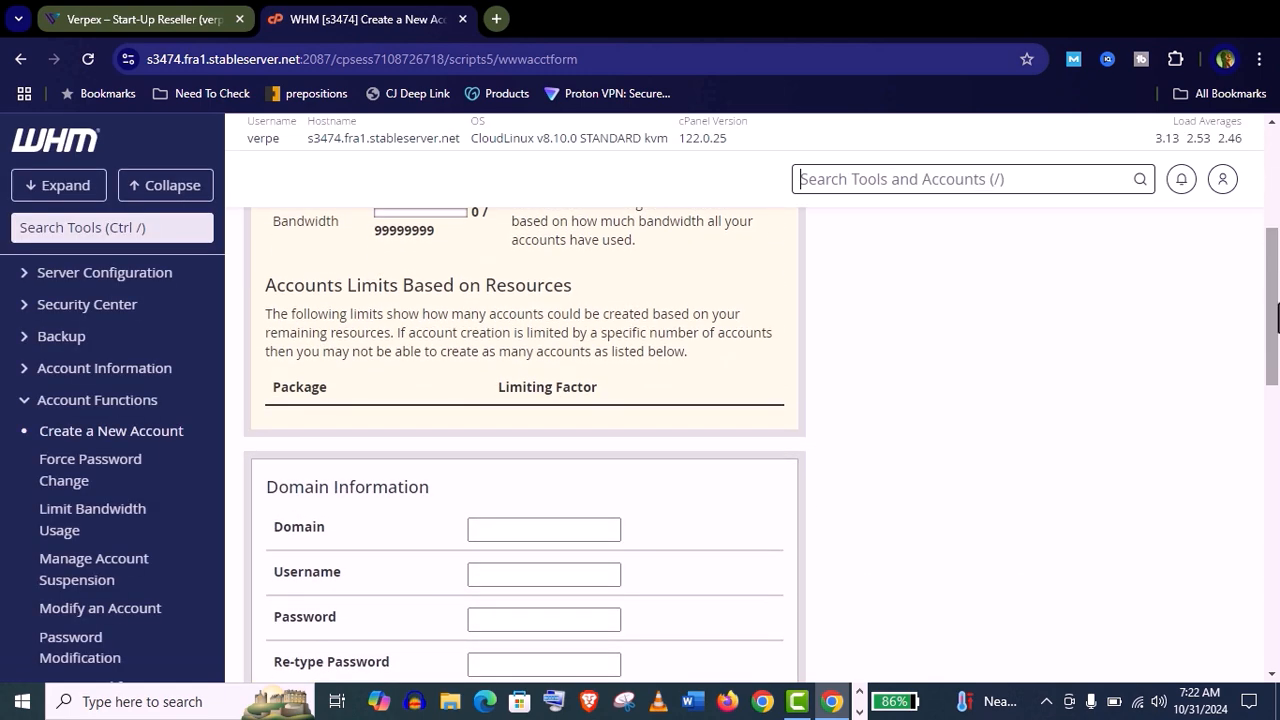
pyautogui.write('verpexdemo.com')
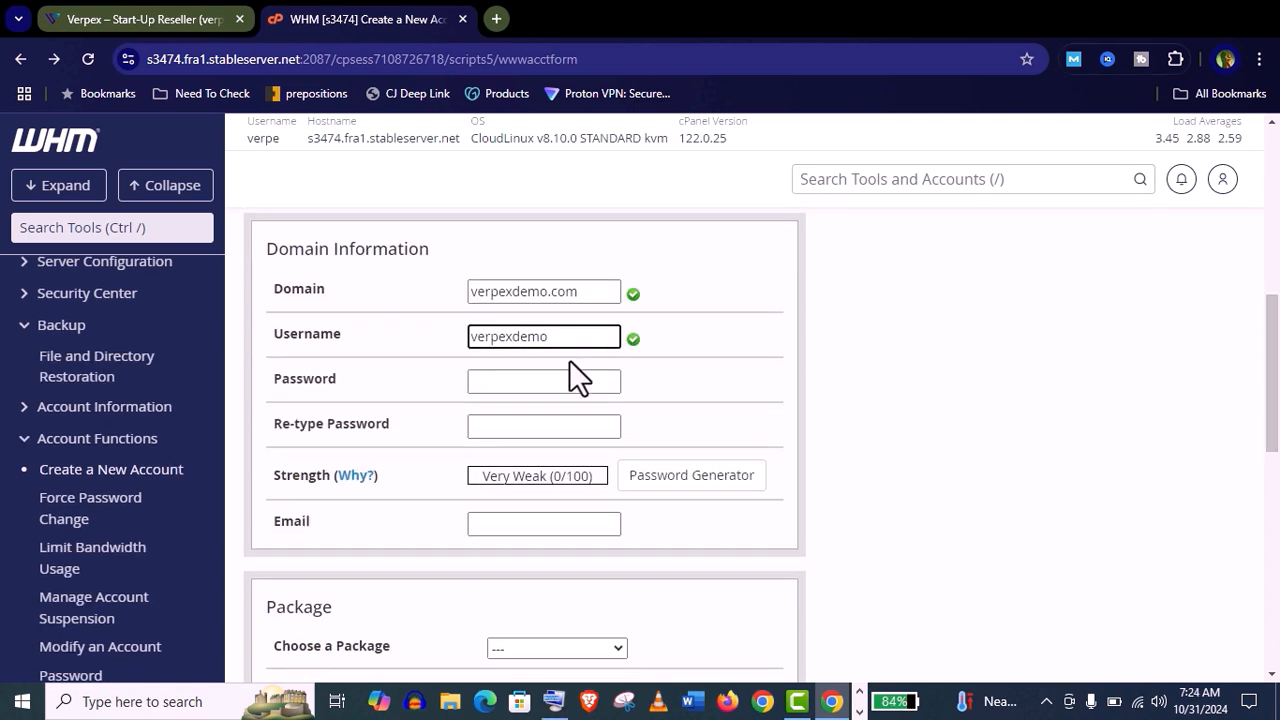
pyautogui.click(544, 380)
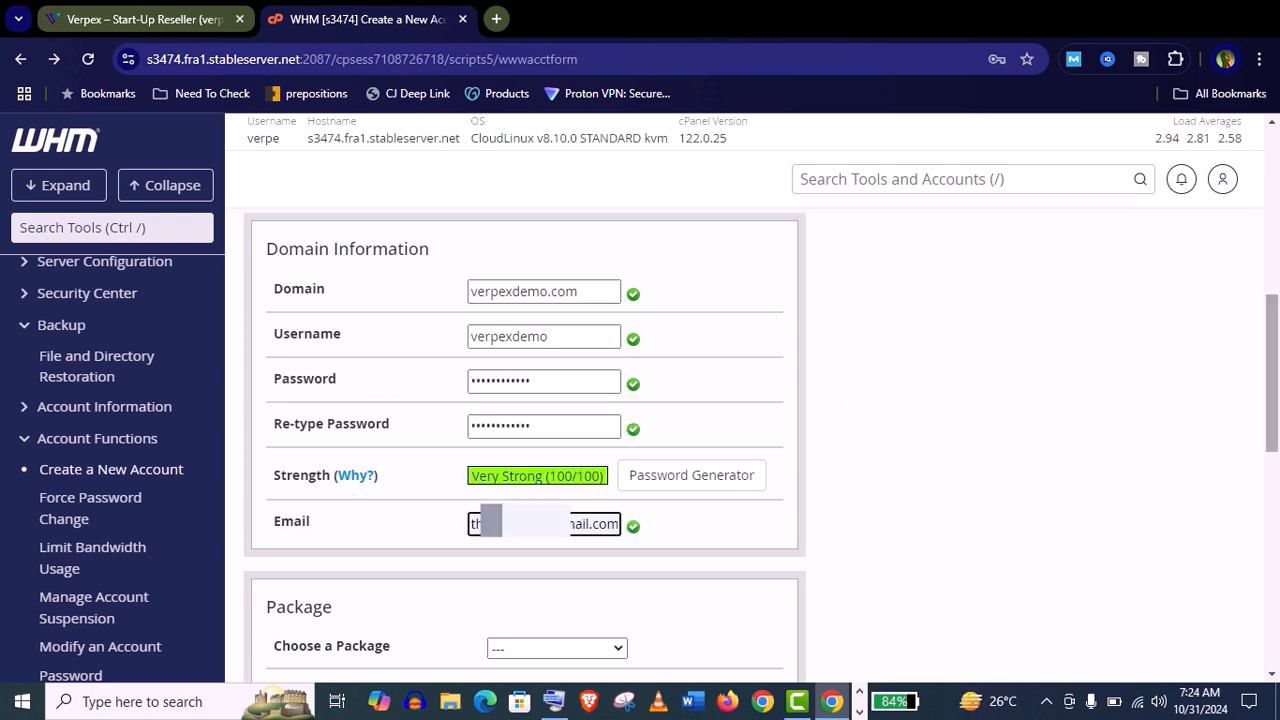
pyautogui.scroll(-3)
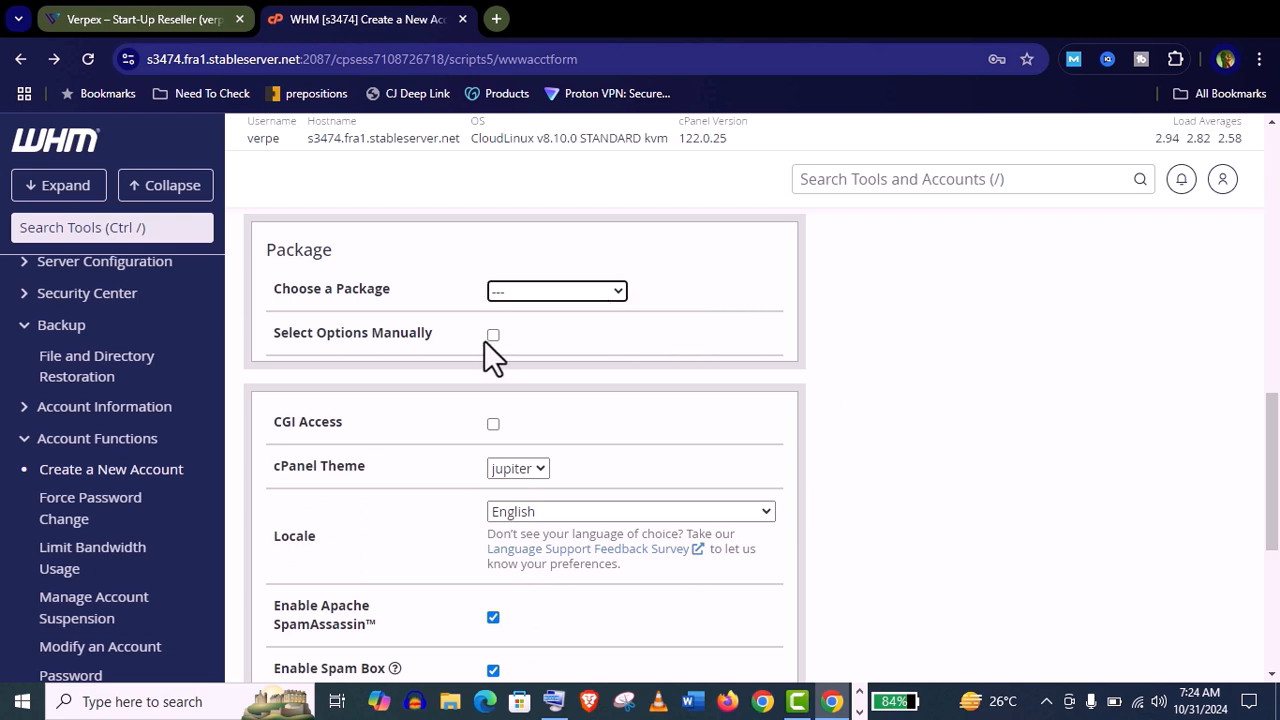
# Choose manual resource options, set the disk space quota to 1 MB and create the account.
pyautogui.click(492, 334)
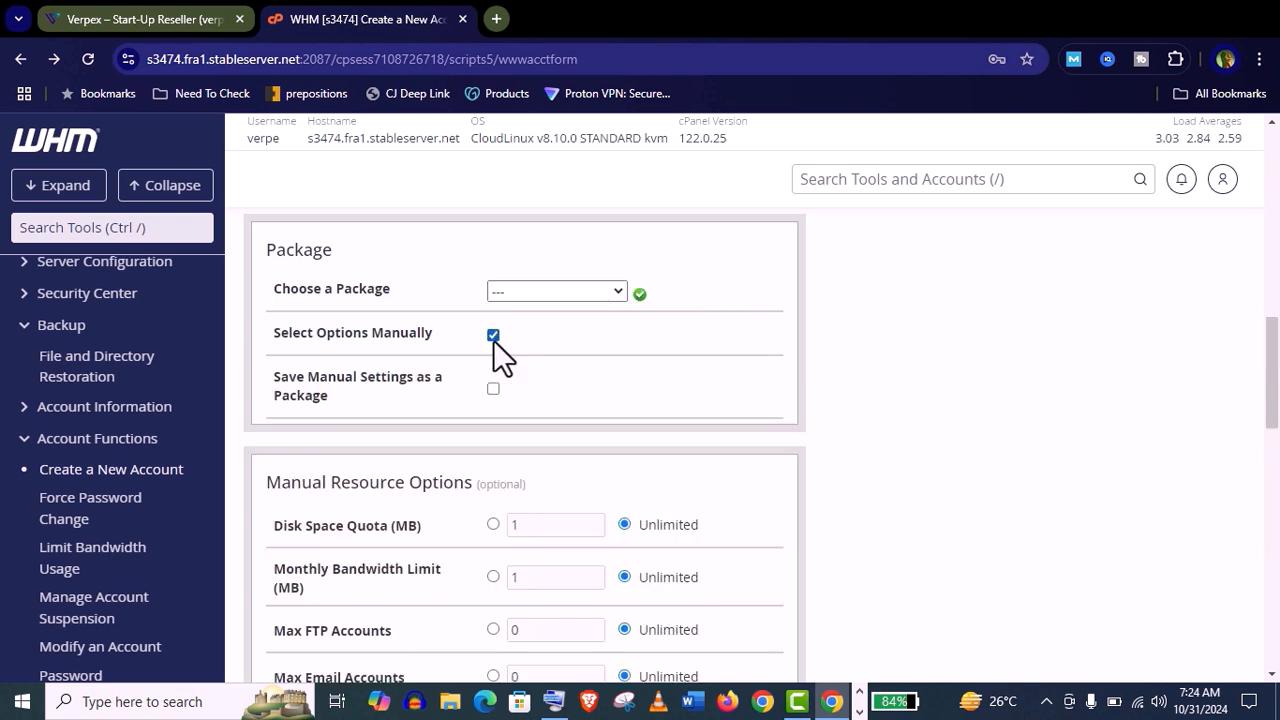
pyautogui.scroll(-3)
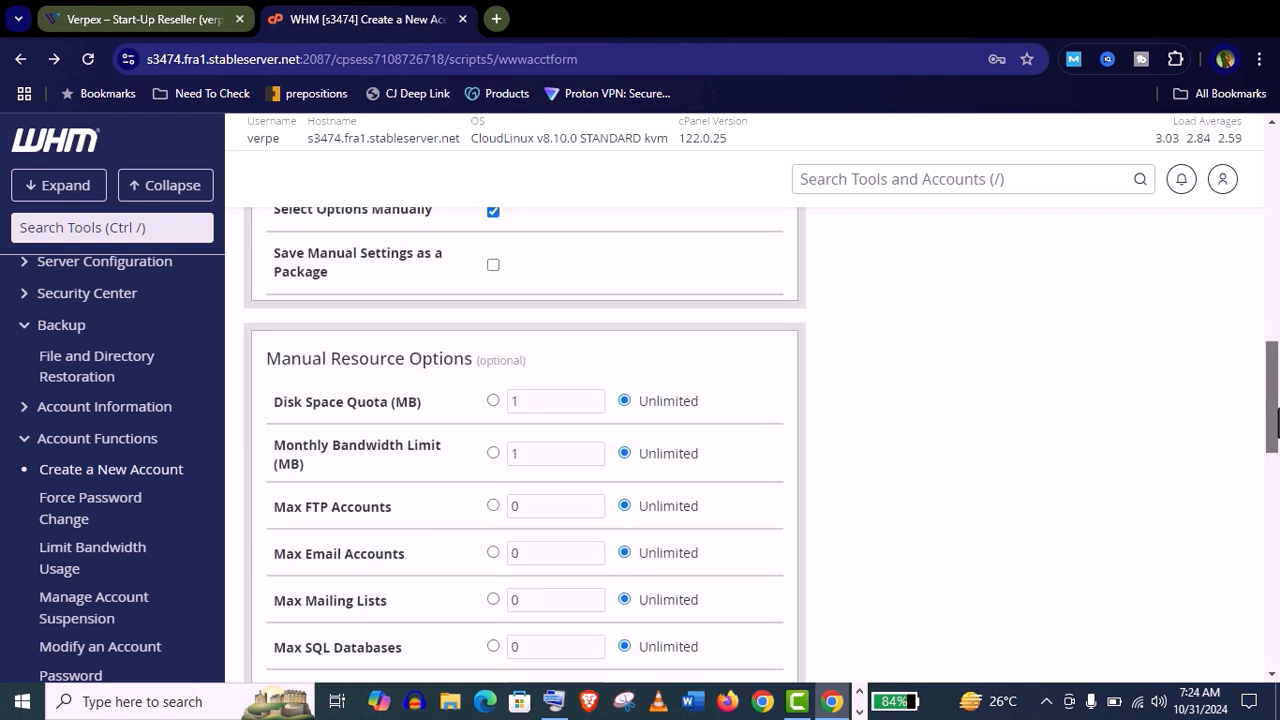
pyautogui.scroll(-3)
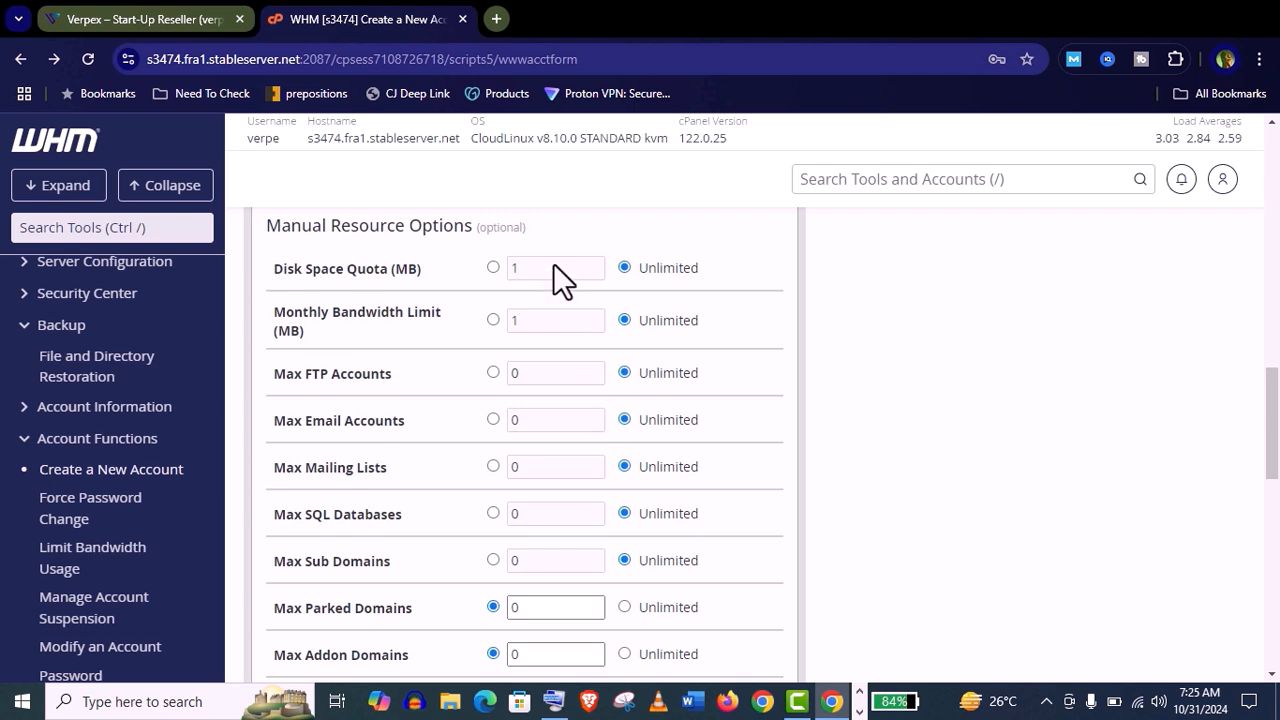
pyautogui.click(492, 268)
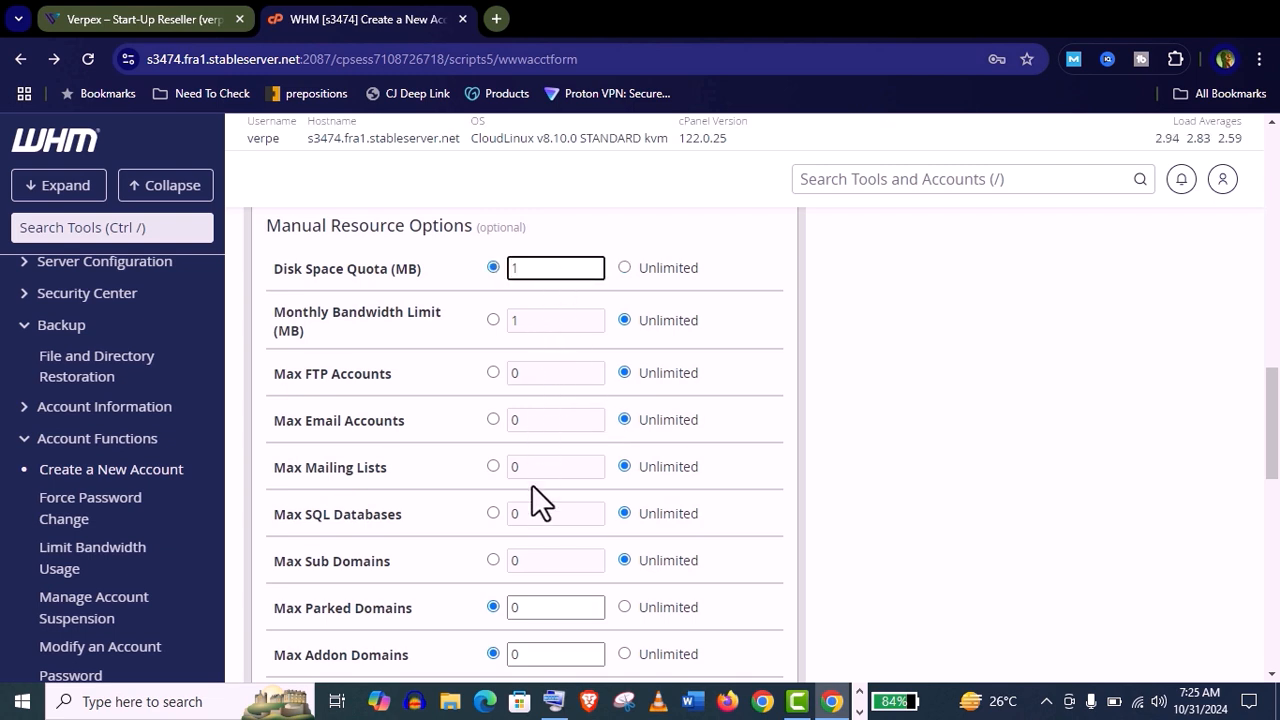
pyautogui.scroll(-3)
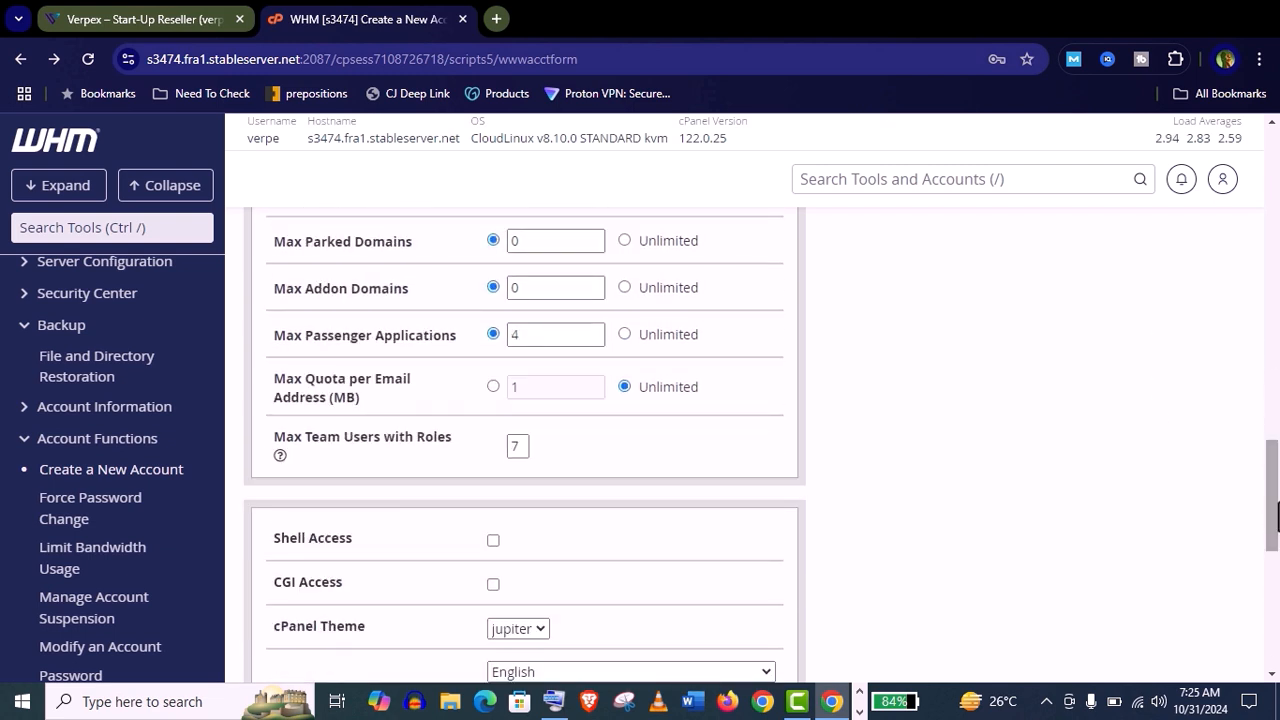
pyautogui.click(276, 476)
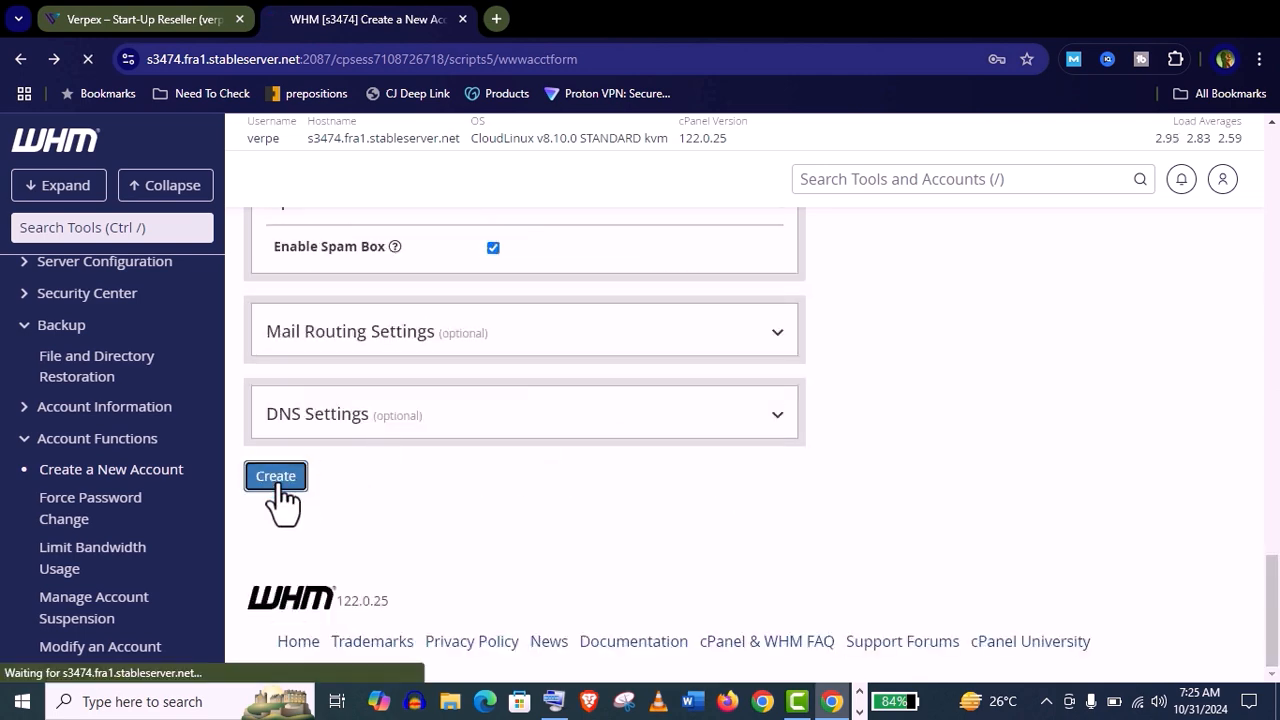
# View the new verpexdemo account's cPanel and its usage statistics, then return to WHM.
pyautogui.click(276, 476)
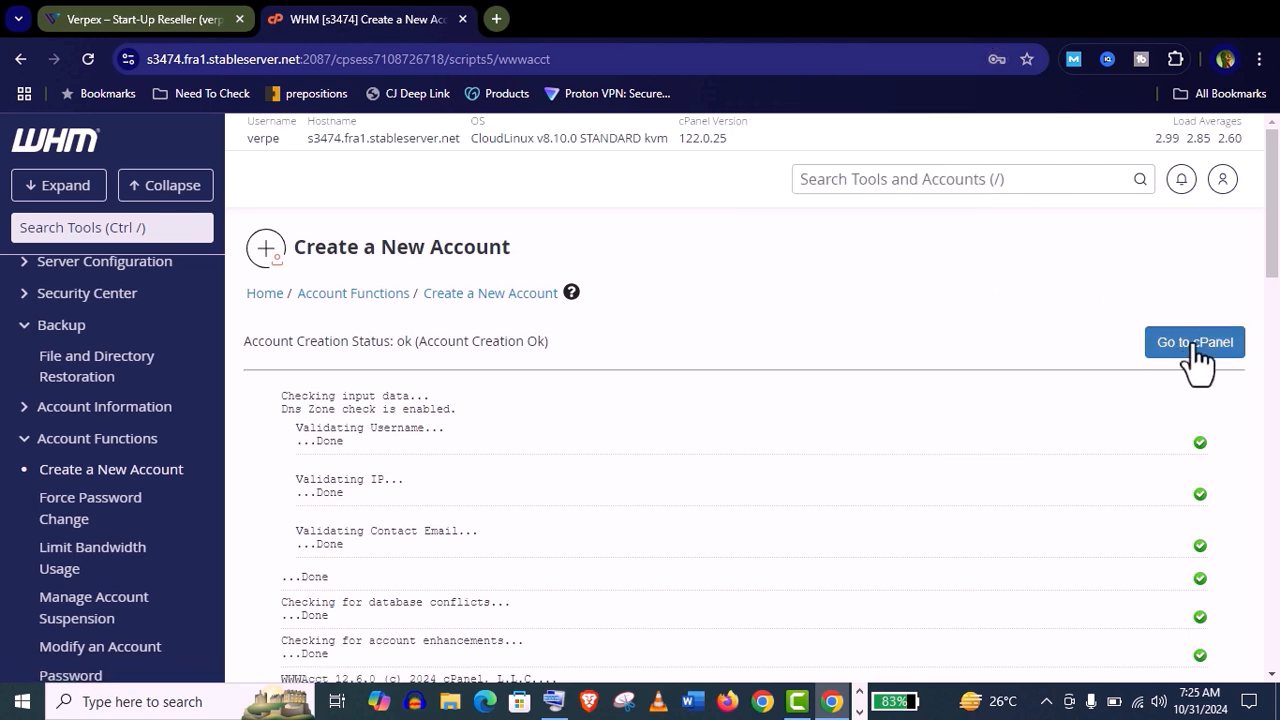
pyautogui.click(1194, 342)
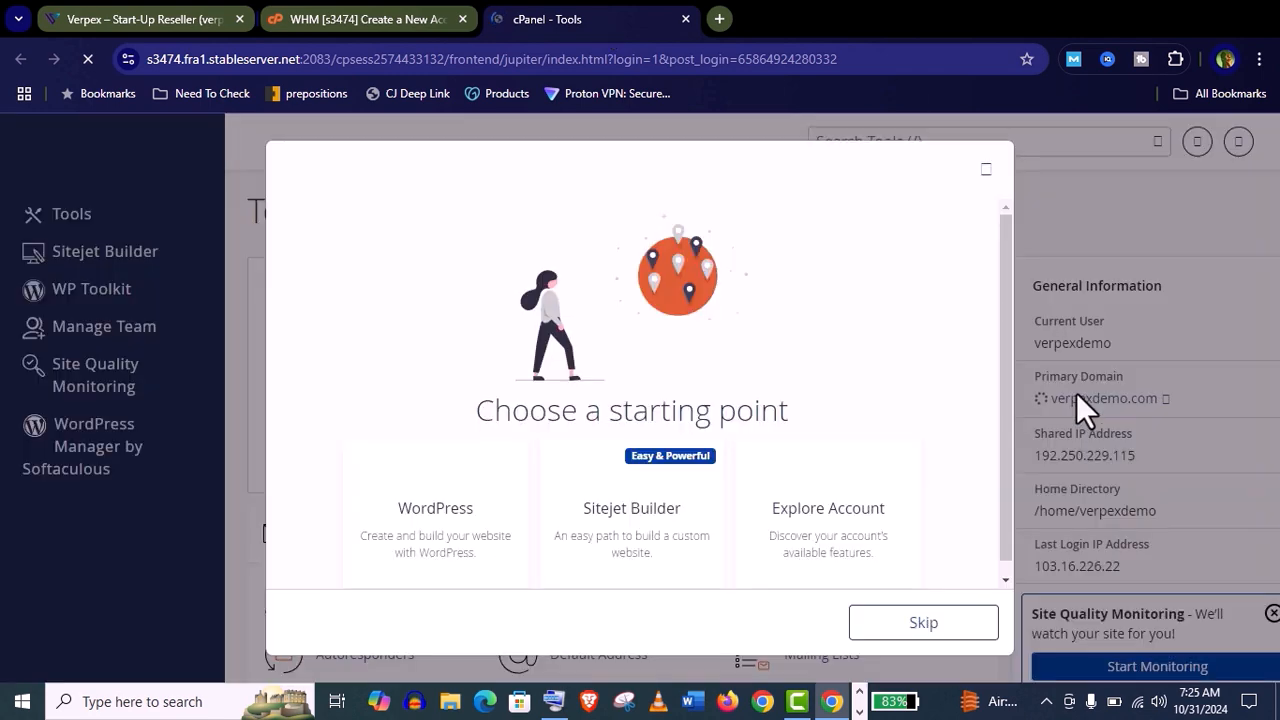
pyautogui.click(924, 622)
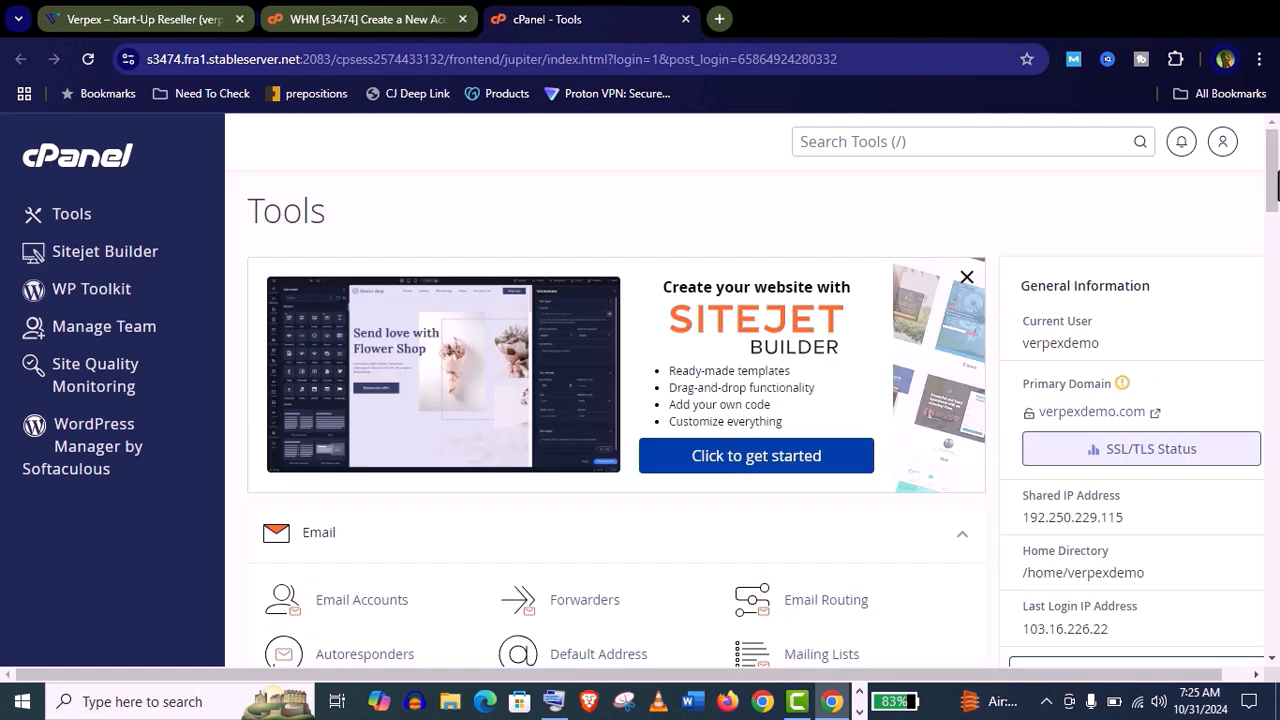
pyautogui.scroll(-3)
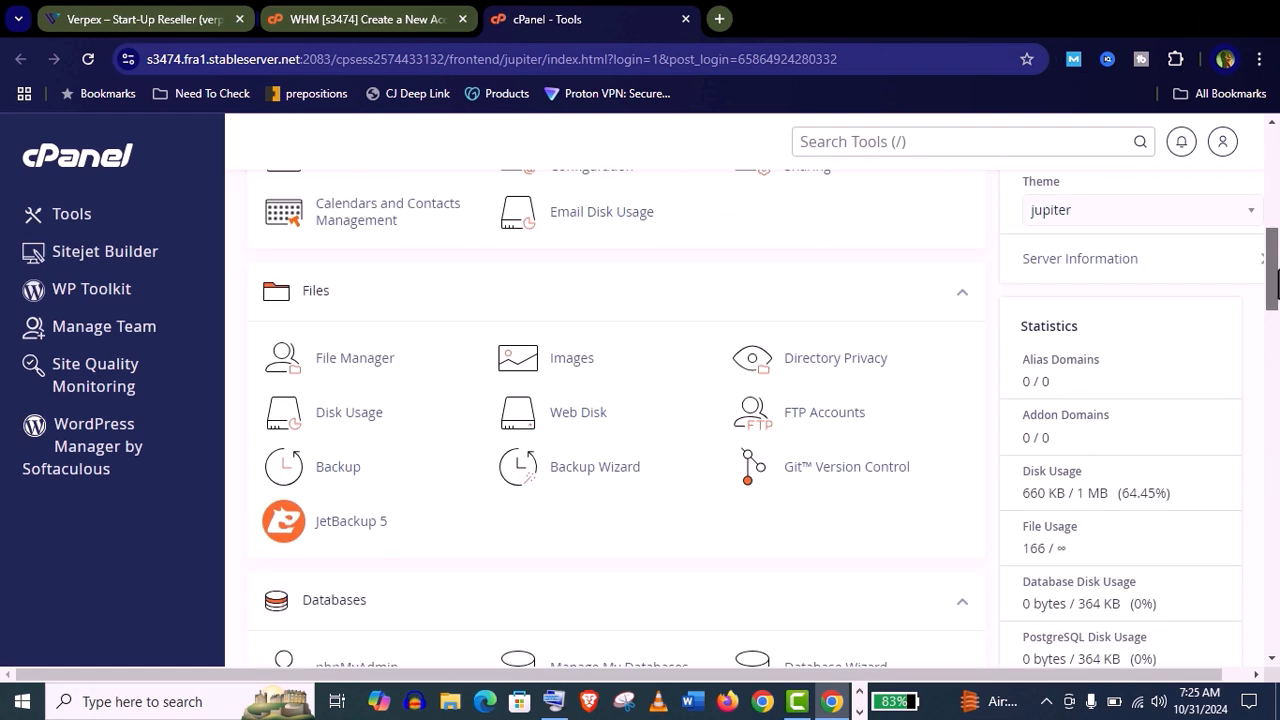
pyautogui.click(368, 20)
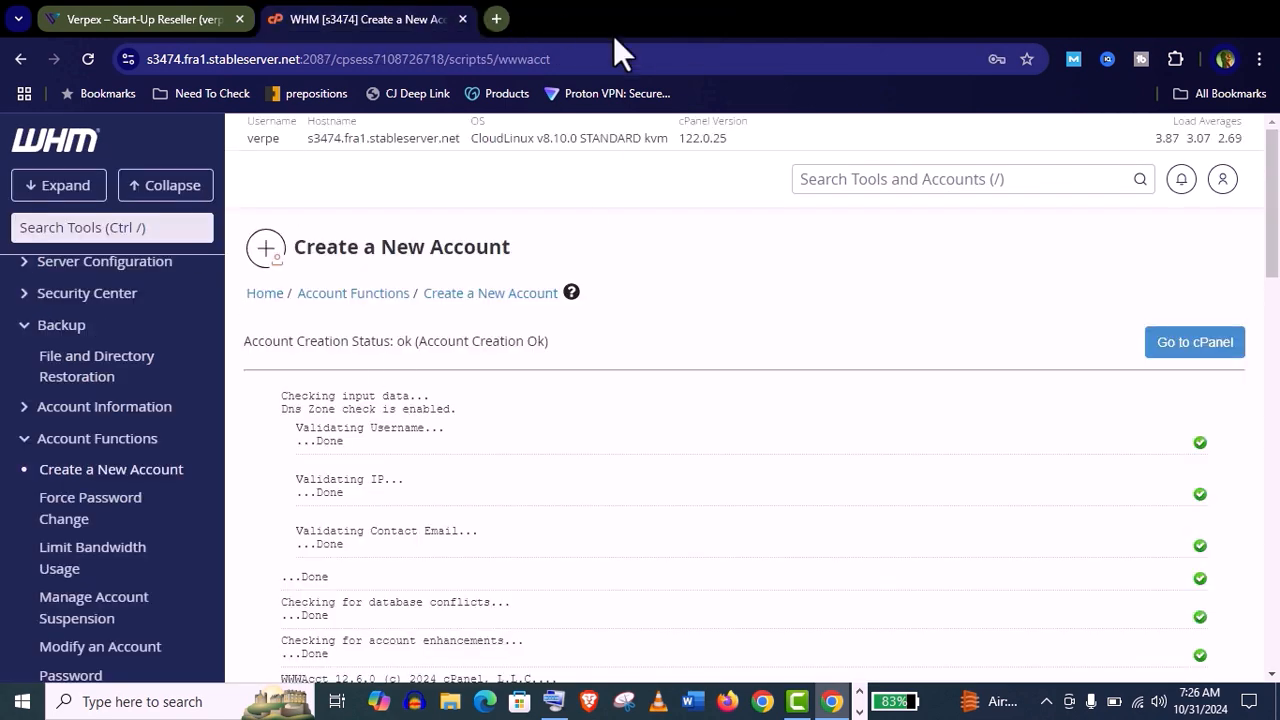
pyautogui.moveTo(1140, 188)
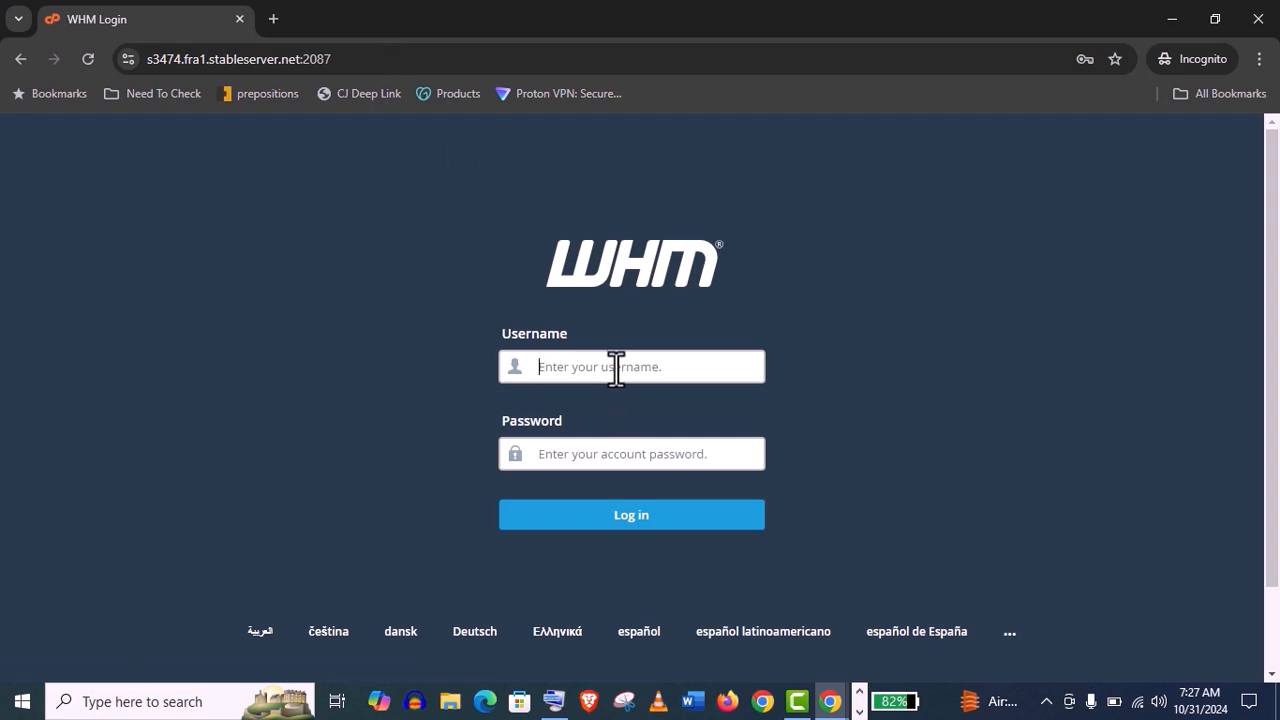
# Sign back in to WHM to reach the home dashboard.
pyautogui.click(632, 514)
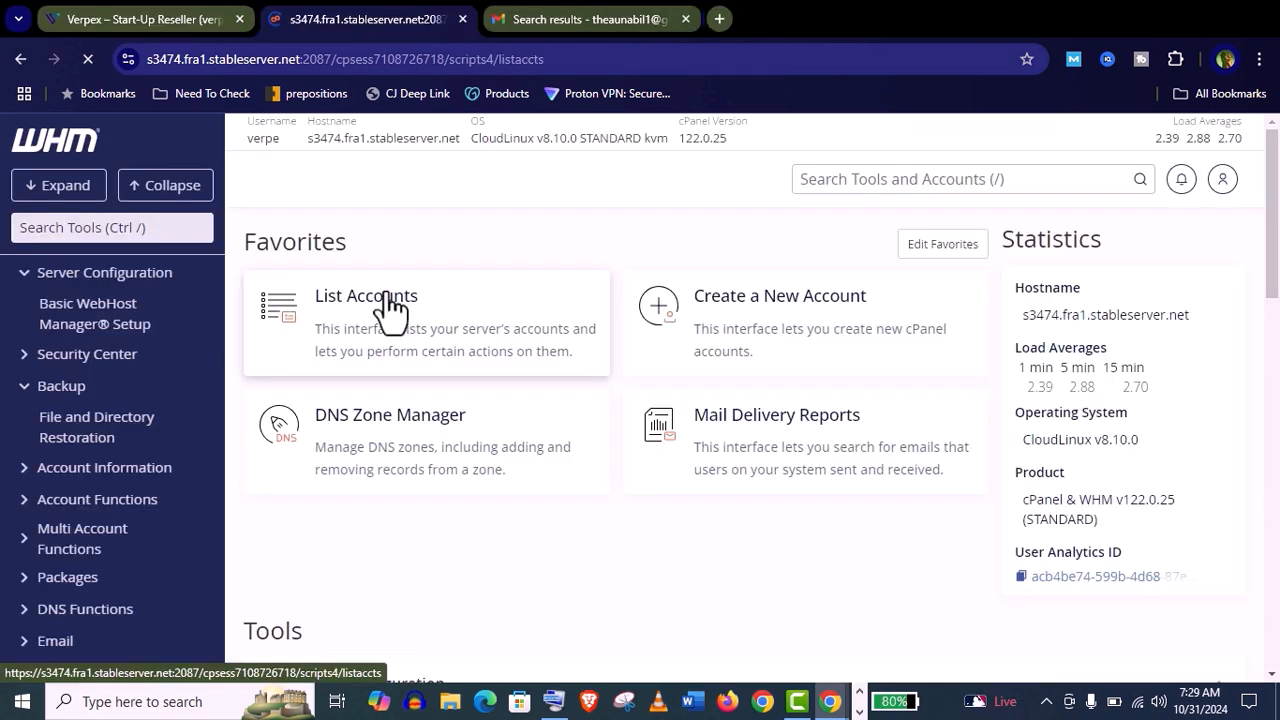
# List the server's accounts and expand the management actions for verpexdemo.com.
pyautogui.click(364, 296)
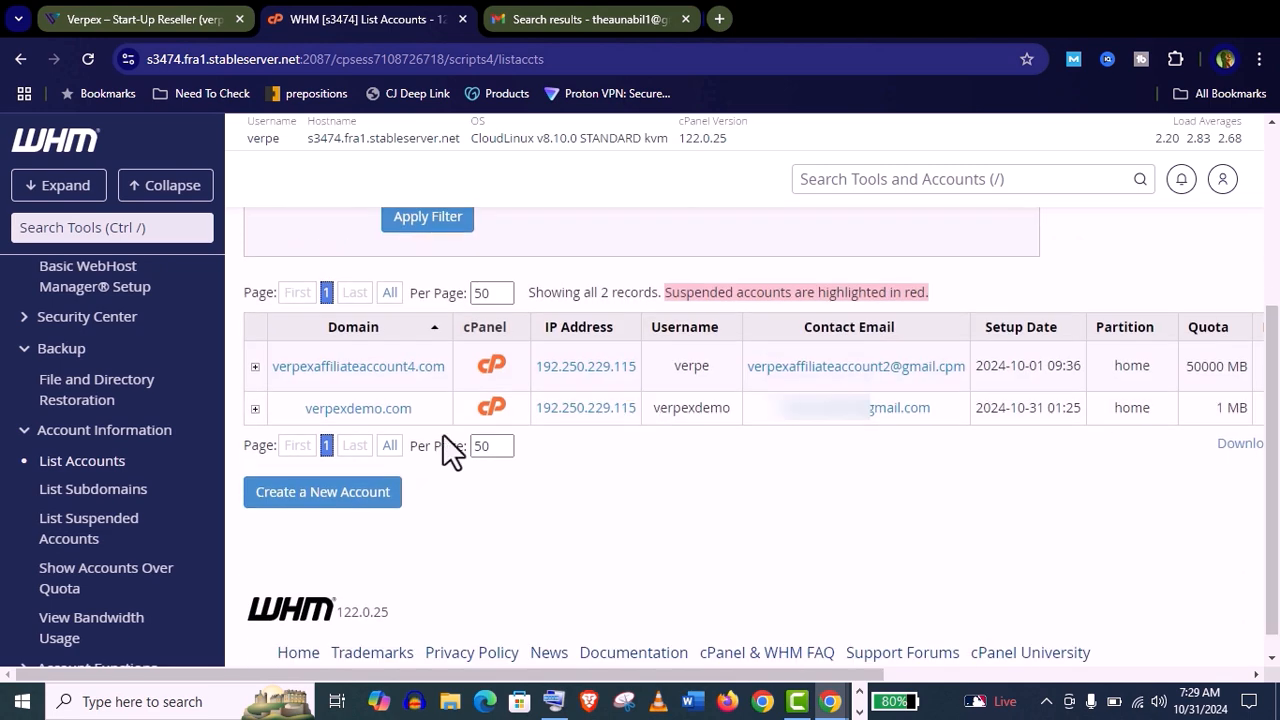
pyautogui.moveTo(750, 428)
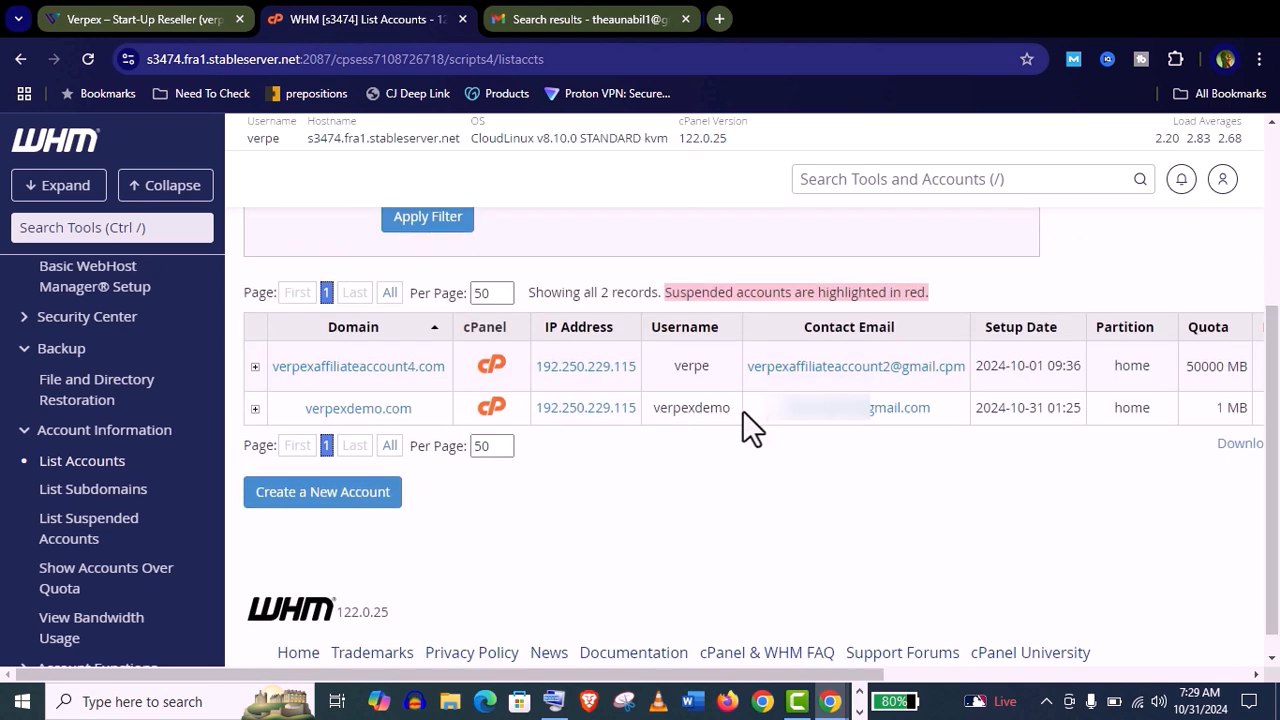
pyautogui.moveTo(864, 328)
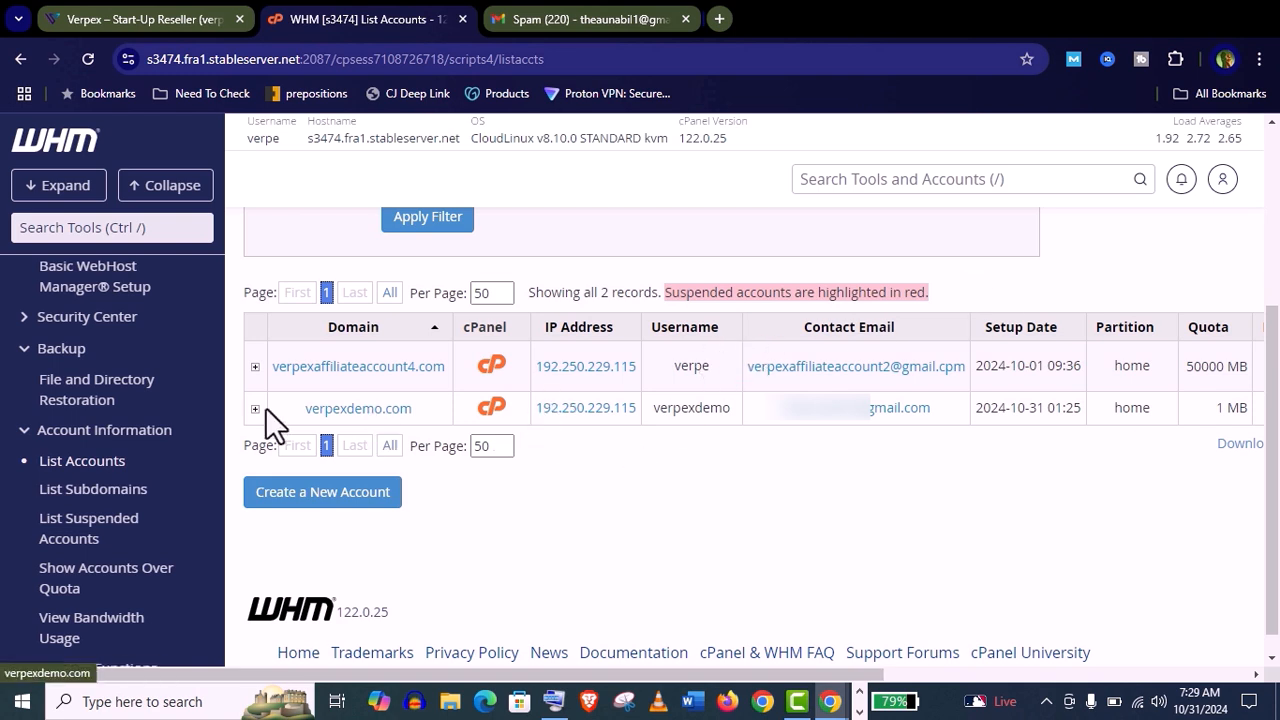
pyautogui.click(256, 408)
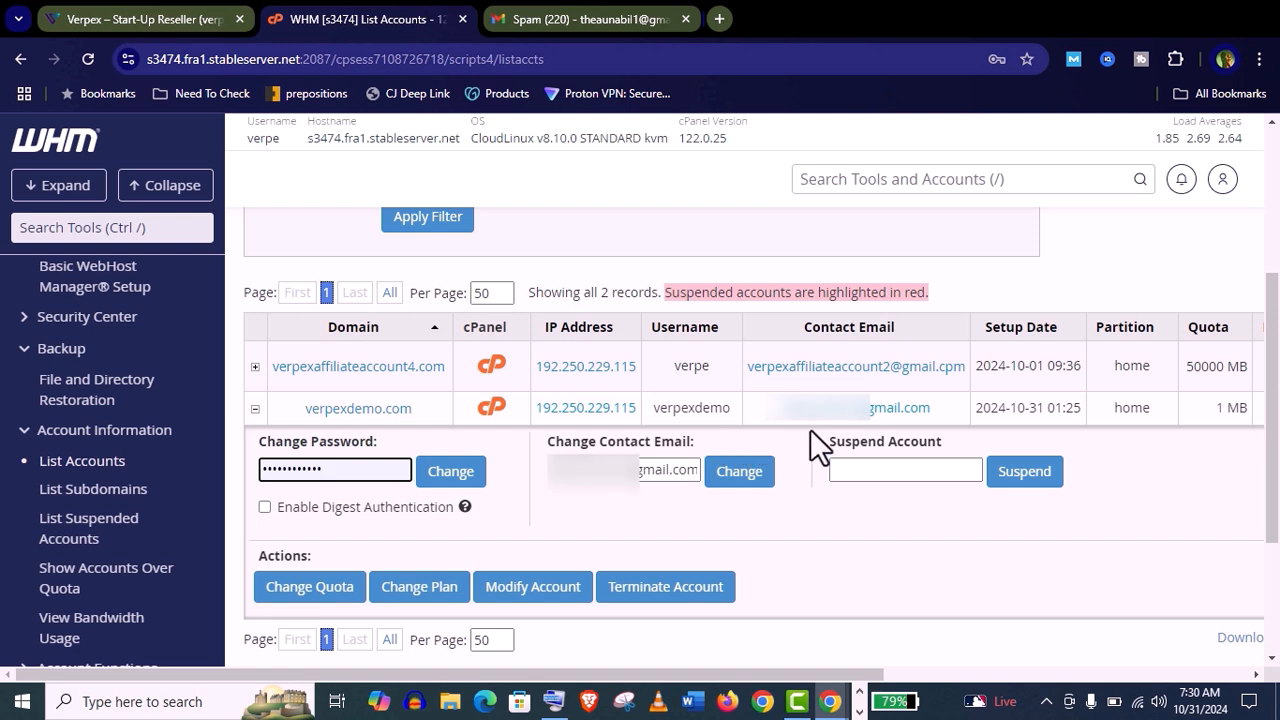
pyautogui.click(904, 470)
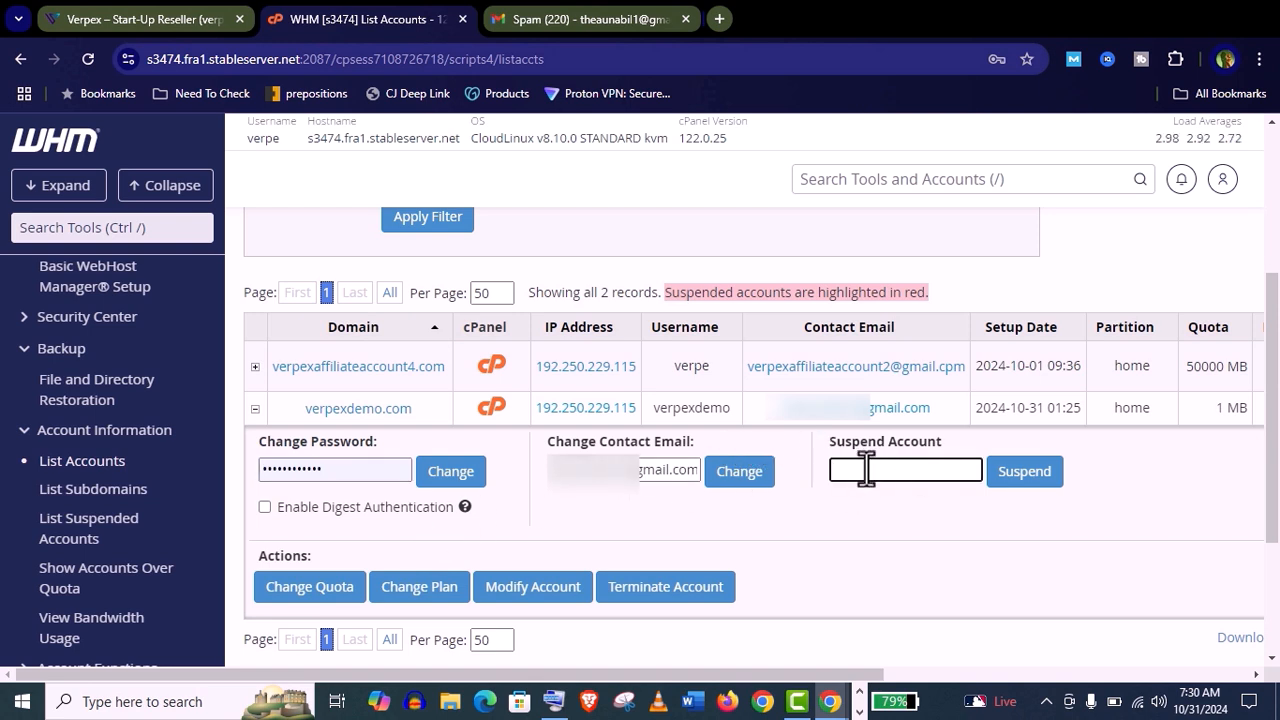
pyautogui.moveTo(550, 544)
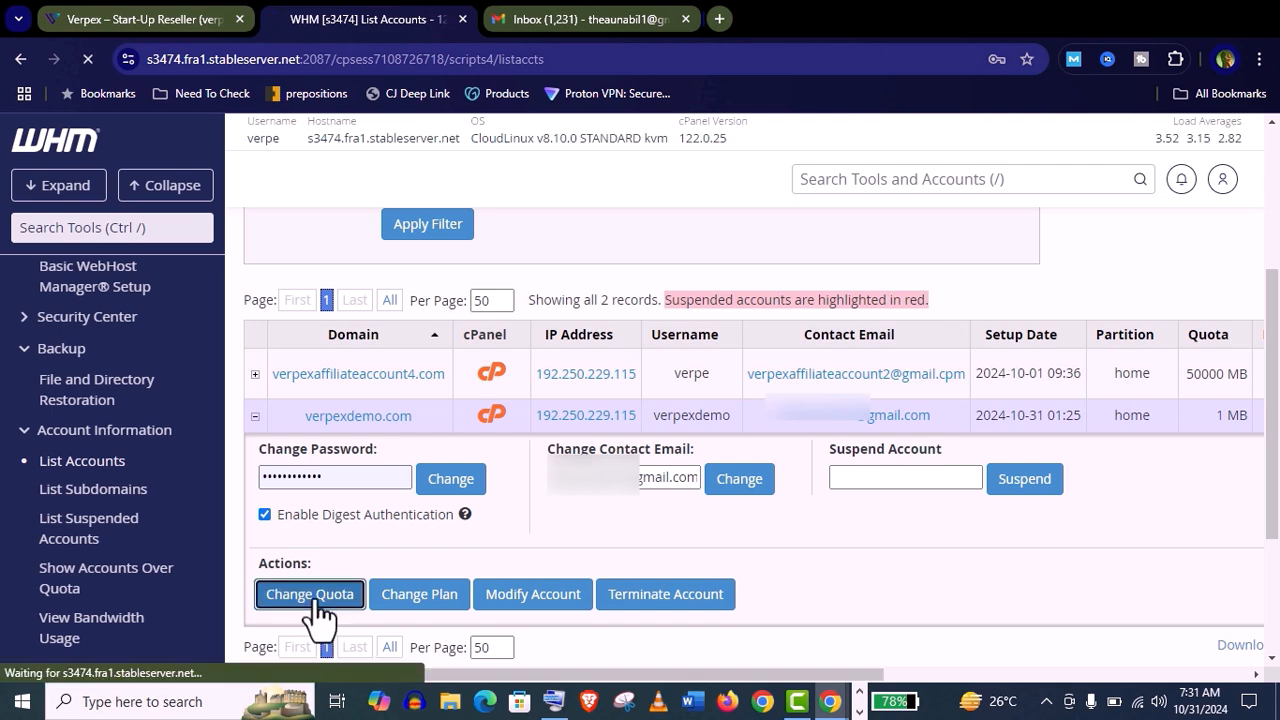
# Change verpexdemo.com's disk quota from 1 to 50000 MB, save, and return to the account list.
pyautogui.click(308, 592)
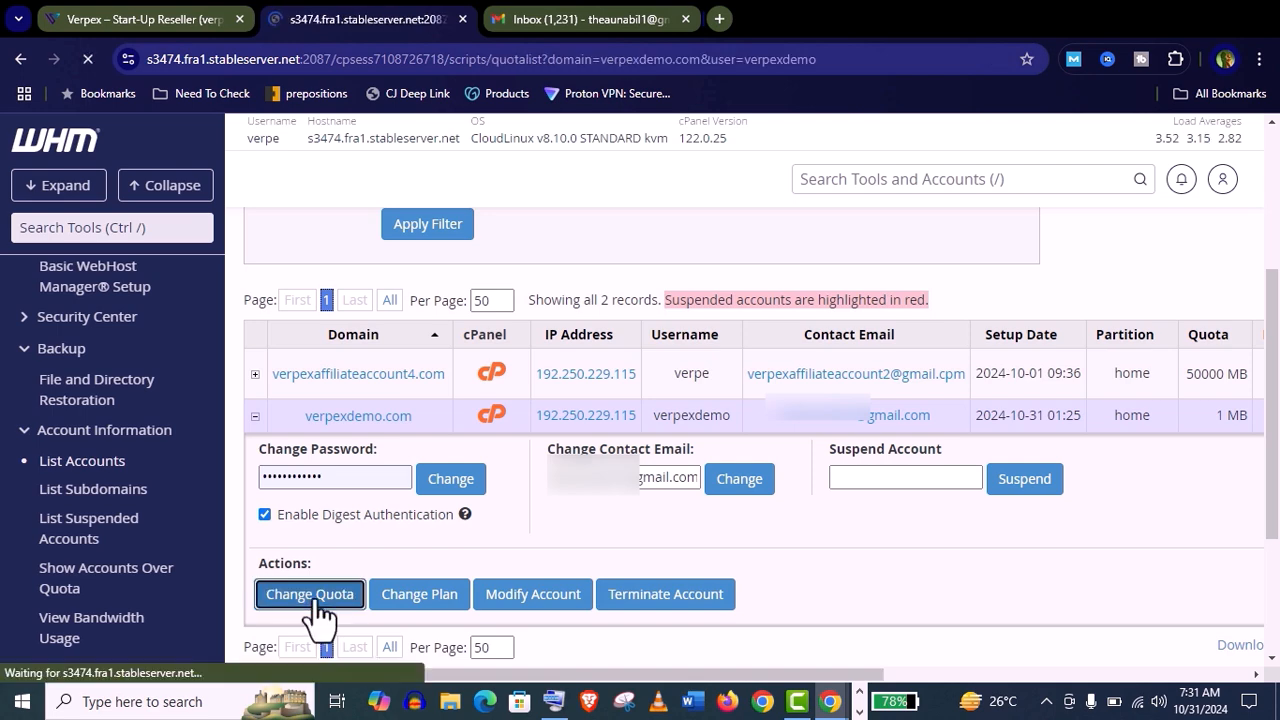
pyautogui.click(308, 592)
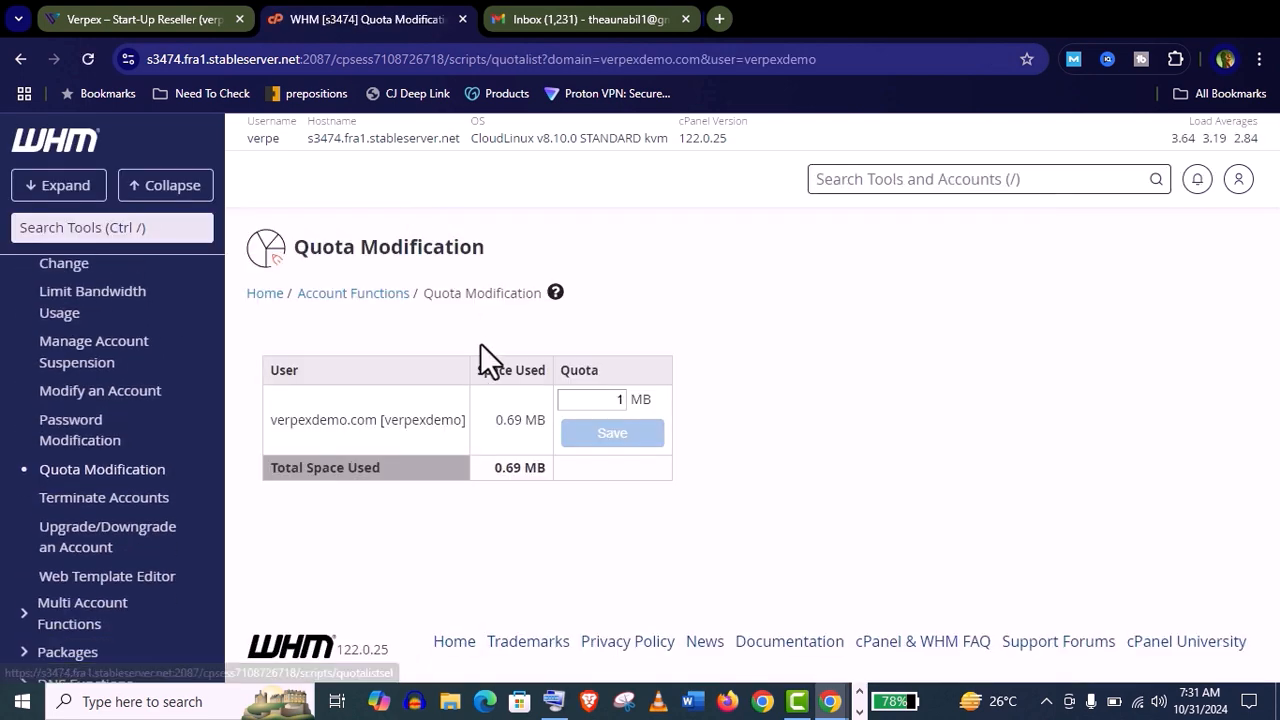
pyautogui.click(592, 400)
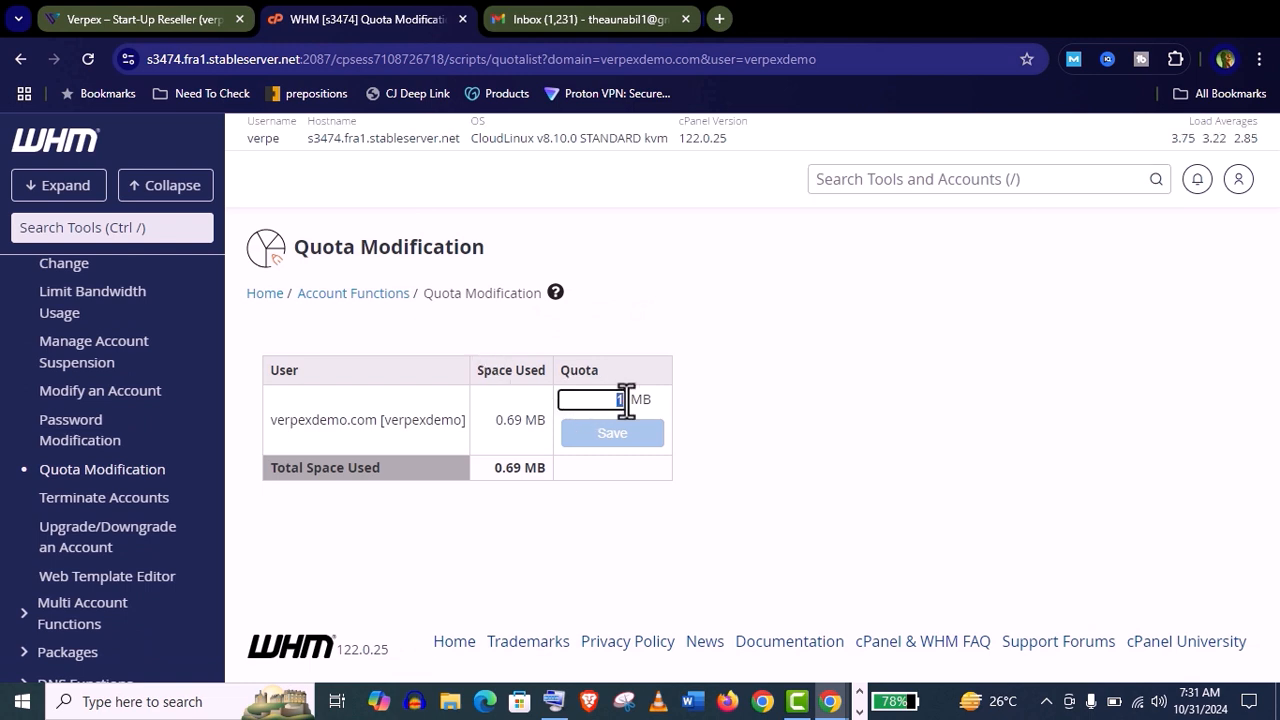
pyautogui.write('50000')
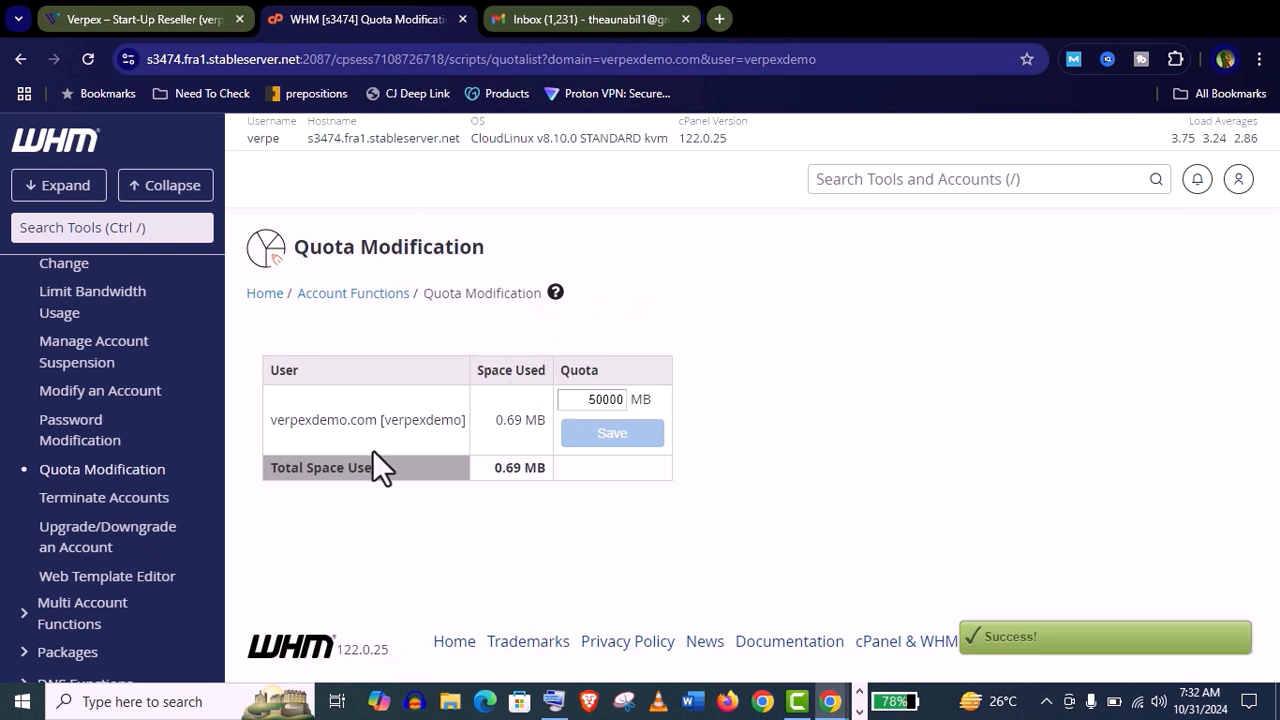
pyautogui.click(80, 460)
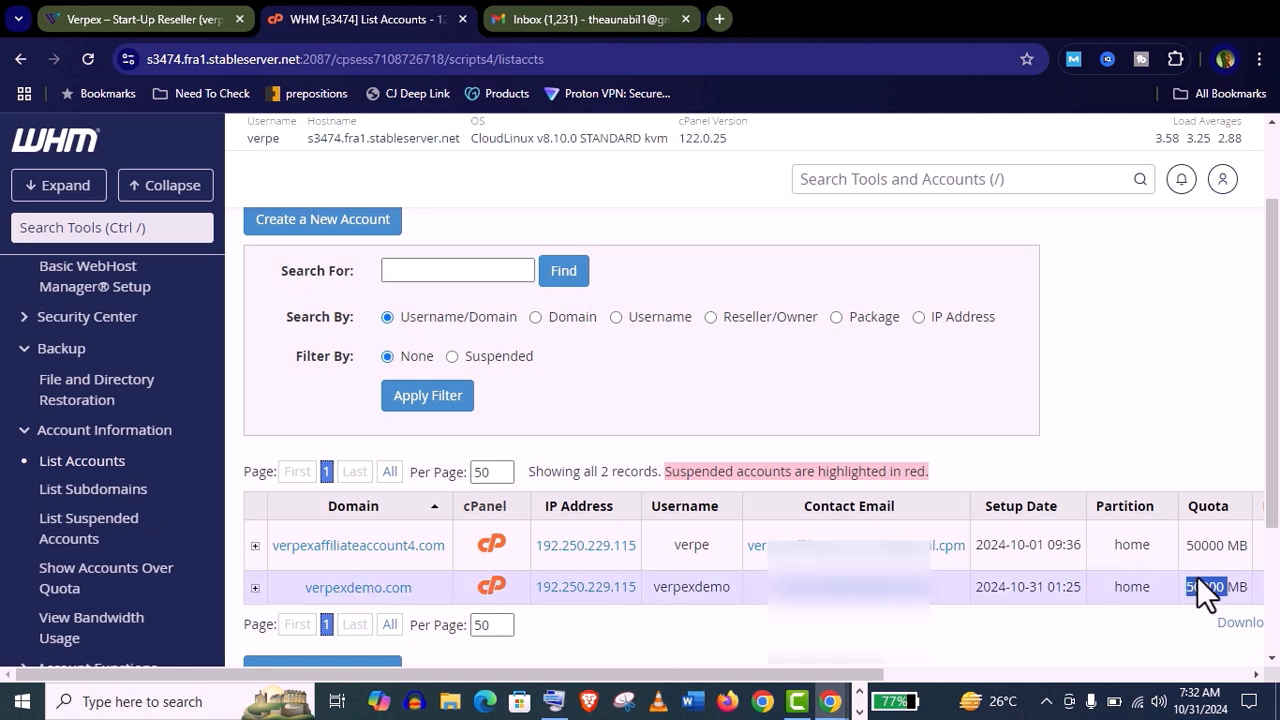